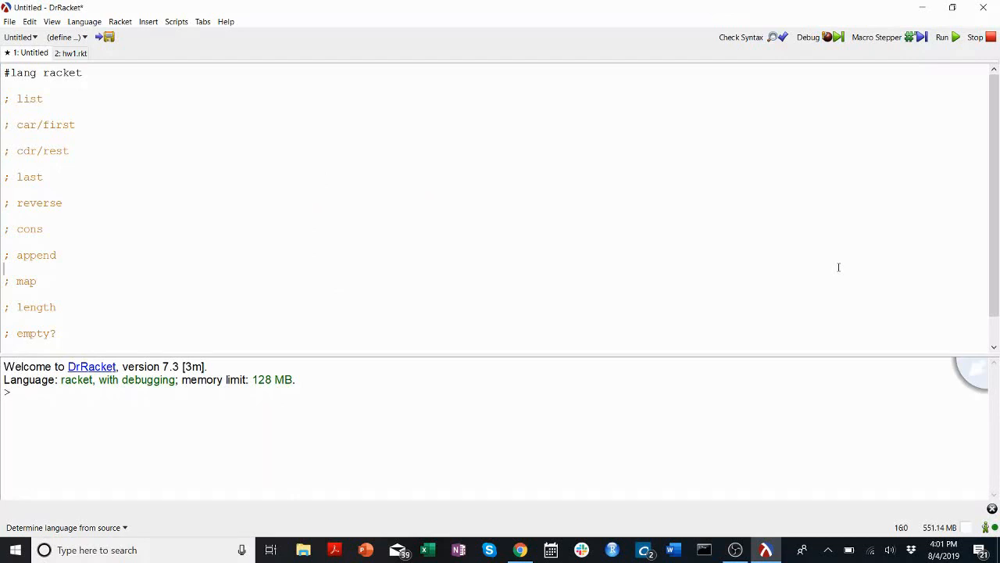
pyautogui.moveTo(461, 307)
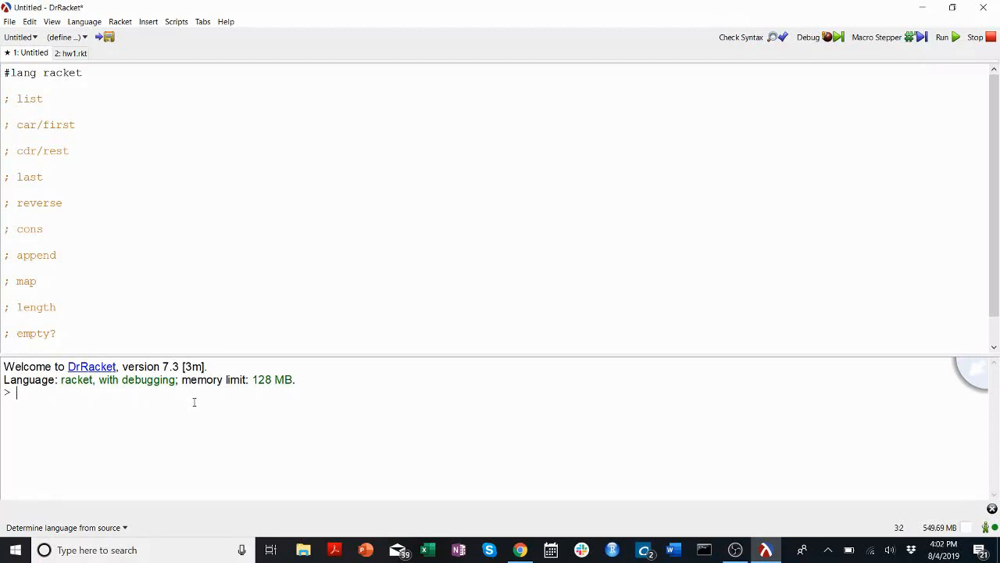
# Evaluate '(62 49 53) at the REPL, getting the same list back.
pyautogui.write("'(")
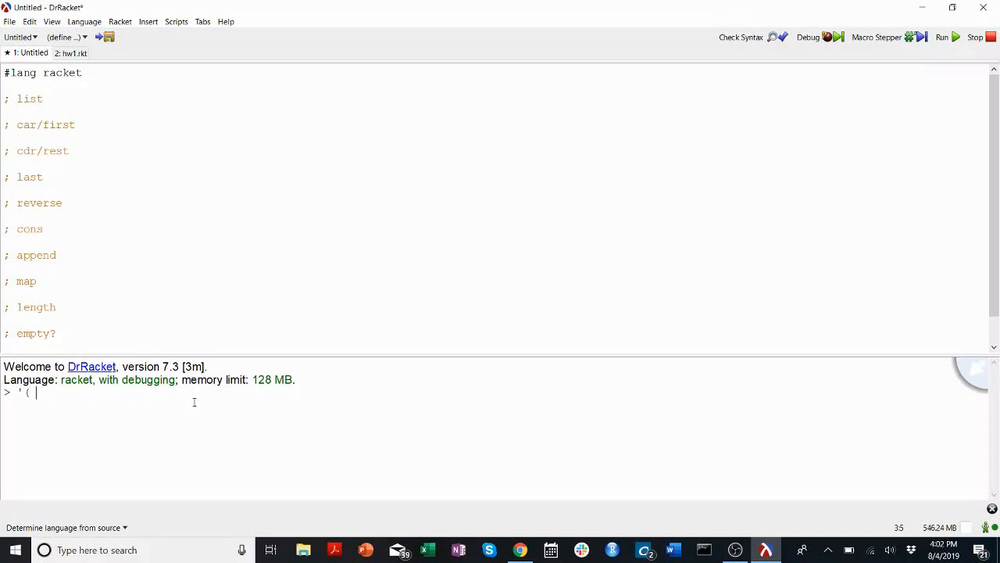
pyautogui.write('62')
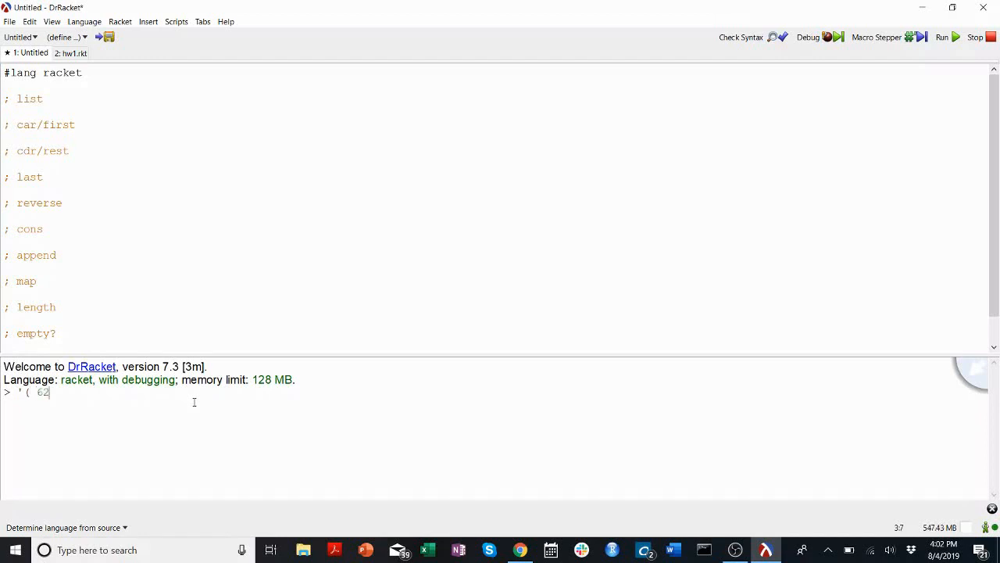
pyautogui.write('49 53')
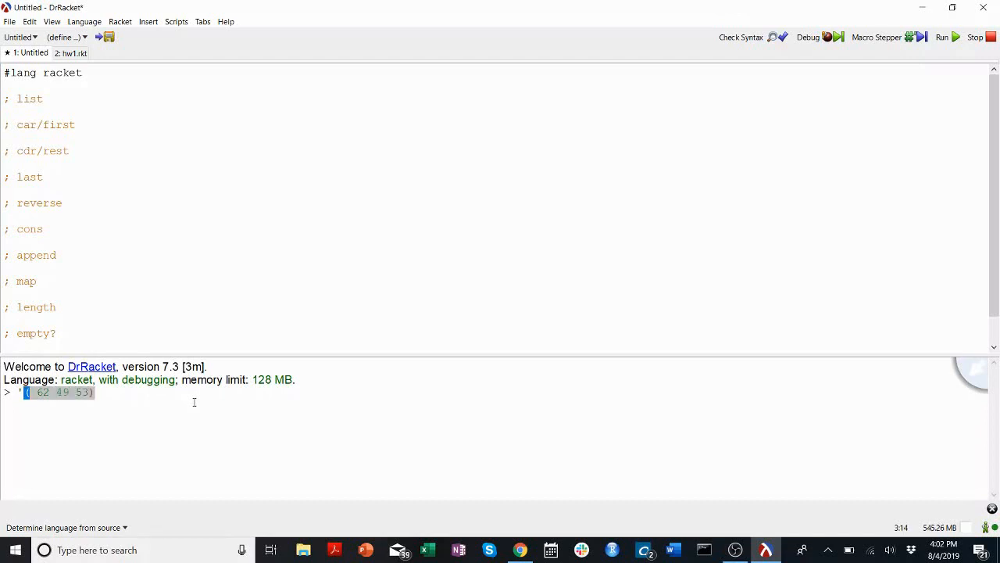
pyautogui.press('enter')
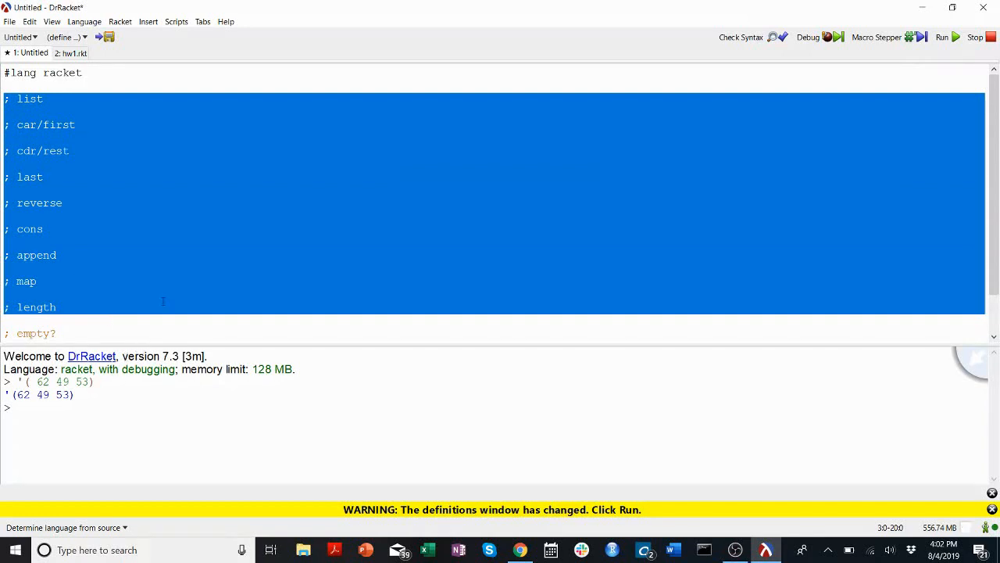
# Start a '; takes in' comment line beneath the '; list' heading.
pyautogui.click(139, 295)
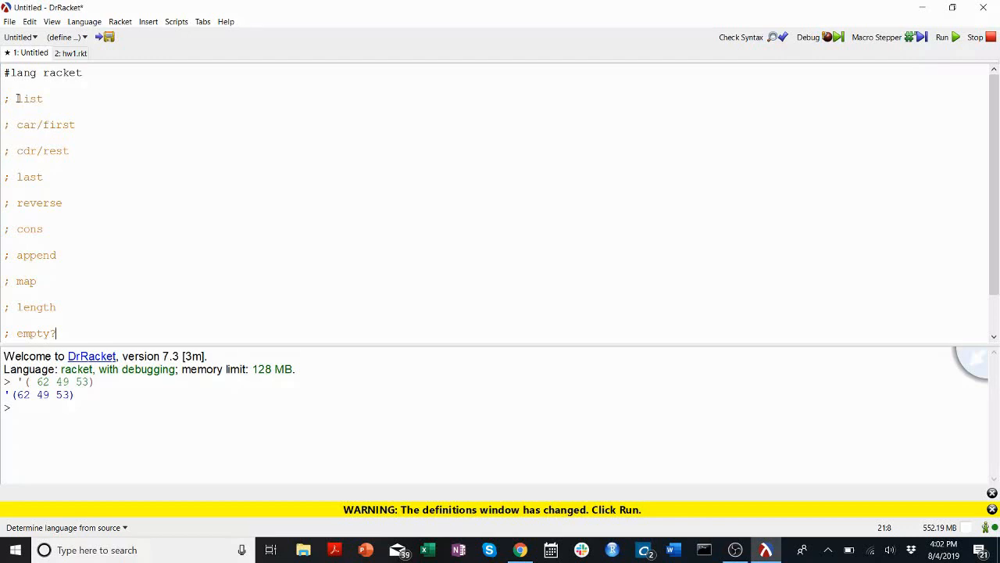
pyautogui.click(45, 228)
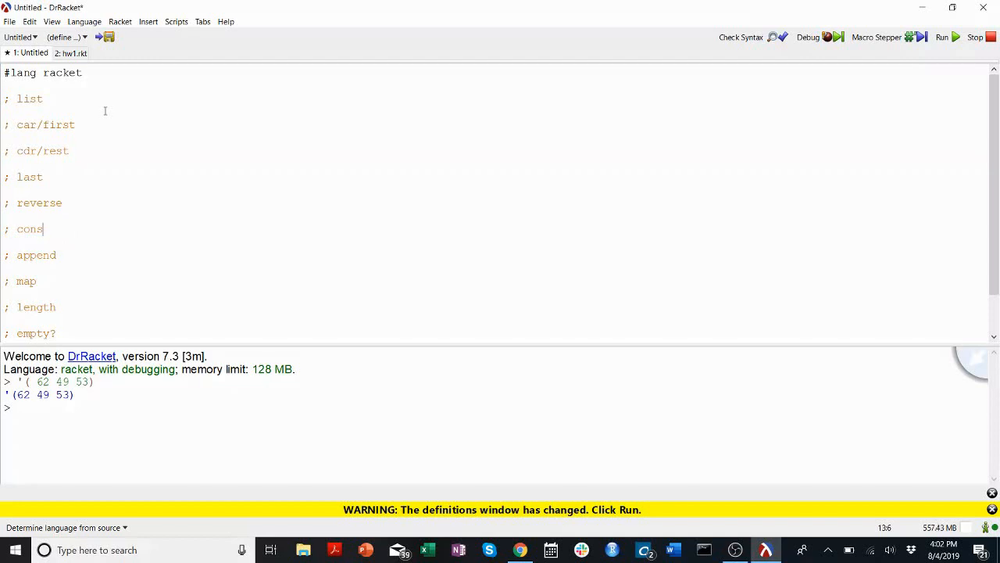
pyautogui.doubleClick(30, 98)
pyautogui.write('; takes in')
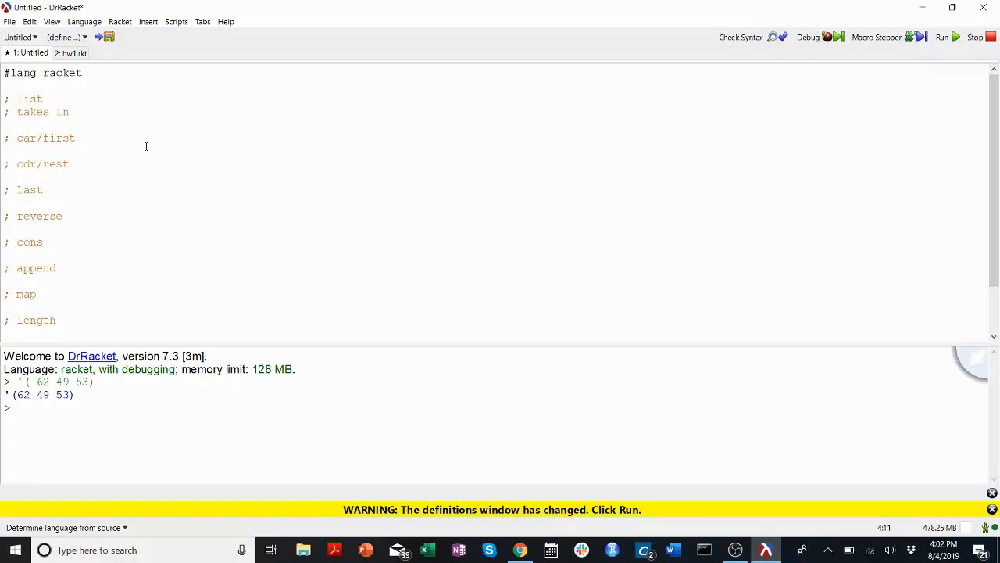
# Note that list takes any number of arguments of any datatype.
pyautogui.write('any ar')
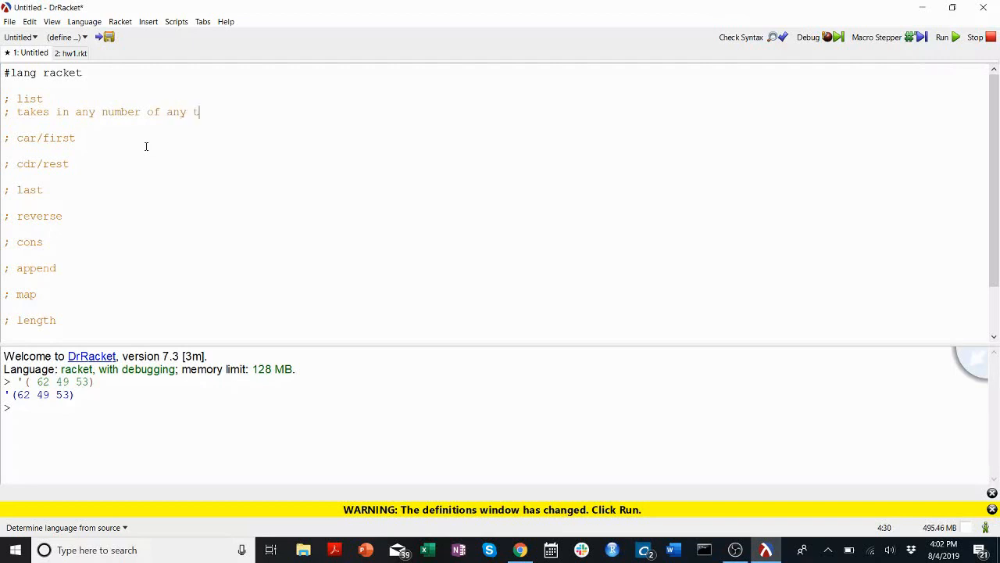
pyautogui.write('y')
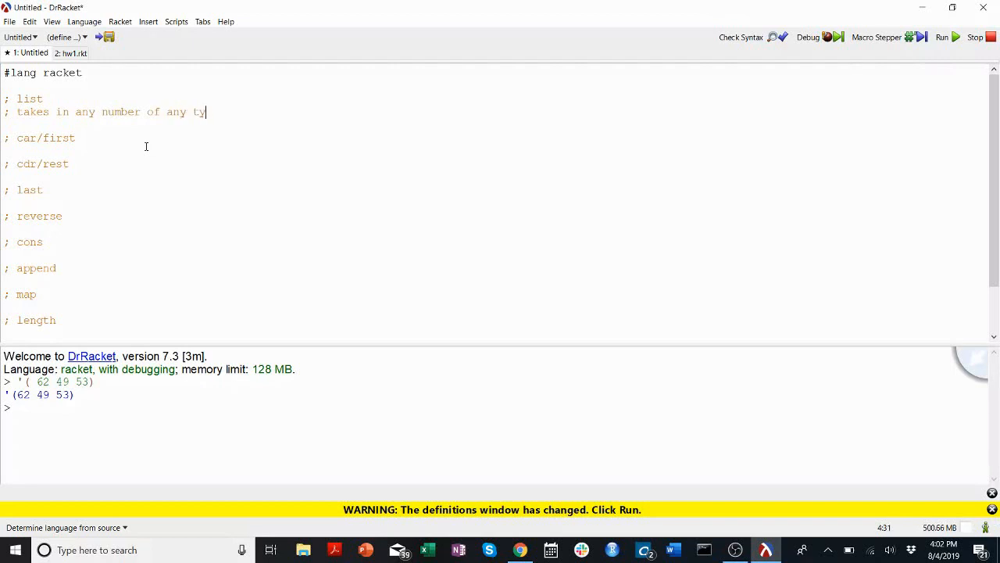
pyautogui.write('datatype arguments')
pyautogui.write(';')
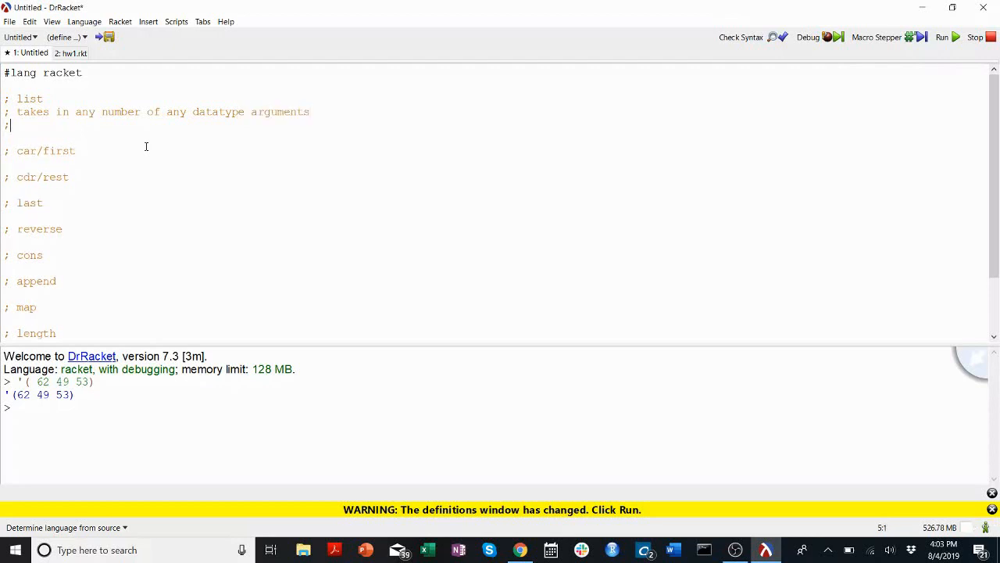
# Note that list outputs the arguments as a list in the same order, fixing a typo.
pyautogui.write('outputs a list with those arguments as elements in the ls')
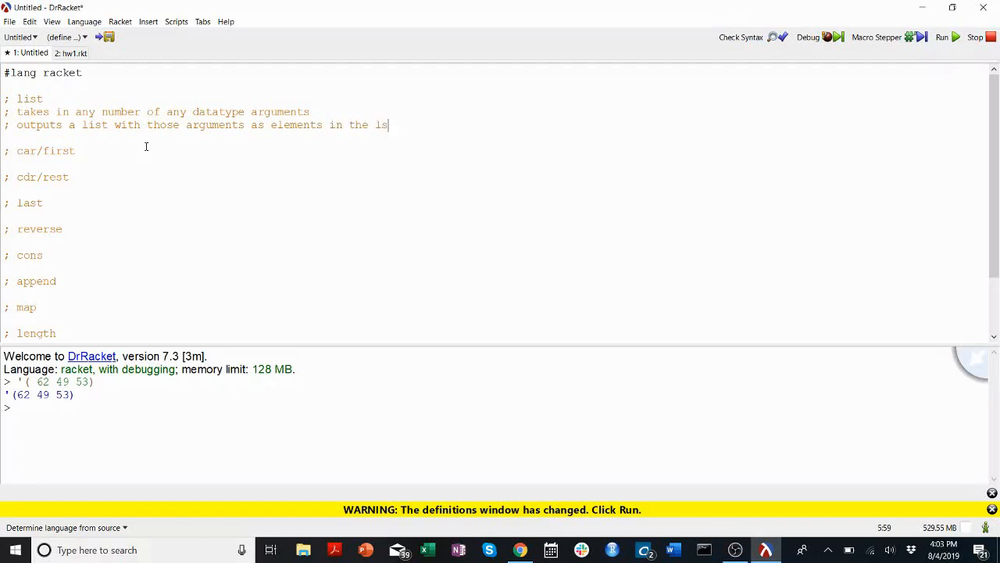
pyautogui.press('BackSpace')
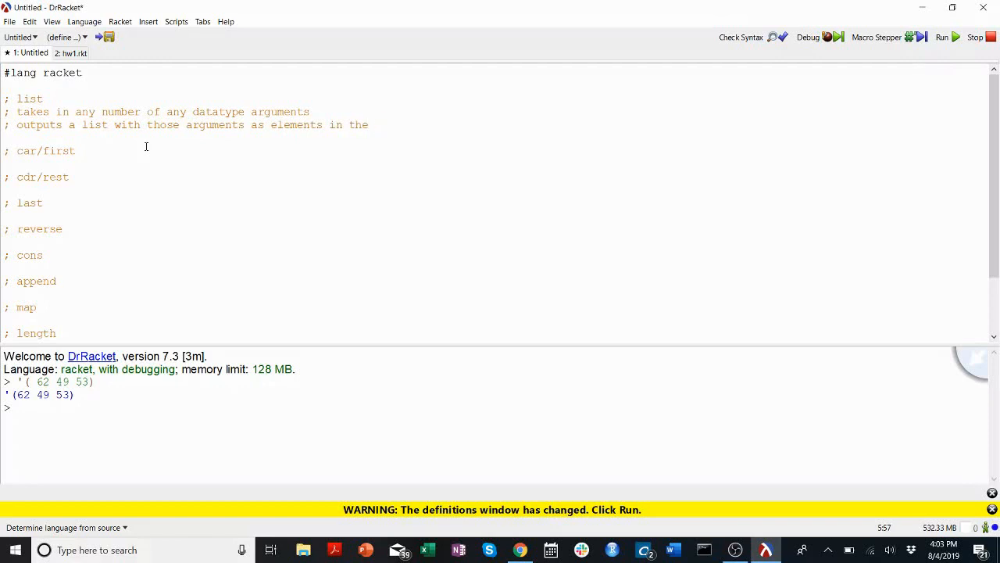
pyautogui.write('list in the same order they were passed to t')
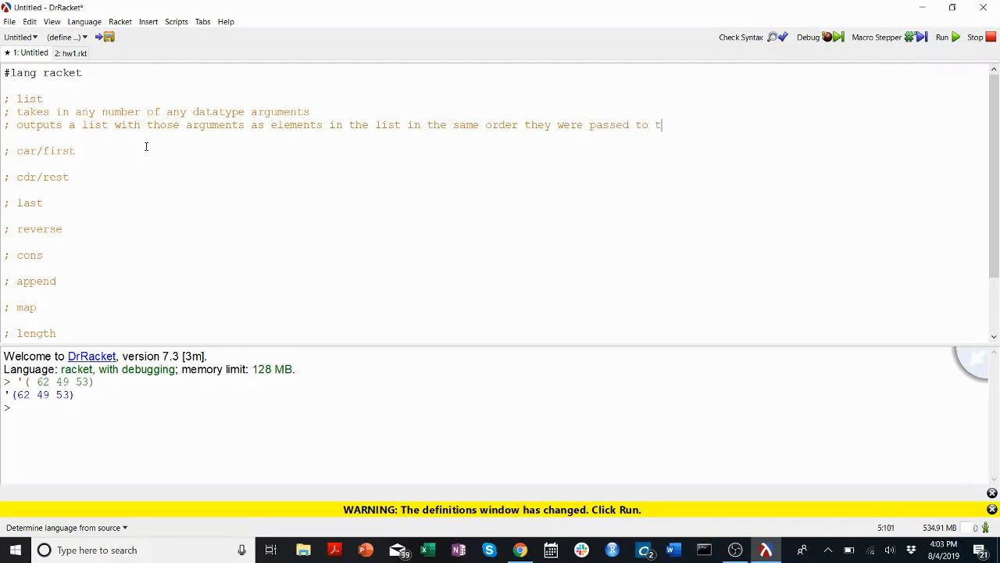
pyautogui.write('he function')
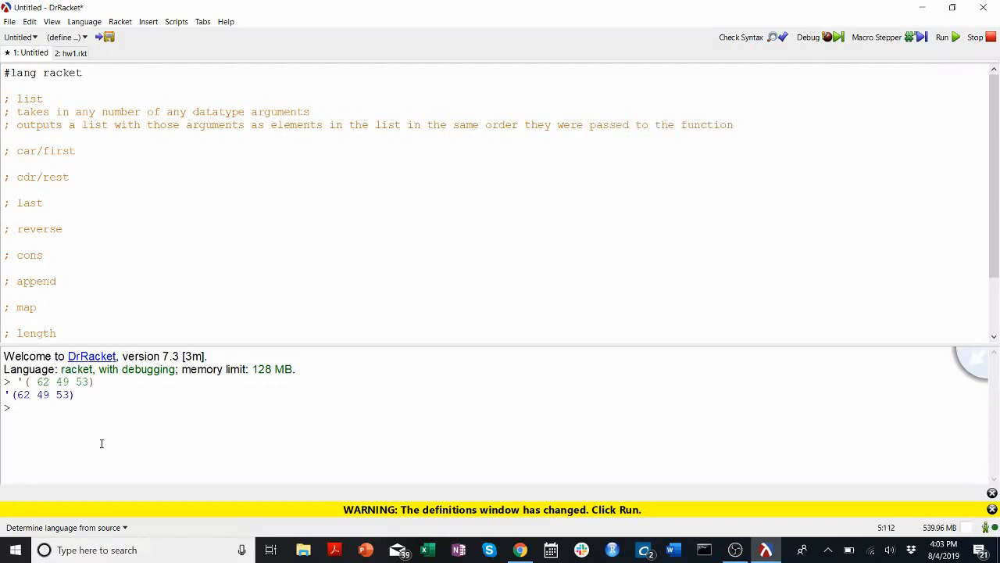
pyautogui.write('(list')
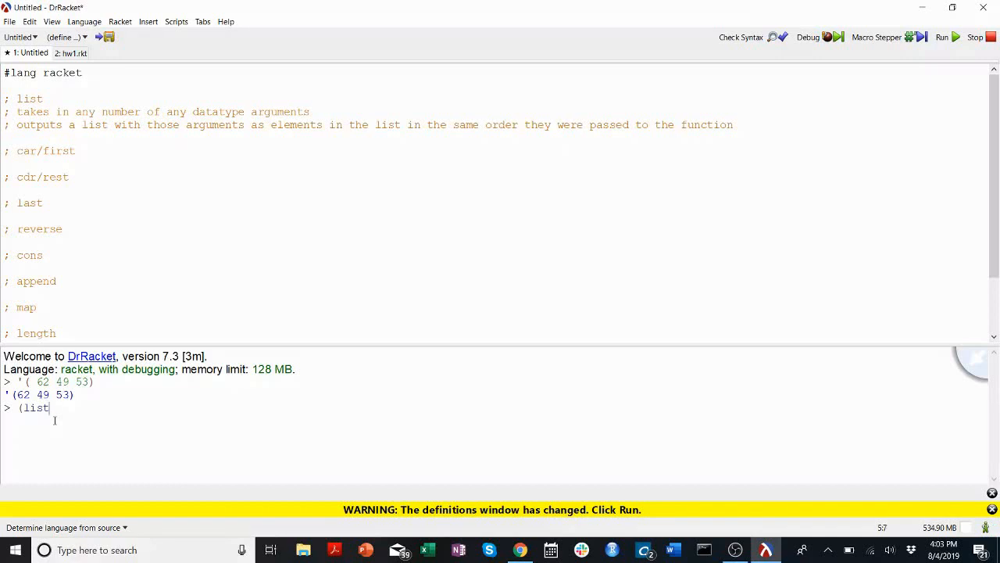
# Evaluate (list) returning '() and (list #f 5 "hello world" 'symbol) at the REPL.
pyautogui.press('Return')
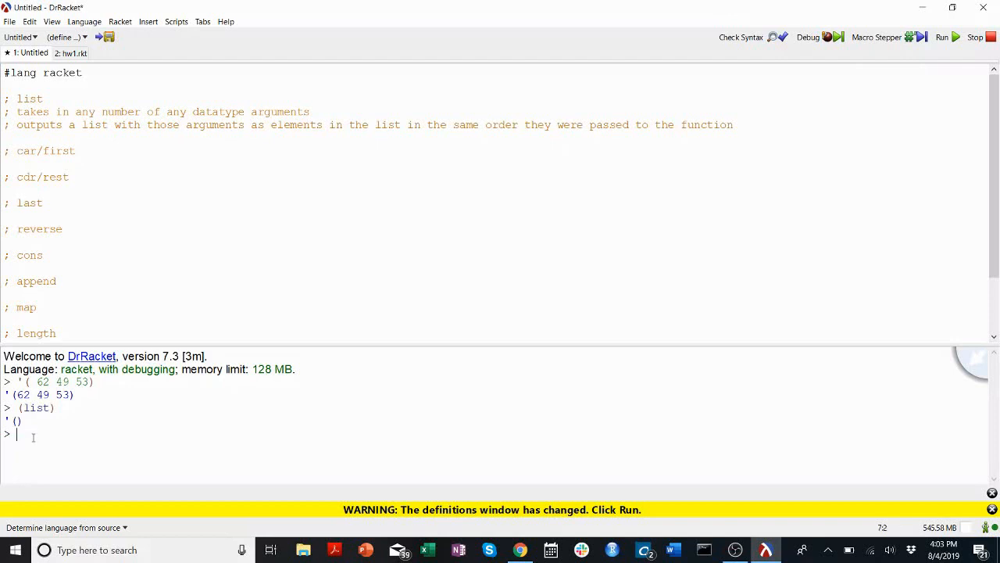
pyautogui.write('(list')
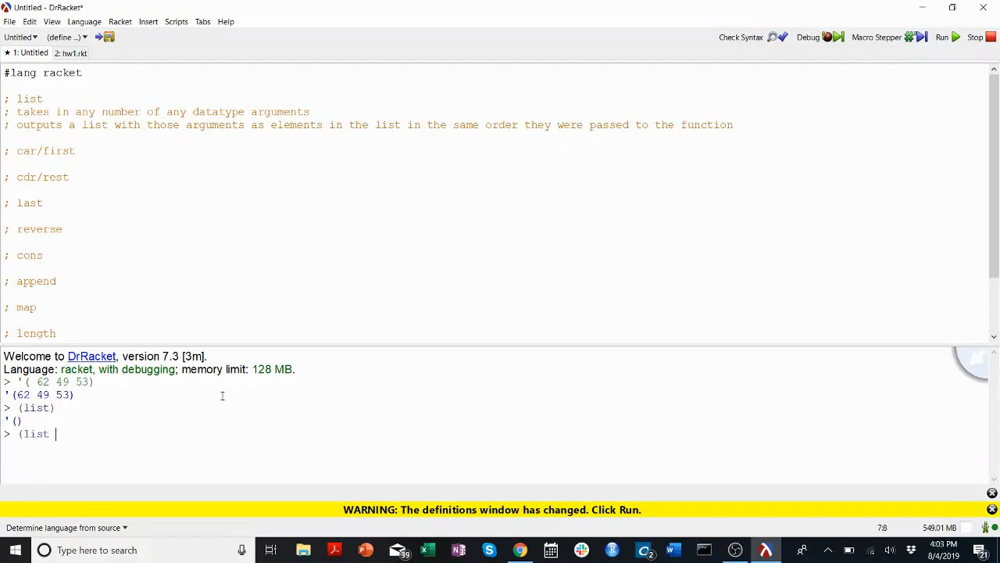
pyautogui.write('#f 5')
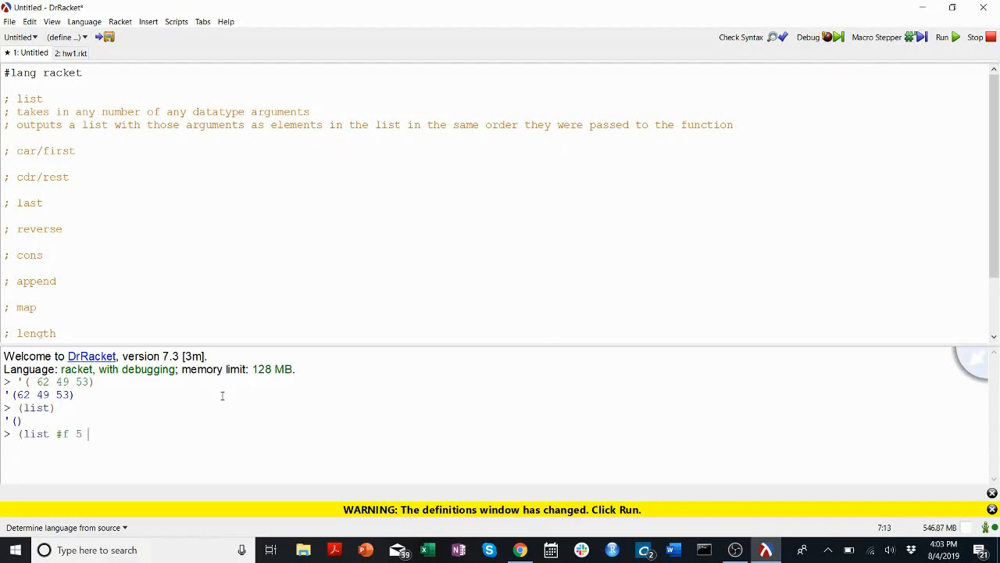
pyautogui.write('"hello world"')
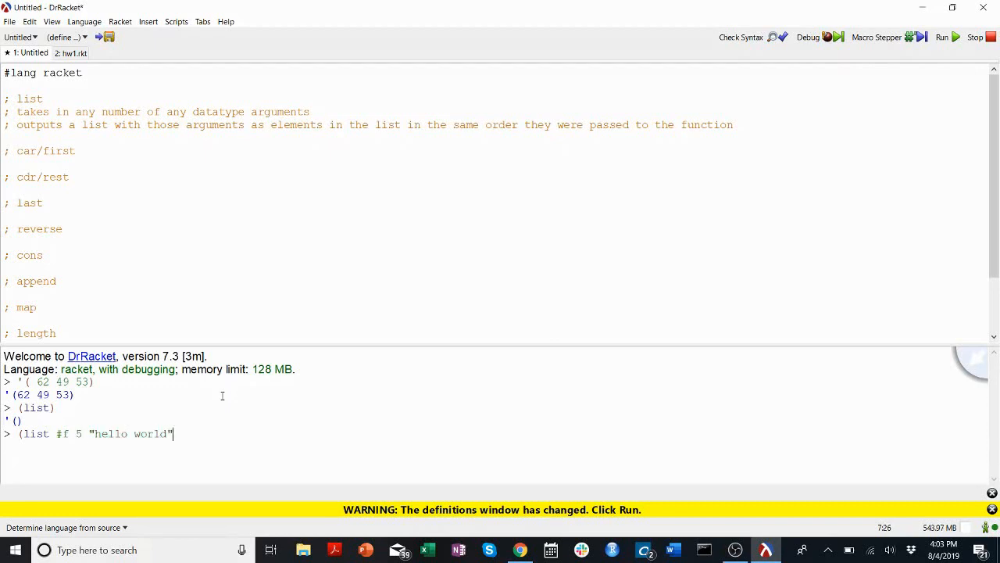
pyautogui.write("'symbol")
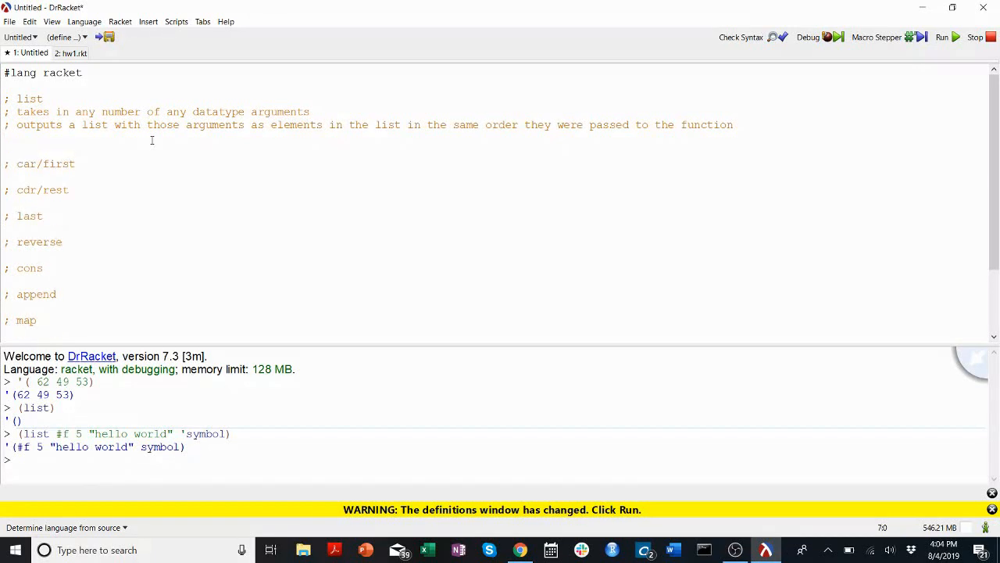
# Add the mixed-list example with its result, and a car/first 'at least one element' note.
pyautogui.write('v')
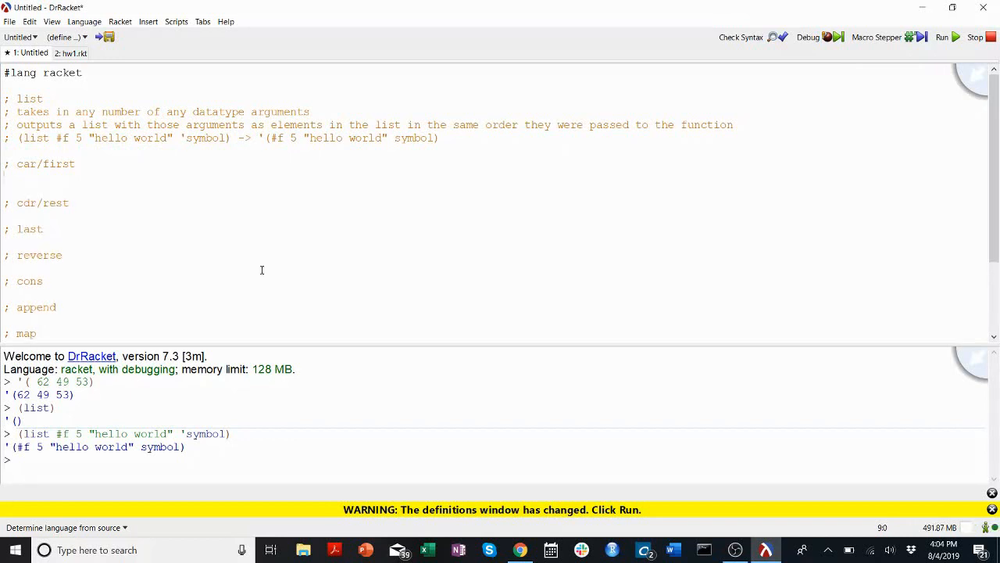
pyautogui.write('t')
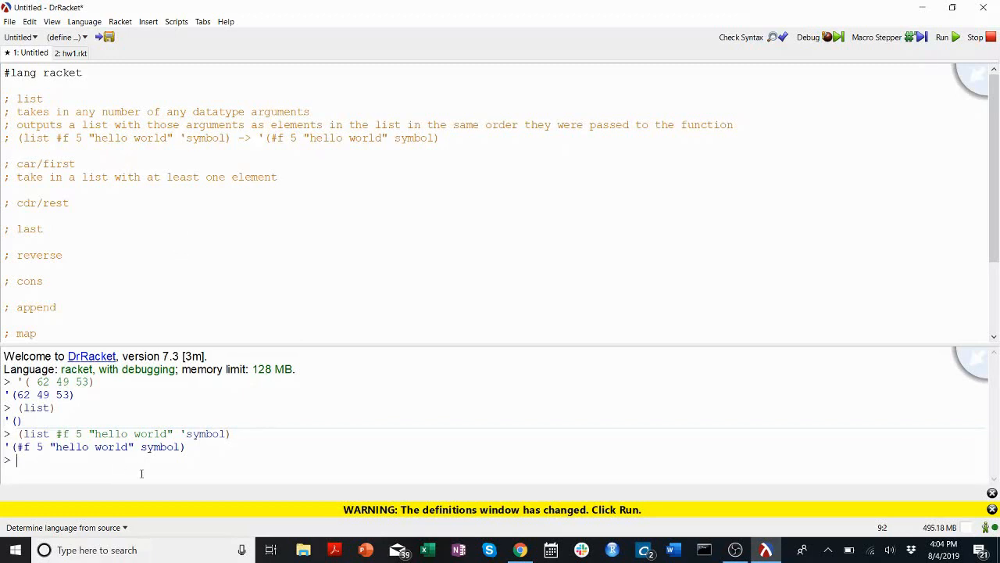
# Evaluate (car '()) and highlight the contract violation expecting a pair.
pyautogui.write("(car '())")
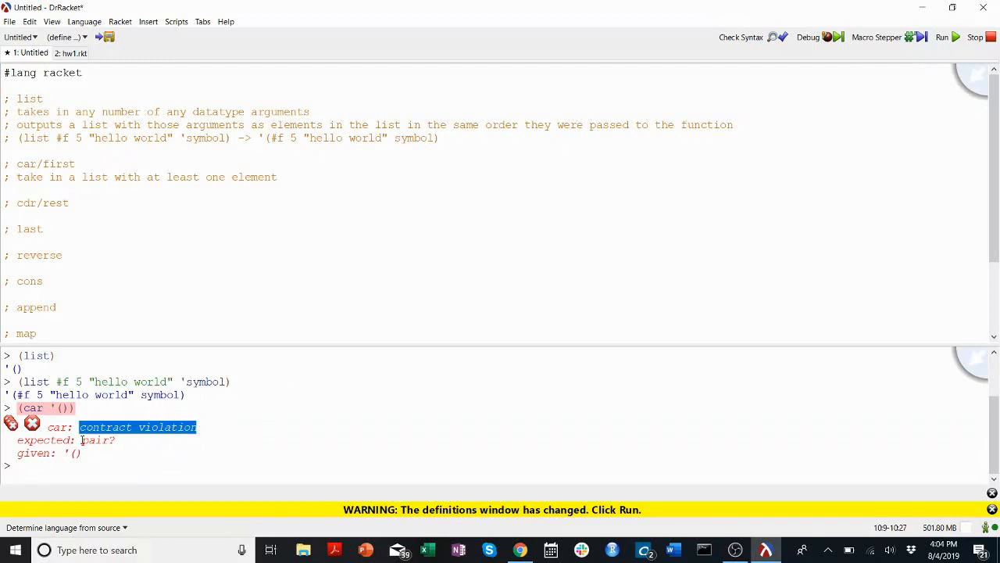
pyautogui.doubleClick(95, 440)
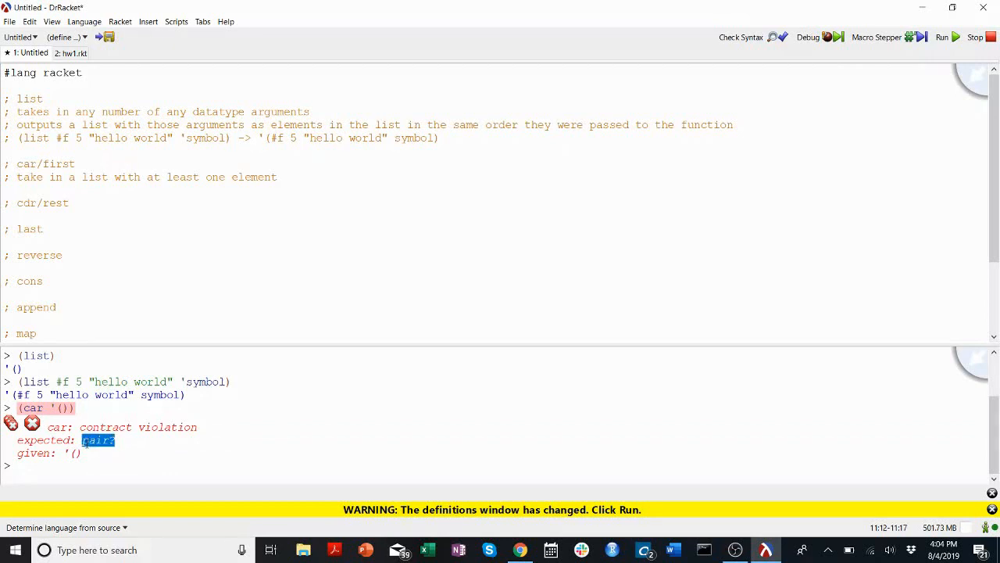
pyautogui.doubleClick(69, 453)
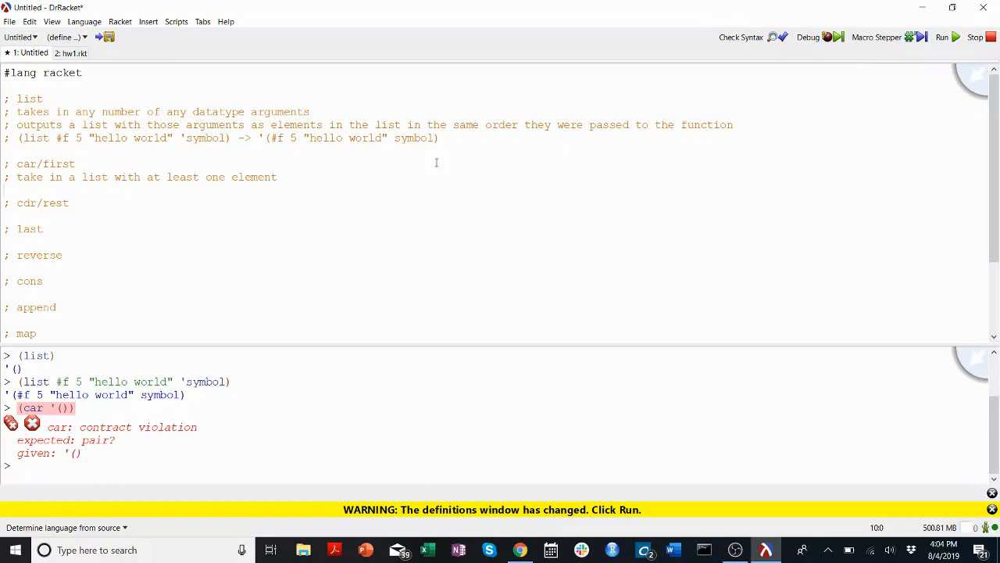
# Add a car/first note that it outputs the first element of the list.
pyautogui.press('enter')
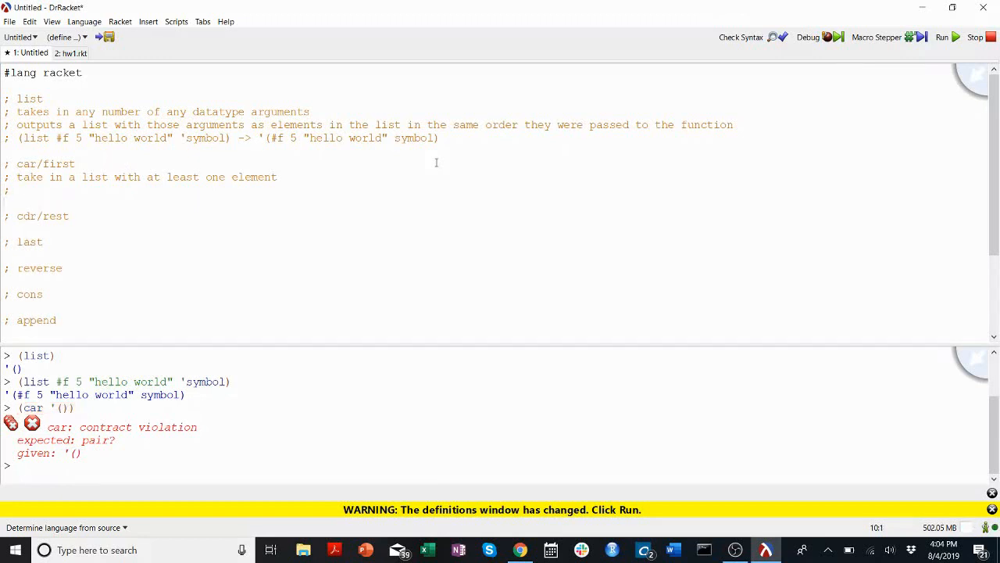
pyautogui.write('outputs the fir')
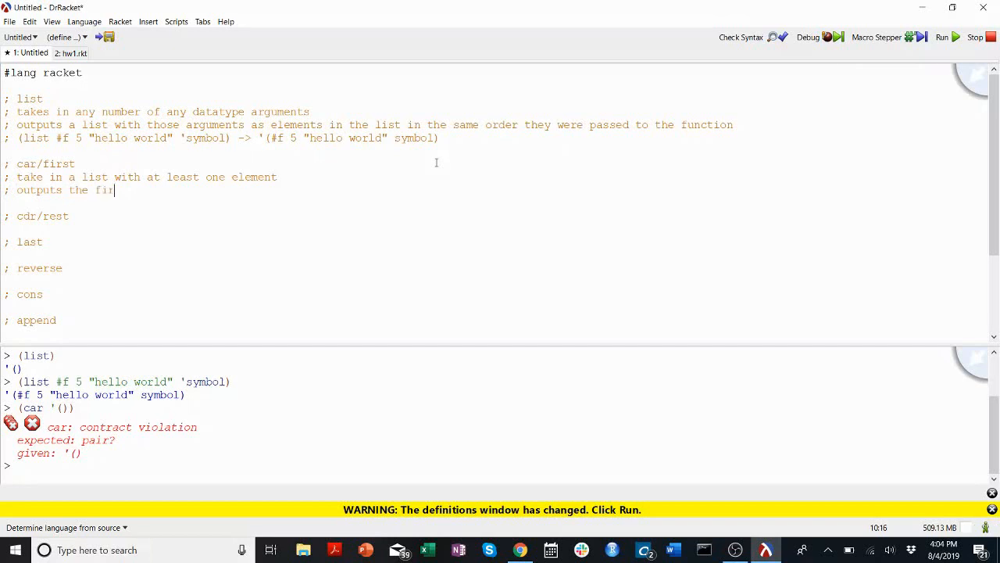
pyautogui.write('st element of that list')
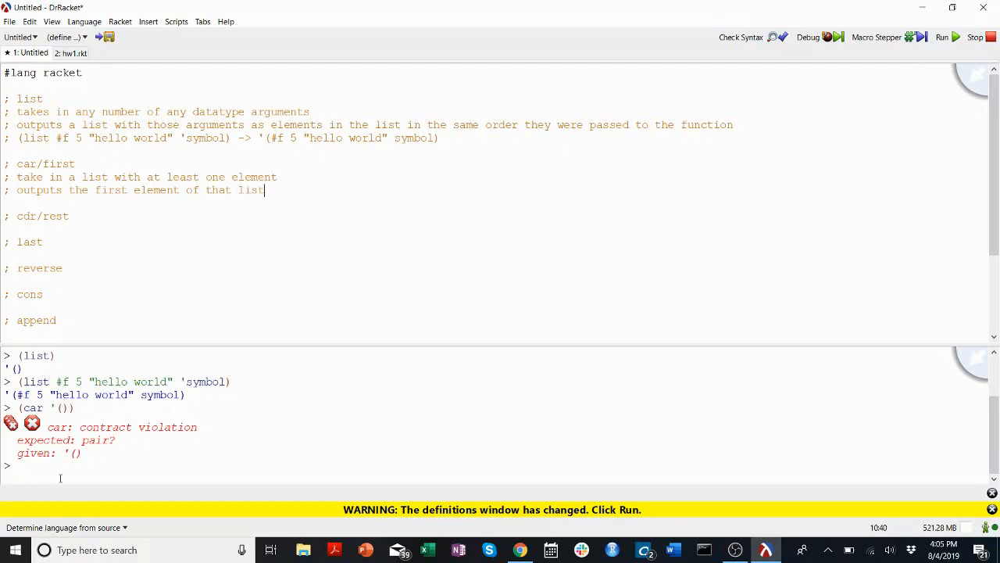
pyautogui.write('(car')
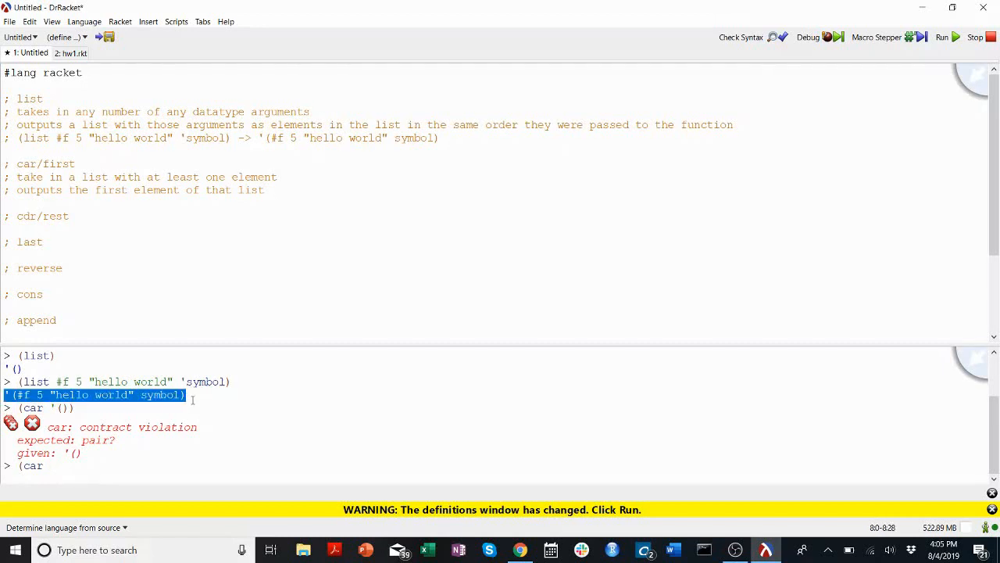
pyautogui.moveTo(105, 464)
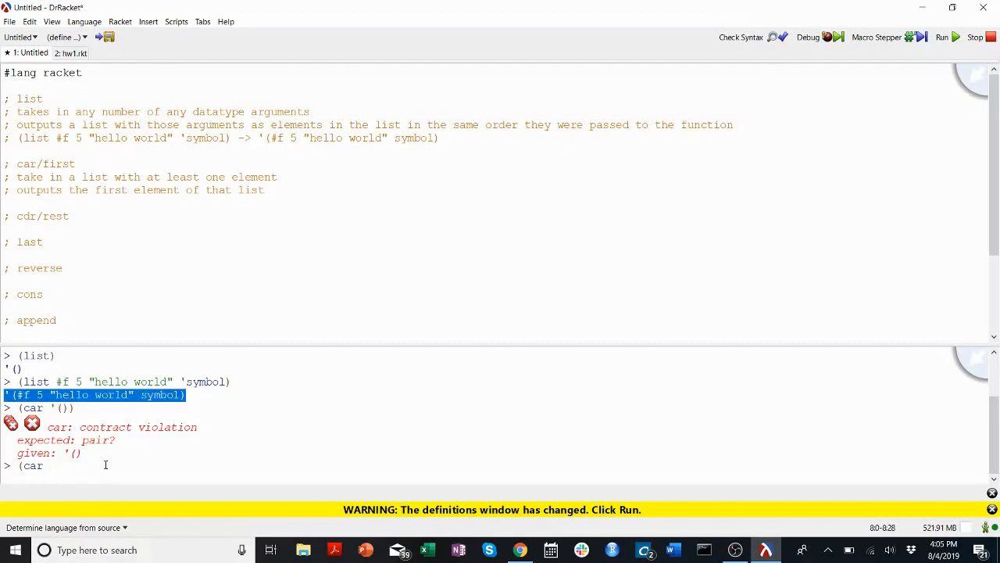
# Evaluate (car '(#f 5 "hello world" symbol)) returning #f and record the example in the notes.
pyautogui.write('\'(#f 5 "hello world" symbol)')
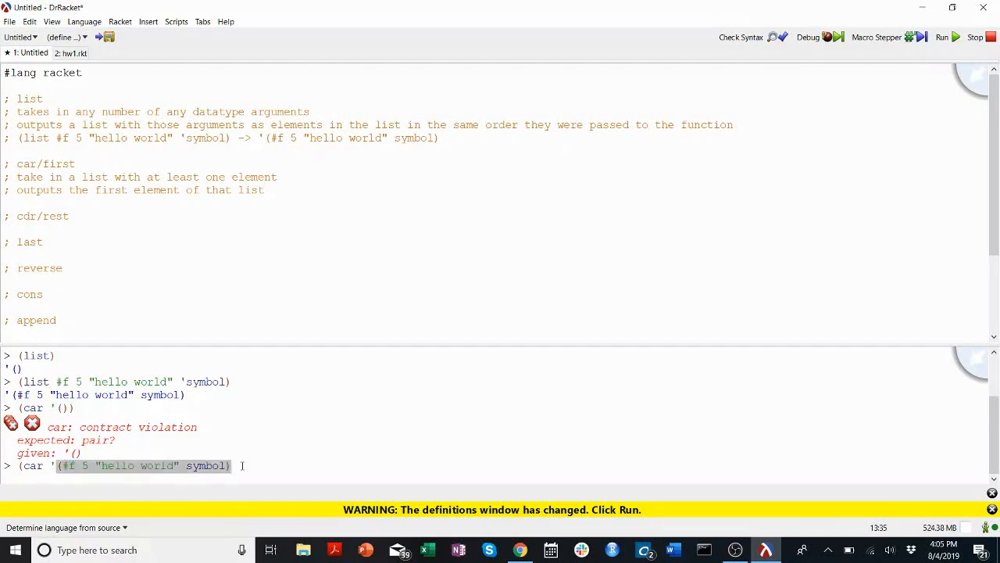
pyautogui.write(')')
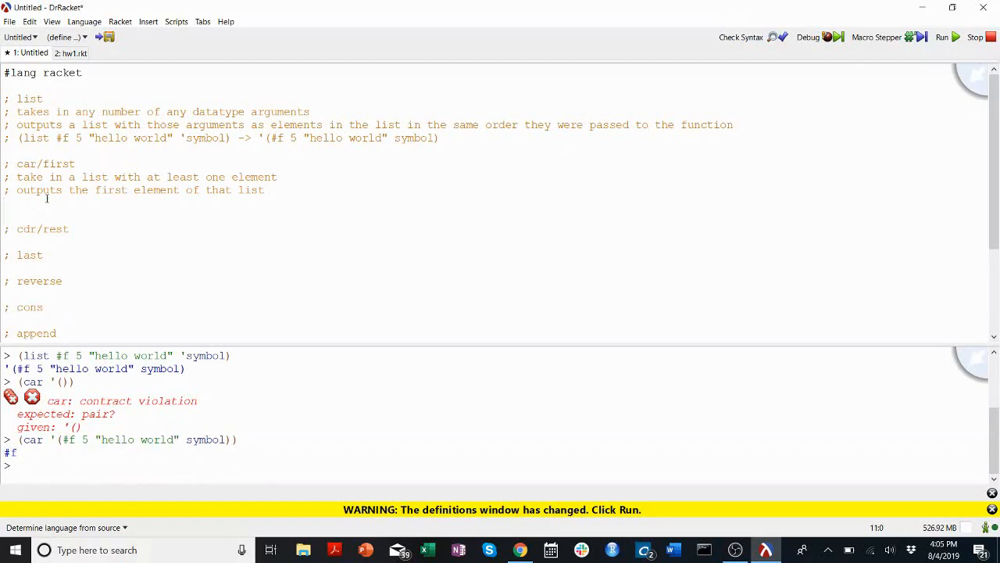
pyautogui.write('(car \'(#f 5 "hello world" \'symbol)) -> #f')
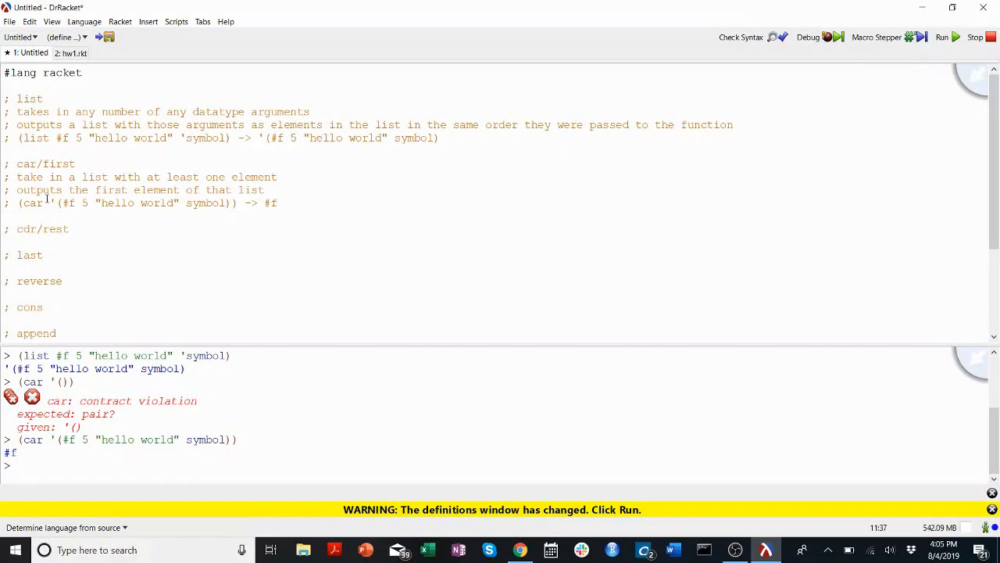
# Start a first call on the mixed list at the REPL, correcting the 'frst' typo.
pyautogui.write('(frst')
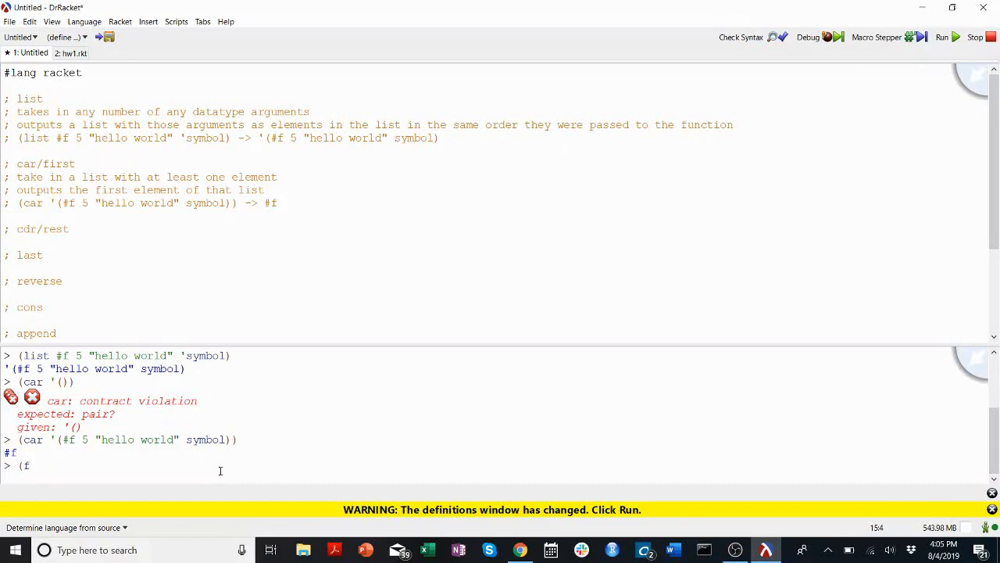
pyautogui.write('irst')
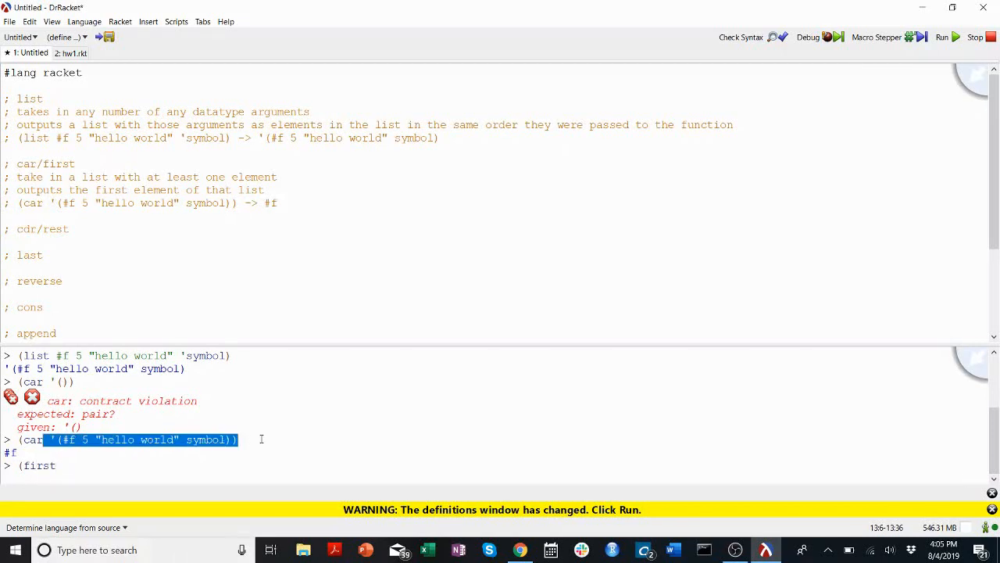
pyautogui.moveTo(225, 465)
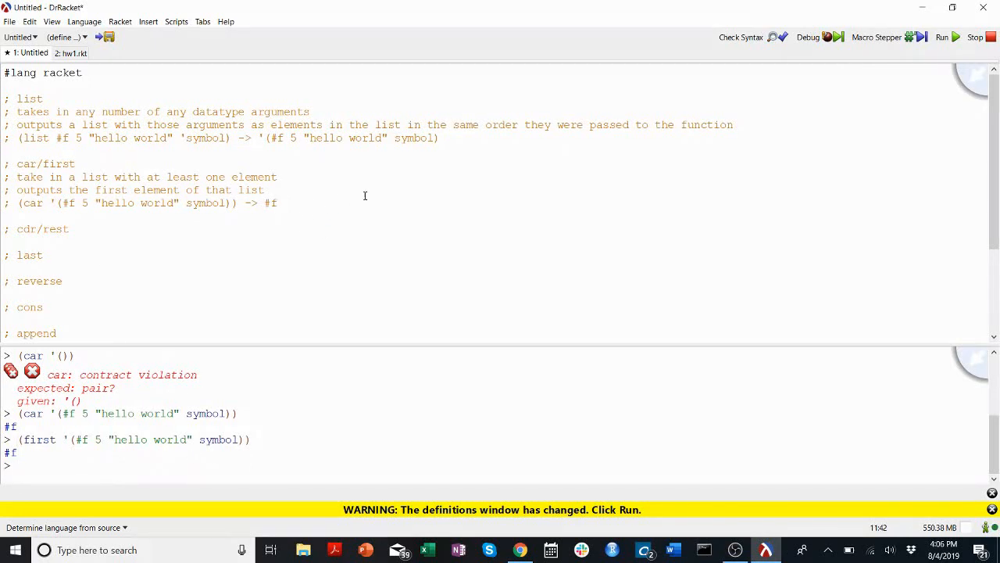
# Add comments defining caar as the car of the car and caaar as car of car of car.
pyautogui.press('Enter')
pyautogui.write('; caar')
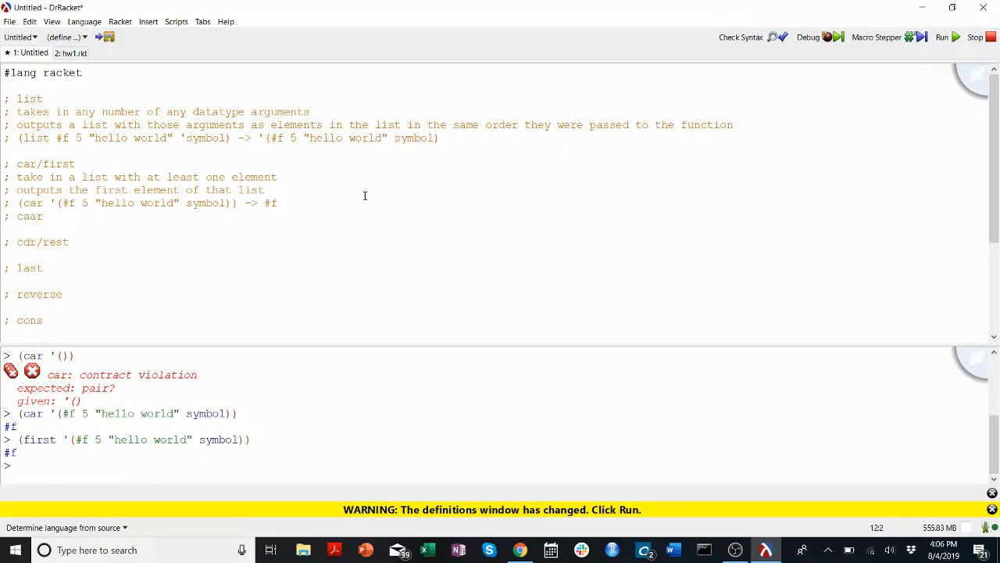
pyautogui.write('(')
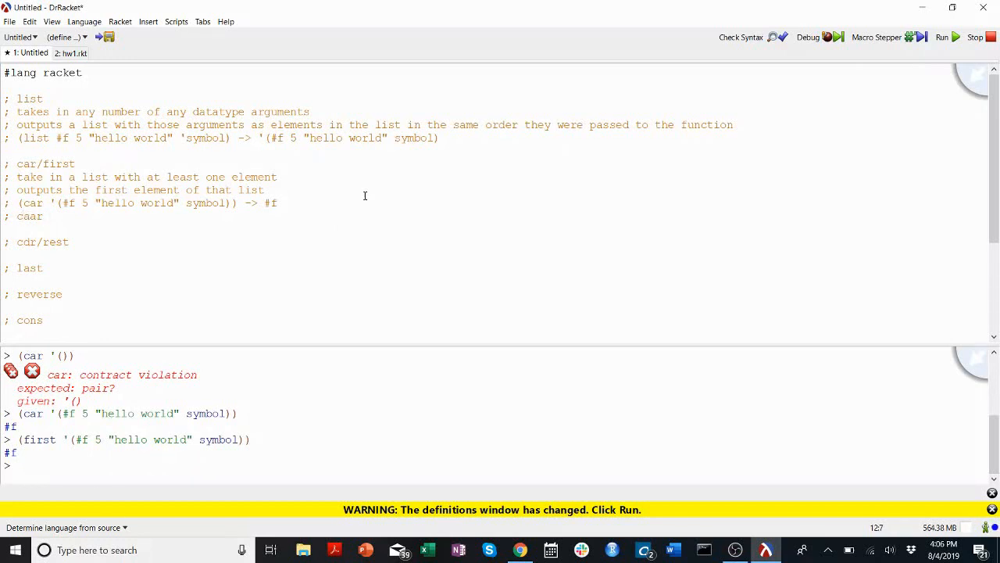
pyautogui.write('-> the car of the car')
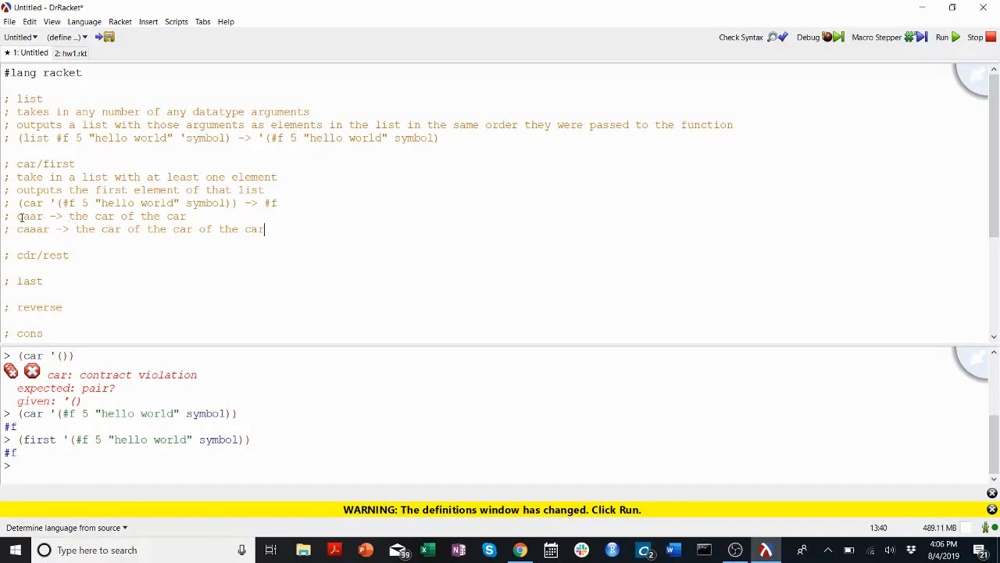
pyautogui.doubleClick(78, 216)
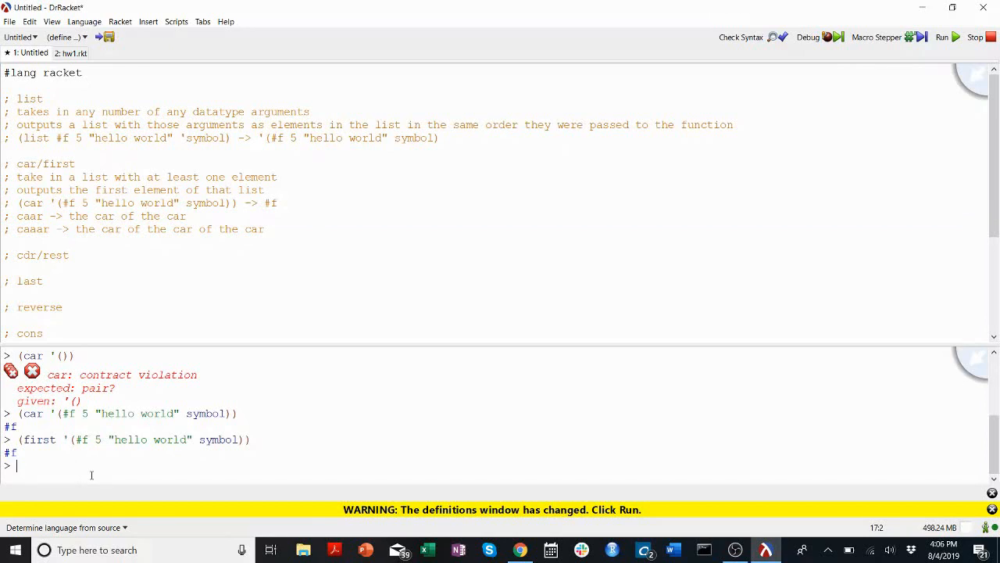
# Try caar on '(1) and '(1 2 3) in the REPL, which error.
pyautogui.write('(caar (car')
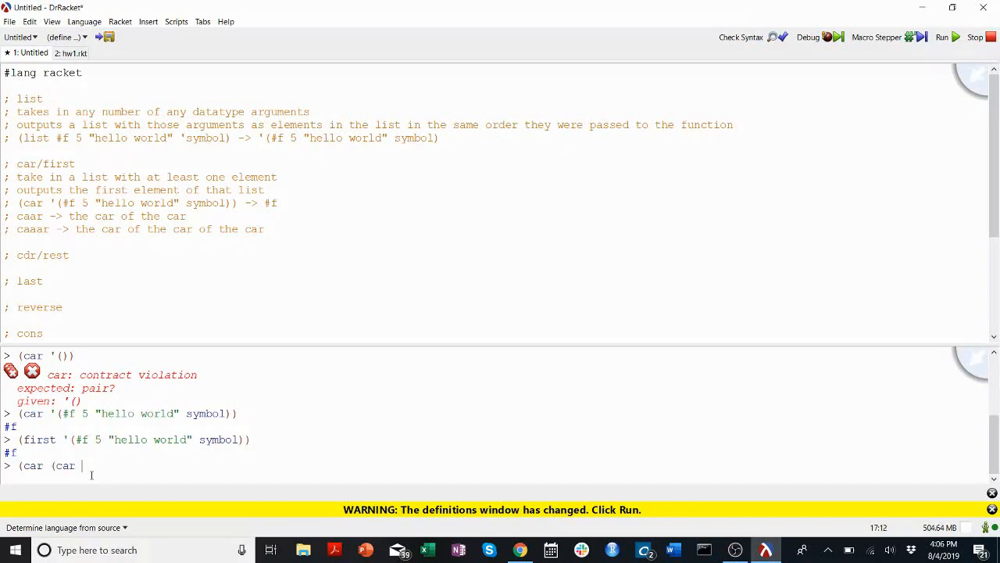
pyautogui.write("'(1 2 3)))")
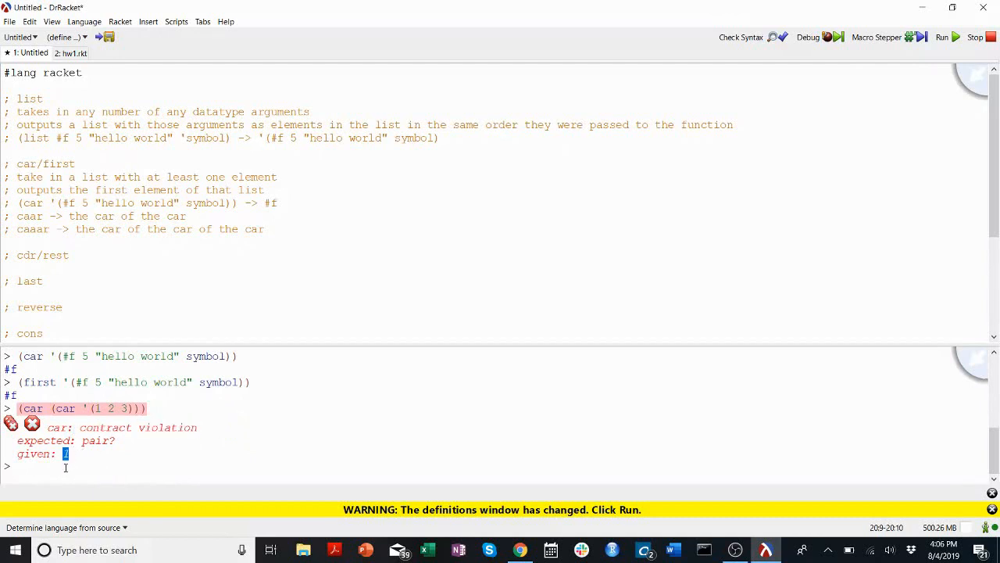
pyautogui.write('(caar')
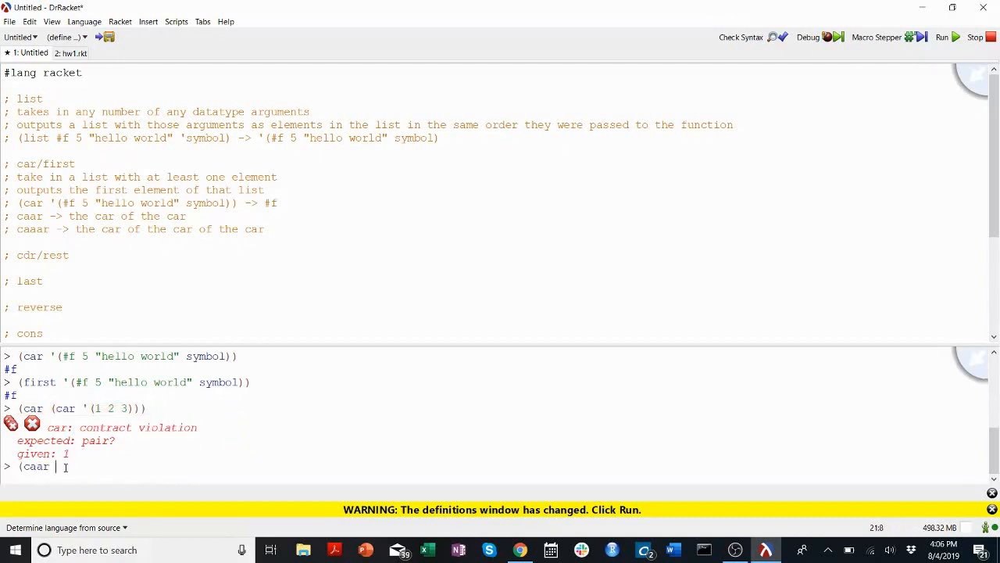
pyautogui.write("'(1")
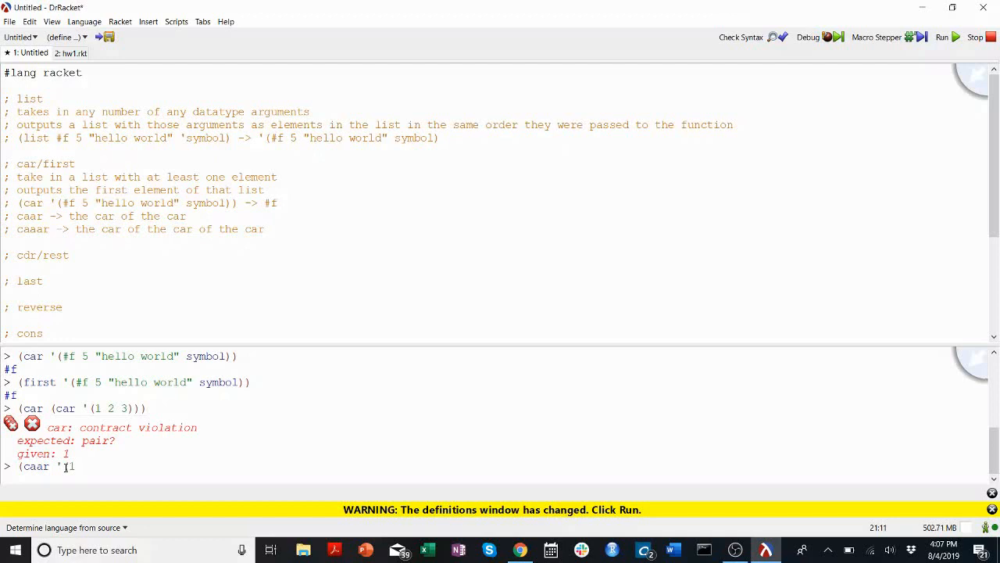
pyautogui.write('1 2 3')
pyautogui.write('(caar ')
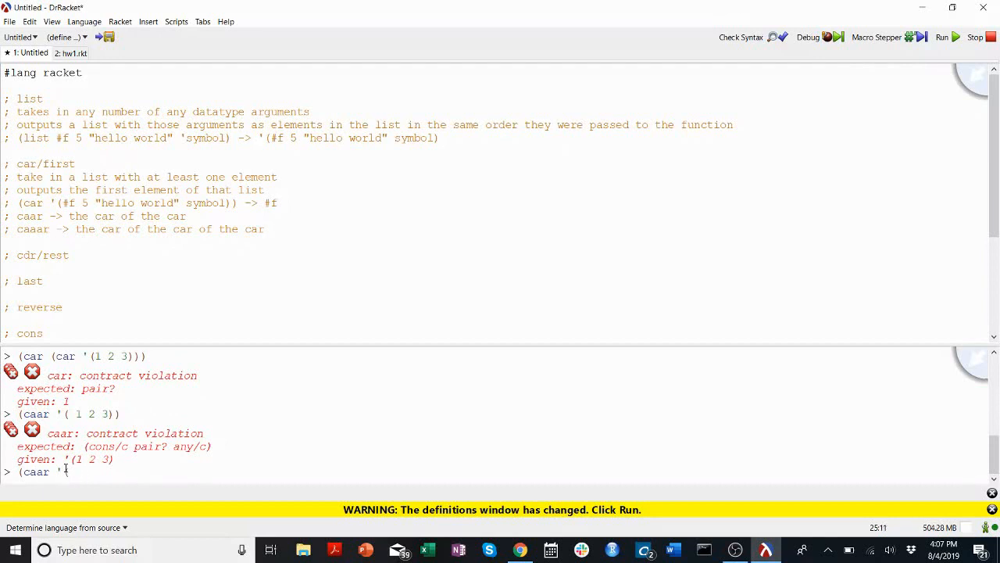
pyautogui.write("'(1 2 3) 2 3")
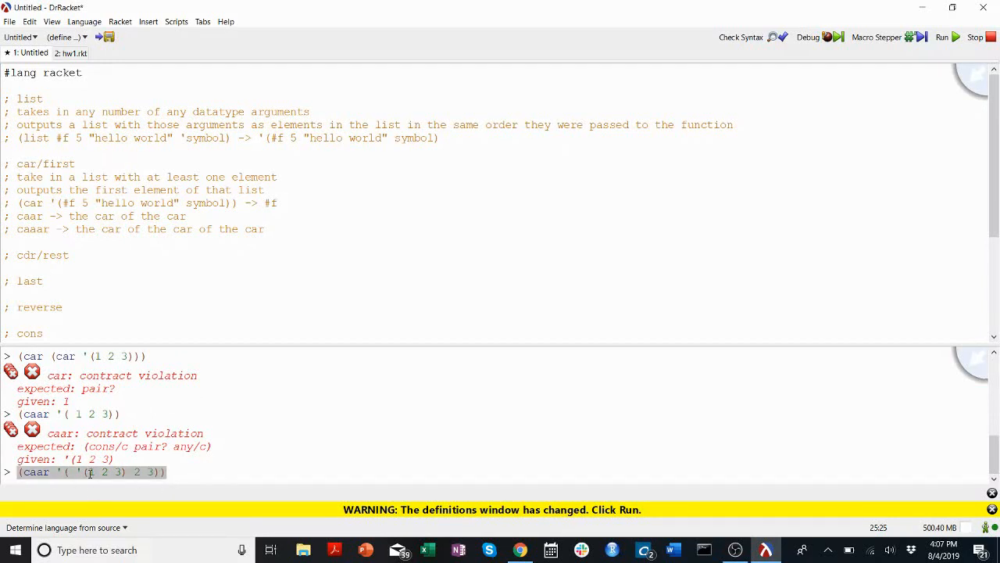
# Evaluate caar on the nested list '((1 2 3) 2 3), returning 1.
pyautogui.doubleClick(102, 471)
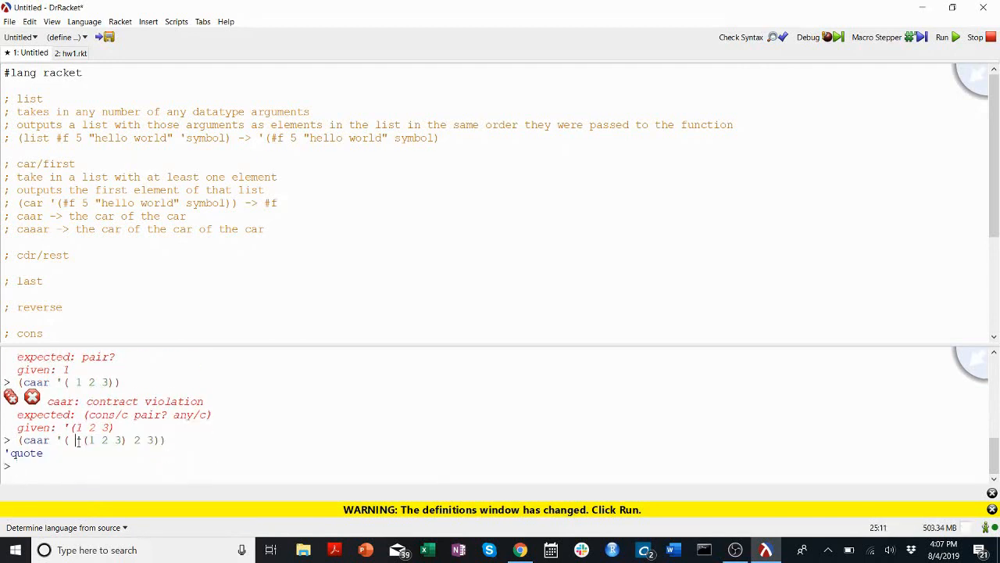
pyautogui.write('(caa')
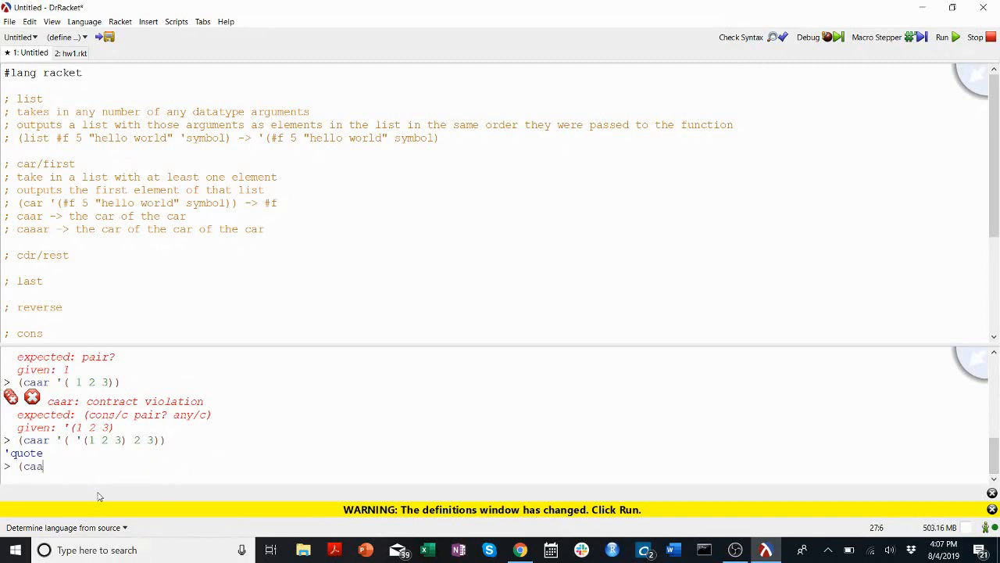
pyautogui.write("'( (")
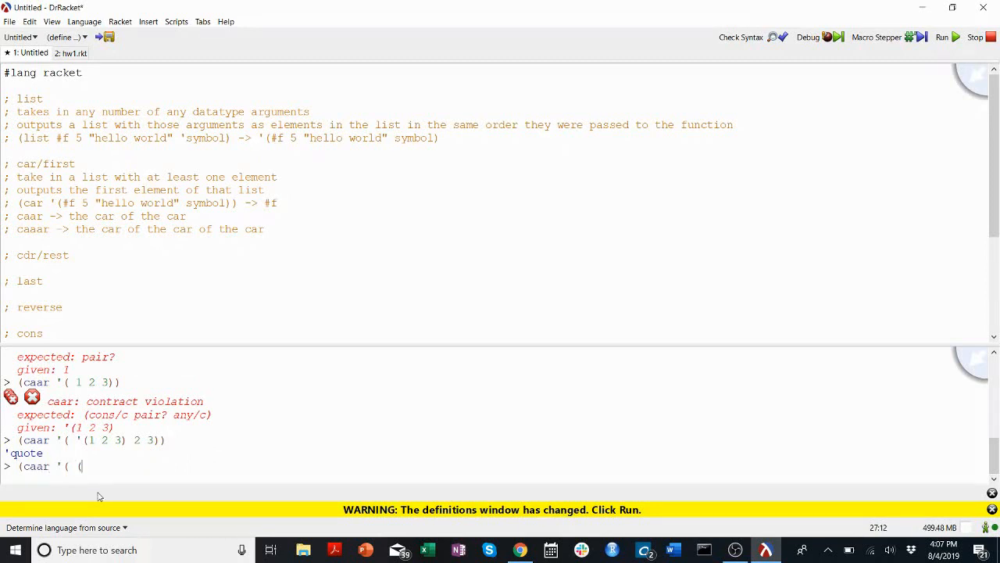
pyautogui.write("'(1 2 3) 2 3")
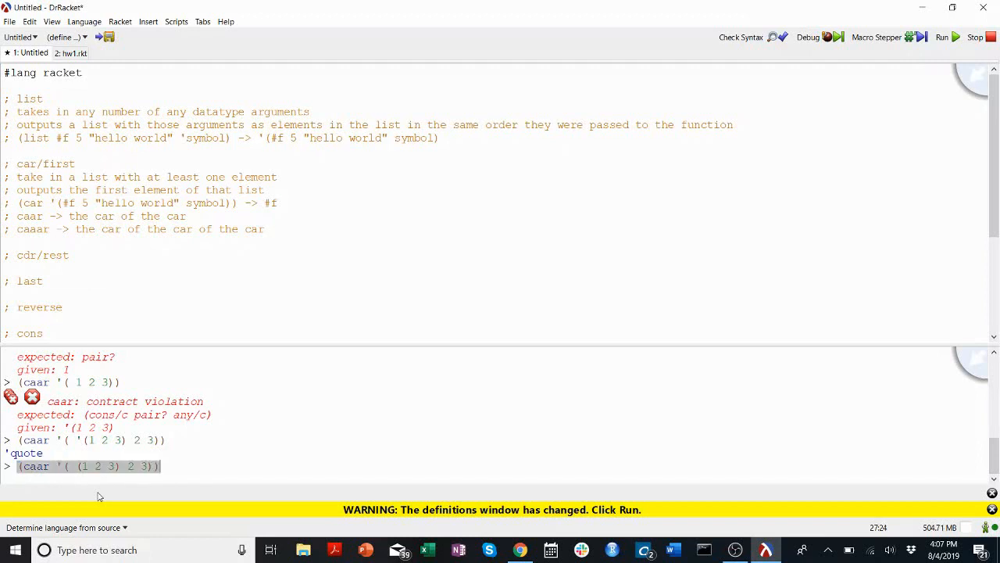
pyautogui.press('return')
pyautogui.write(';')
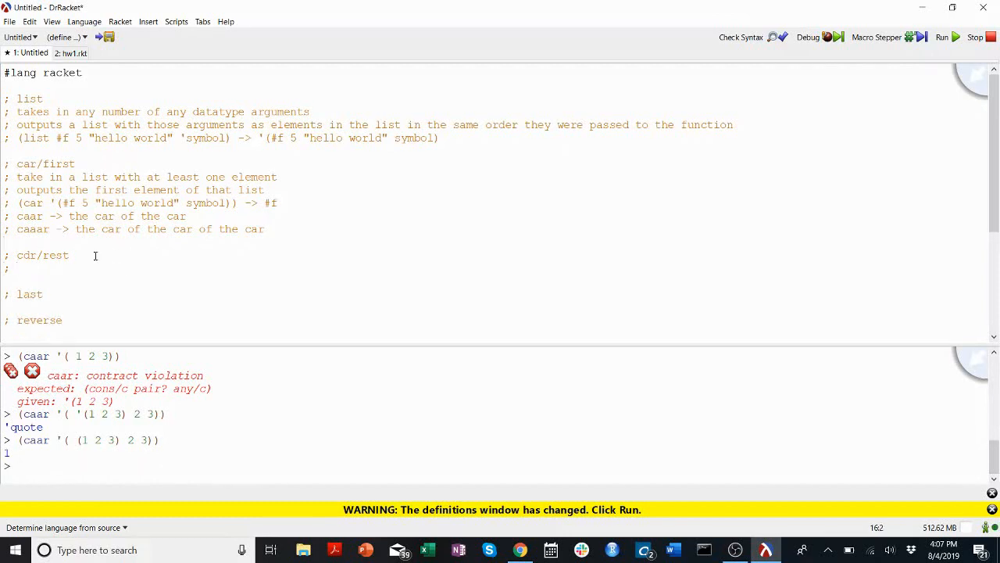
# Comment that cdr/rest takes in a list, and run (cdr '()) to see it error.
pyautogui.write('tak')
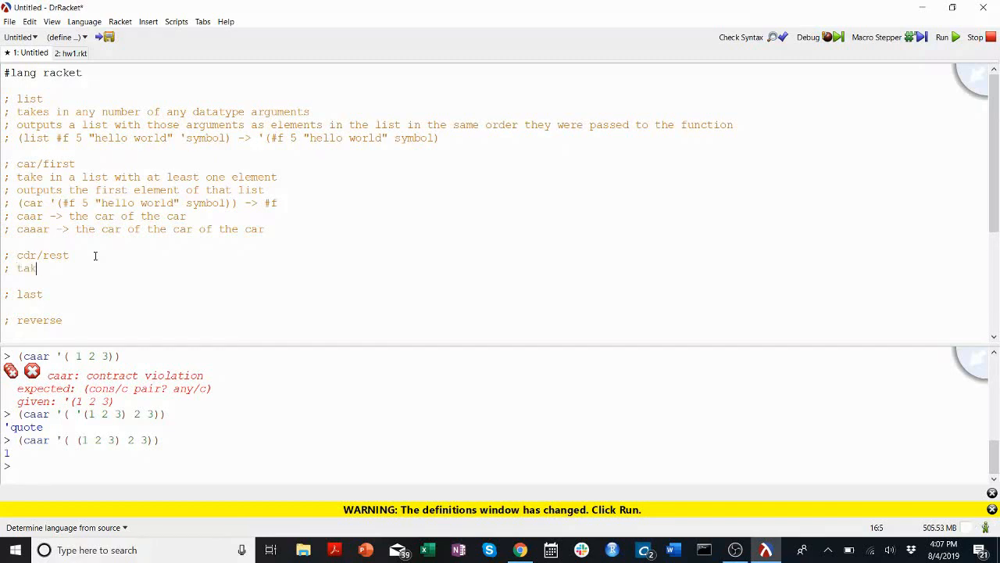
pyautogui.write('es in a list')
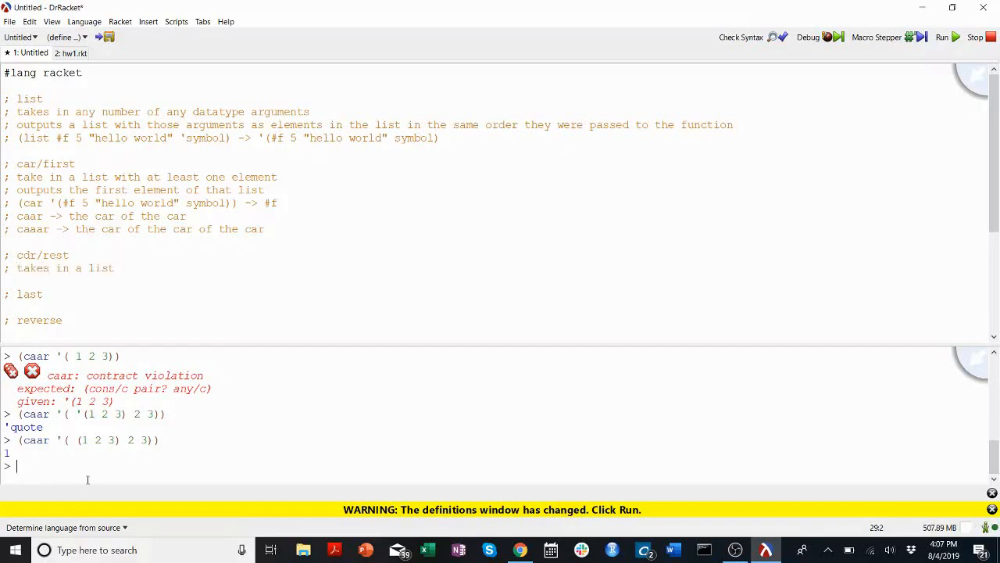
pyautogui.write("(cdr '(")
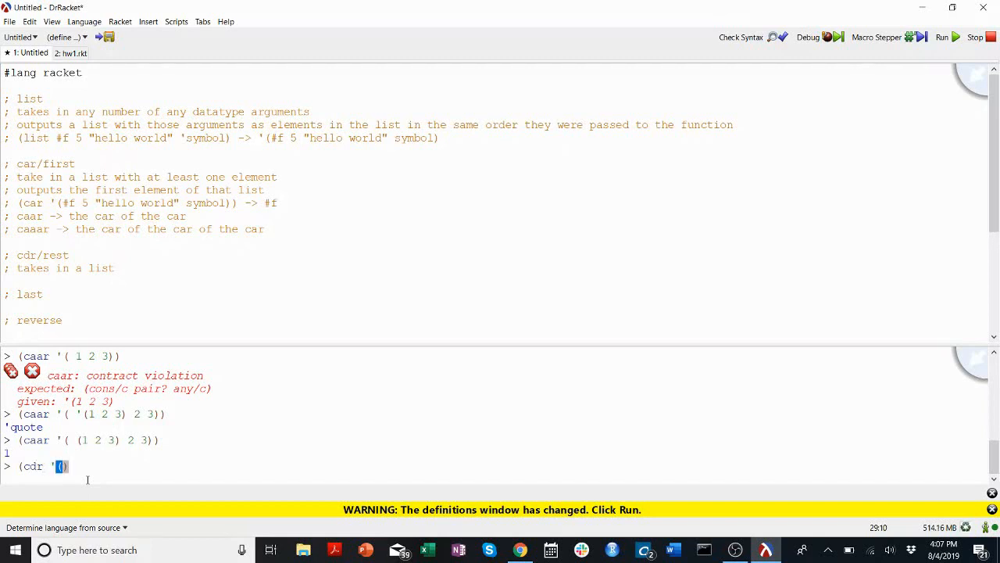
pyautogui.write(')')
pyautogui.press('Return')
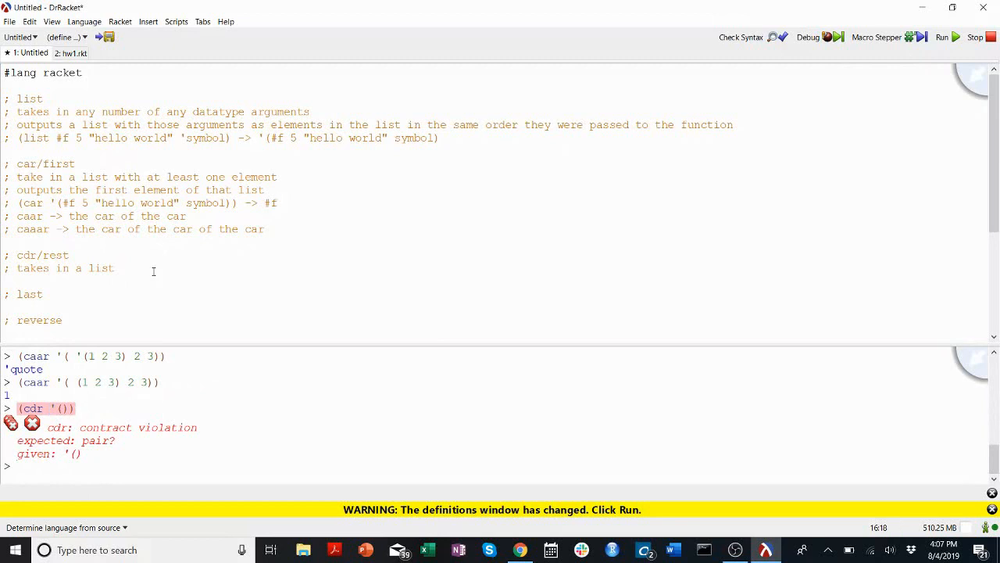
# Refine it to a list with at least one element that outputs another list.
pyautogui.write('with at least one element')
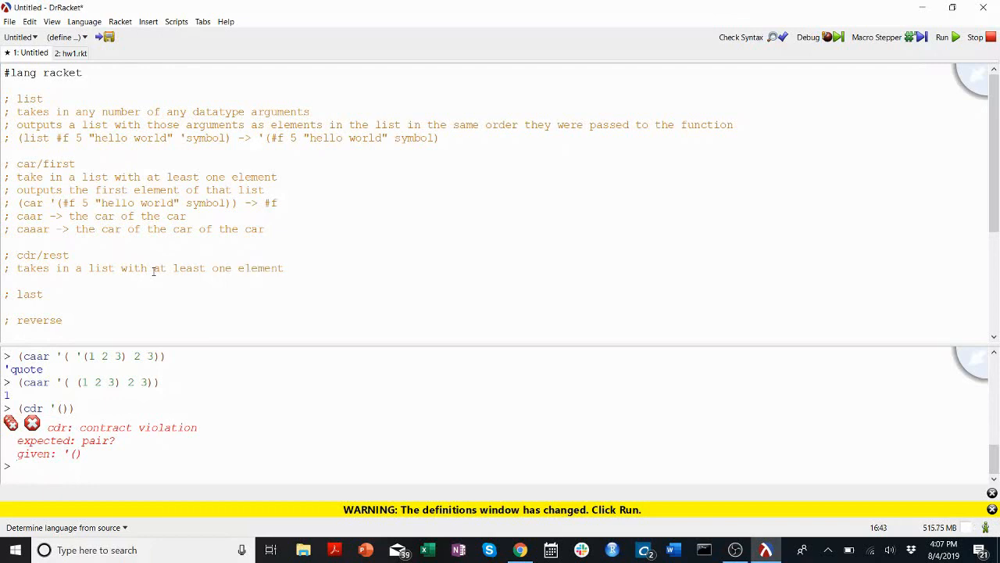
pyautogui.write('outputs')
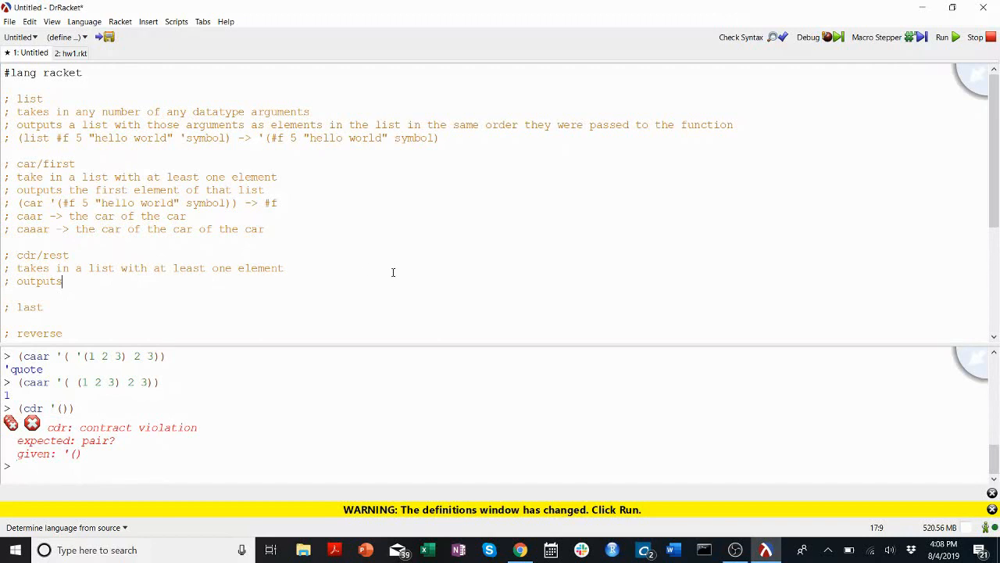
pyautogui.write('another list without the first element of the input list')
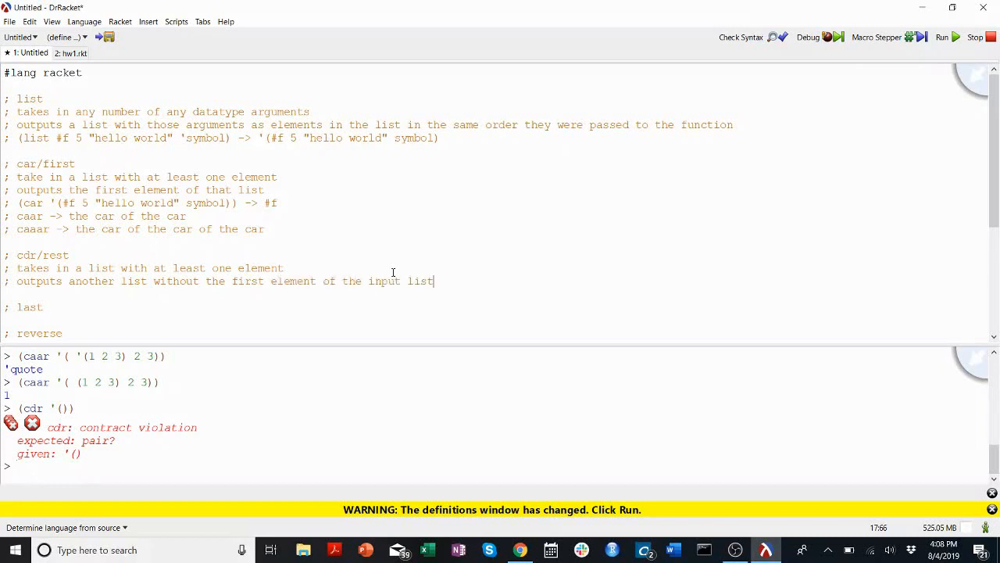
pyautogui.click(23, 465)
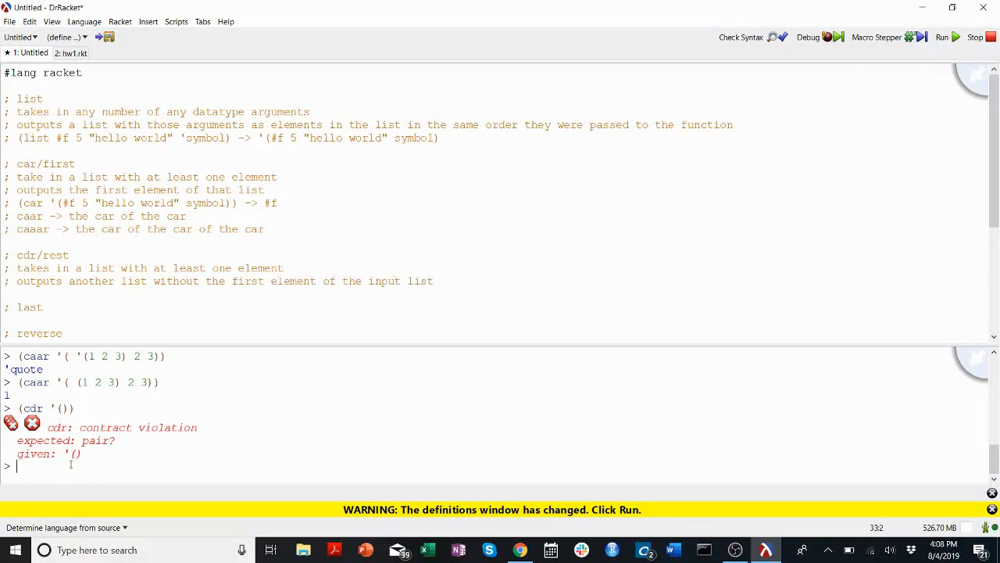
# Add the (cdr '(1 2 3 4)) example with cddr and cdddr notes; cdddr gives '(4).
pyautogui.write("(cdr '( 1 2 3 4)) -> '(2 3 4")
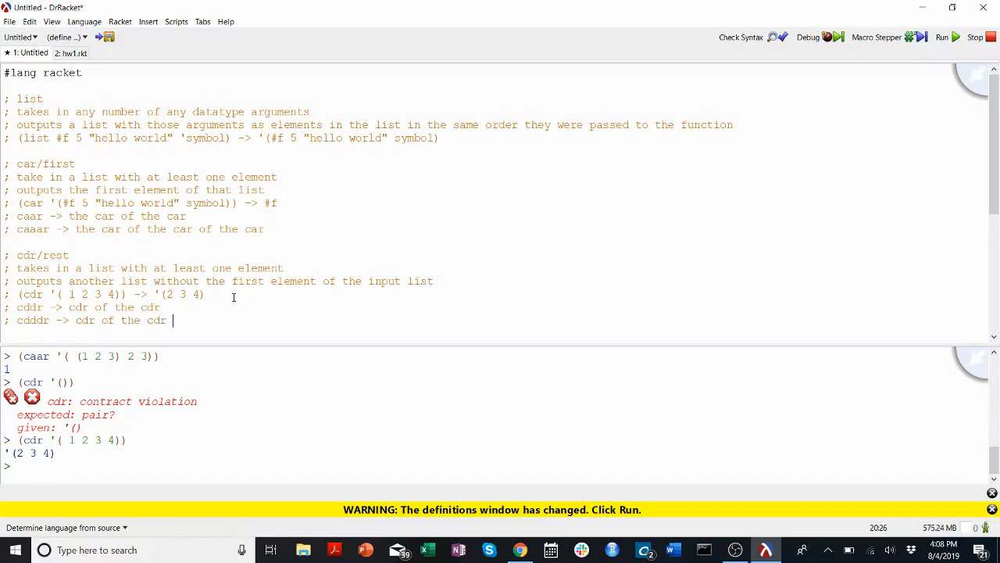
pyautogui.write('of the co')
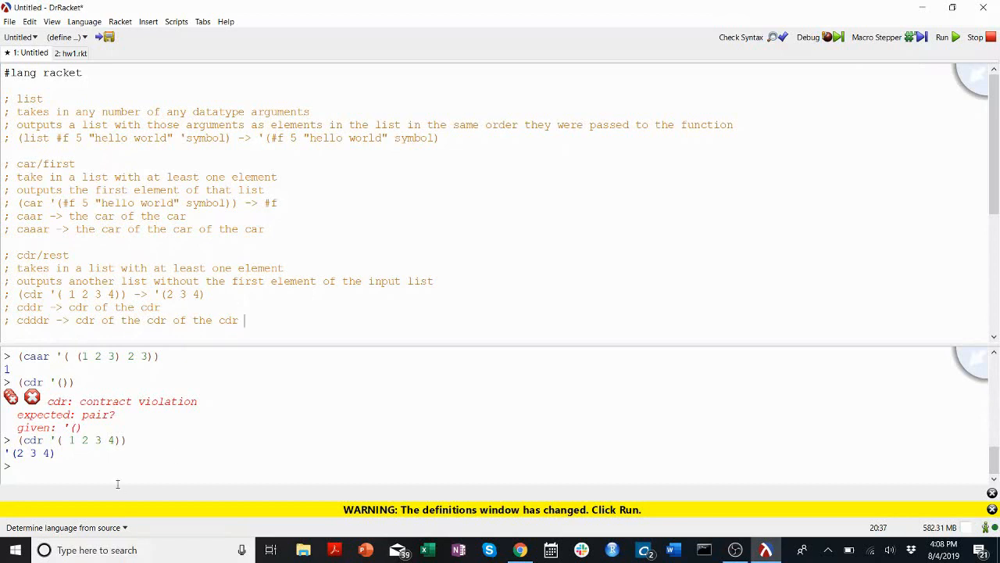
pyautogui.write('(cdddr')
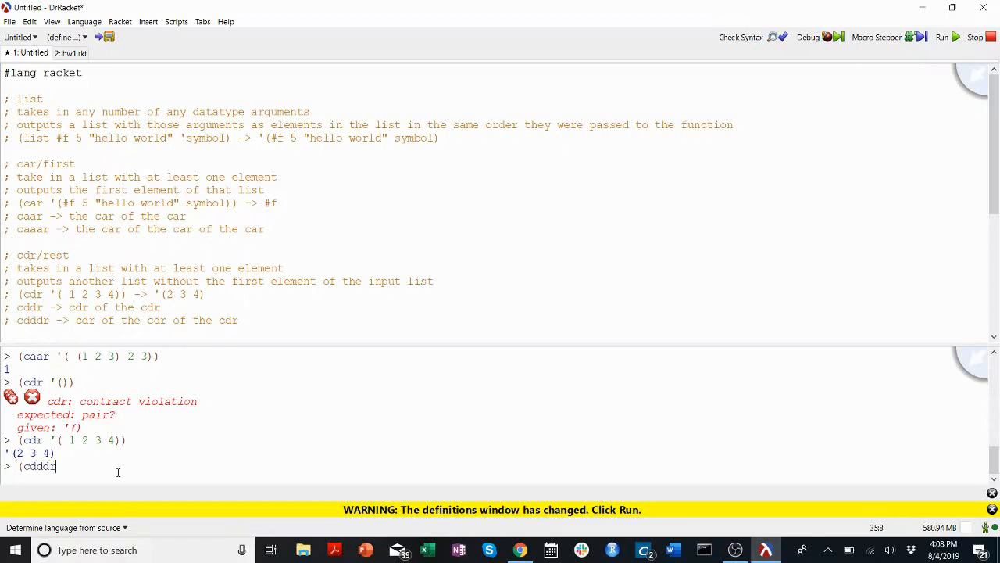
pyautogui.write("'( 1 2 3")
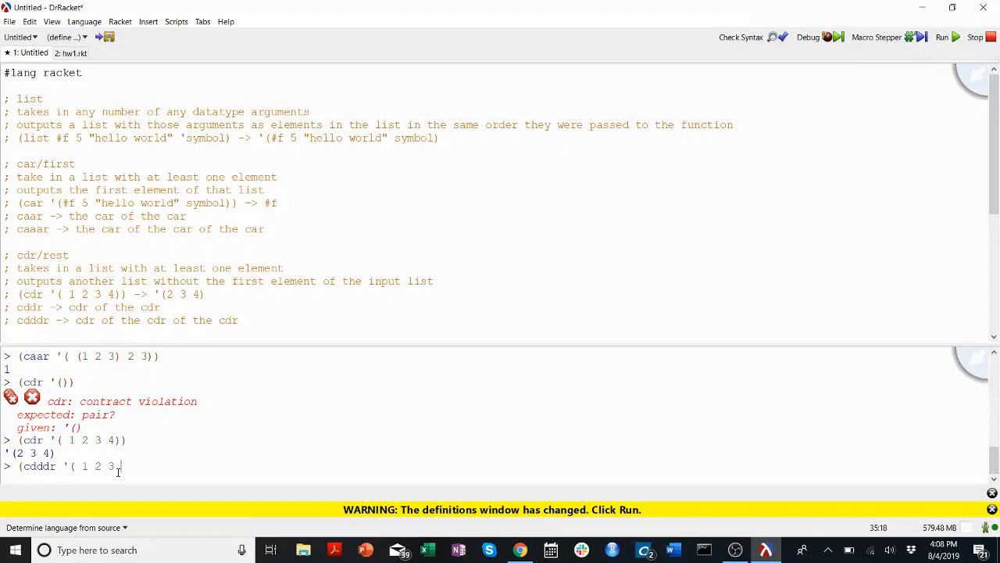
pyautogui.press('enter')
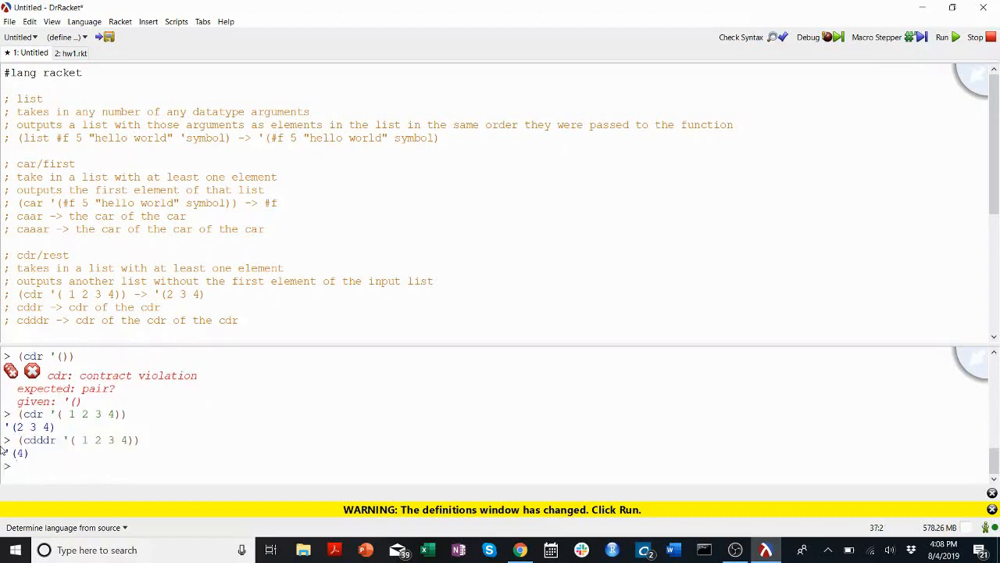
pyautogui.doubleClick(84, 440)
pyautogui.write(';')
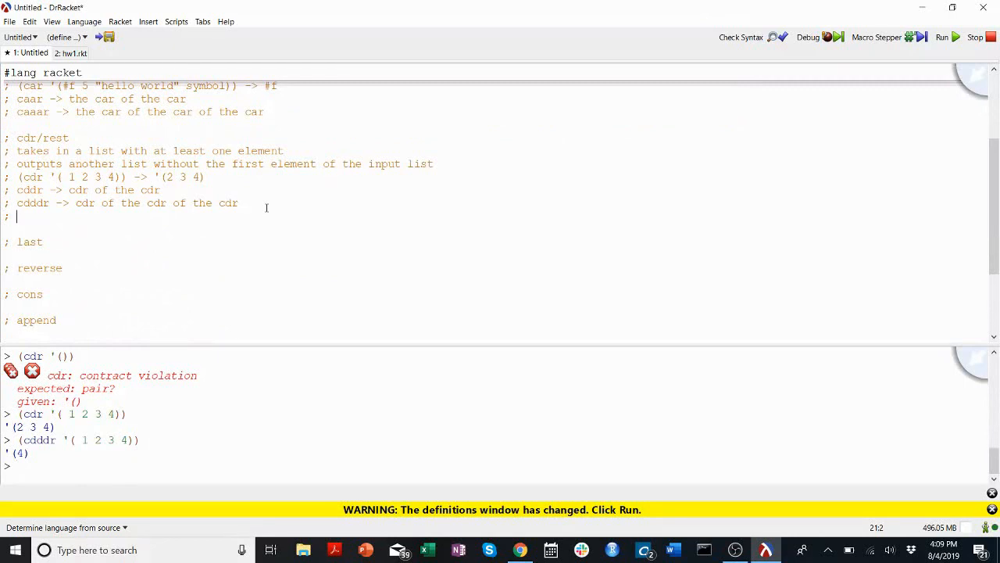
# Comment 'can combine car and cdr (cadr' and confirm (cadr '(1 2 3)) returns 2.
pyautogui.write('can d')
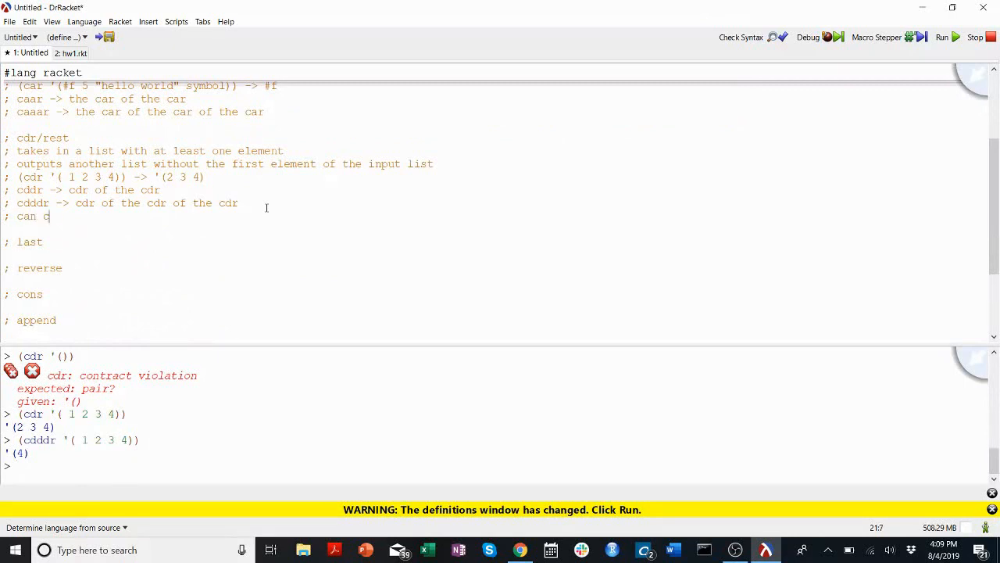
pyautogui.write('ombine car and d')
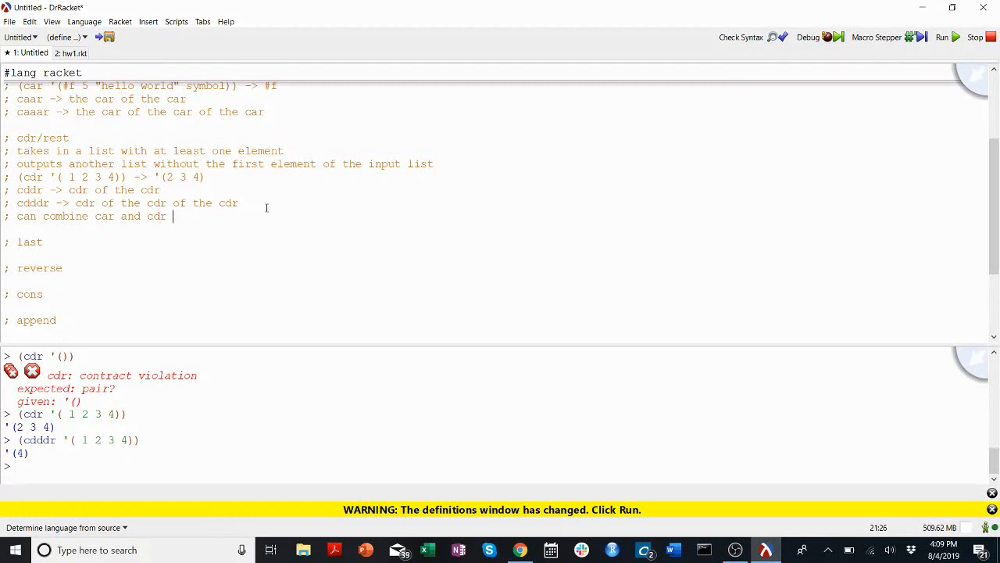
pyautogui.write('(cadr')
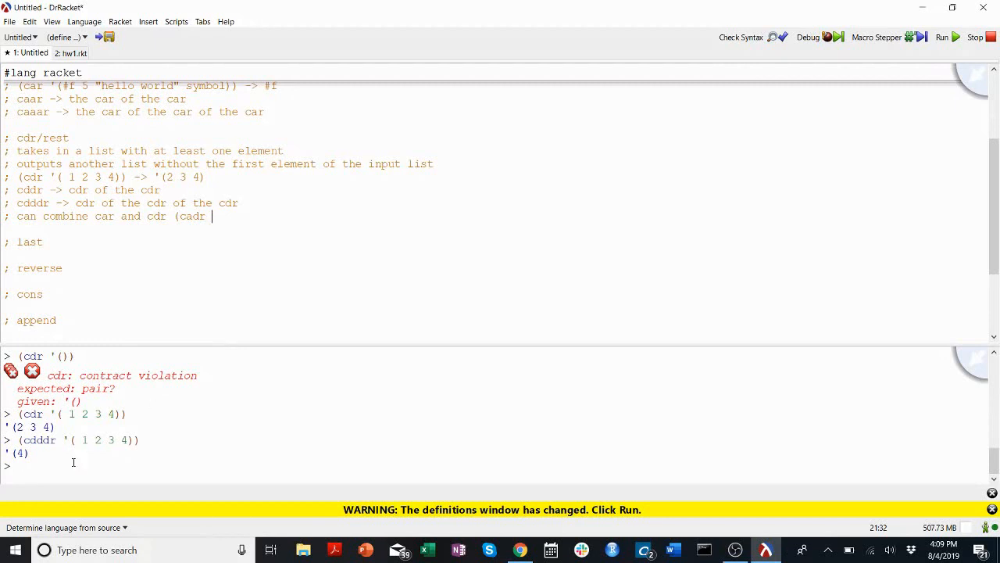
pyautogui.write('(')
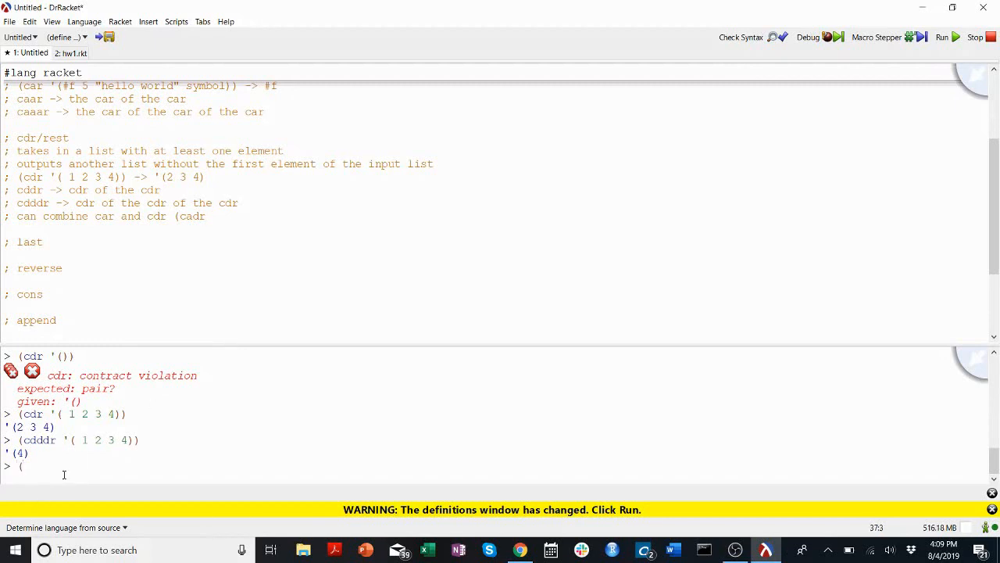
pyautogui.write("cadr '(")
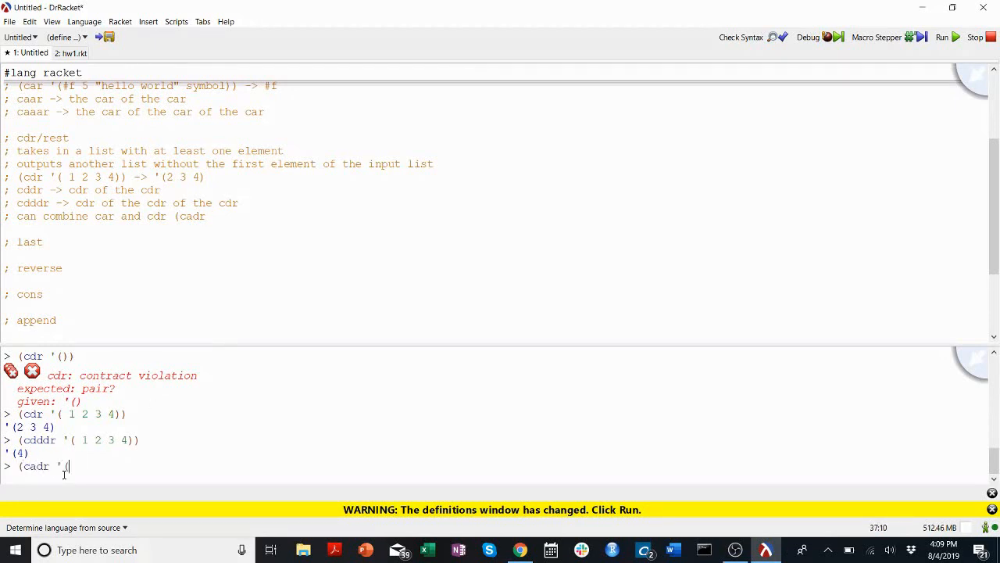
pyautogui.write('1 2 3))')
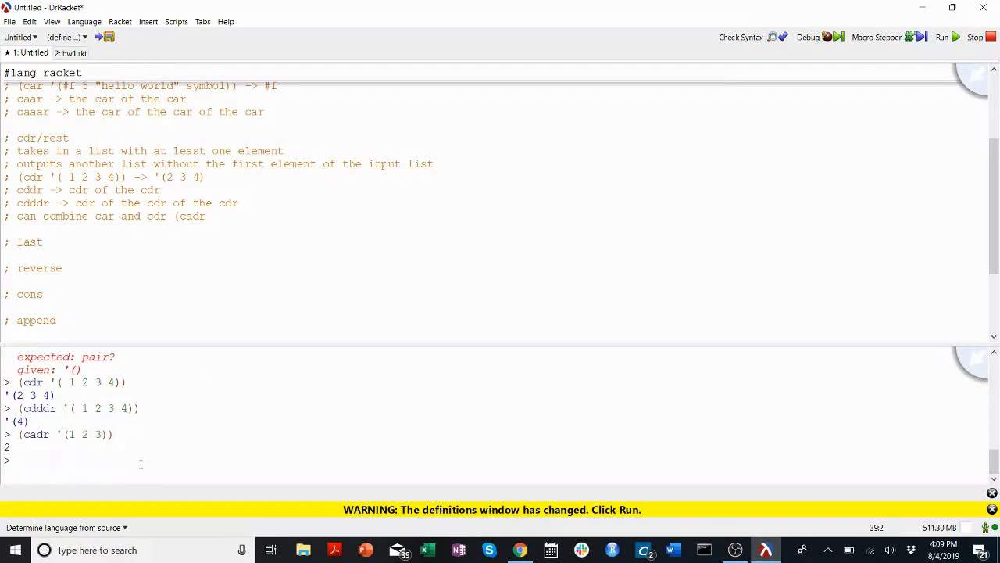
pyautogui.doubleClick(38, 434)
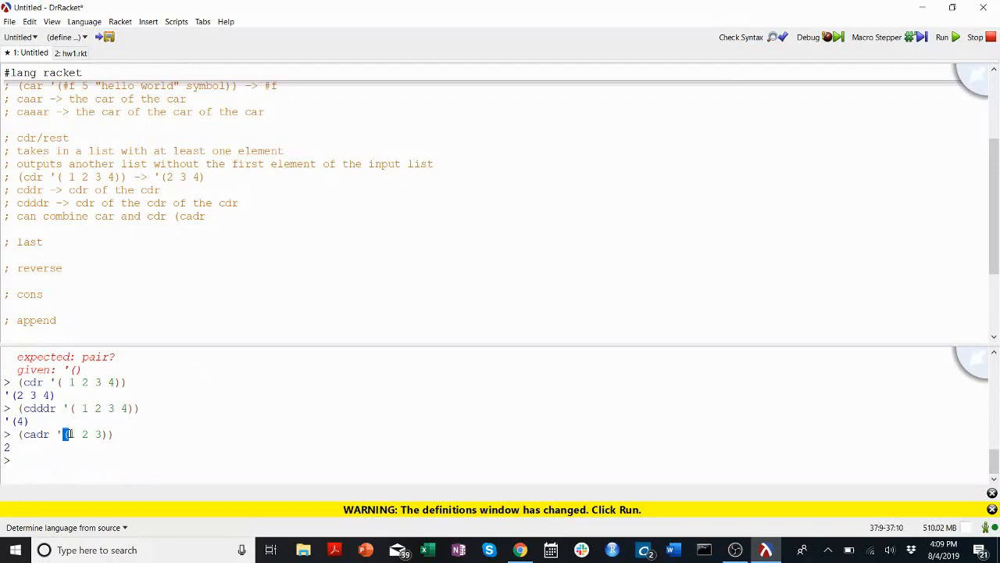
pyautogui.moveTo(82, 433); pyautogui.dragTo(100, 433)
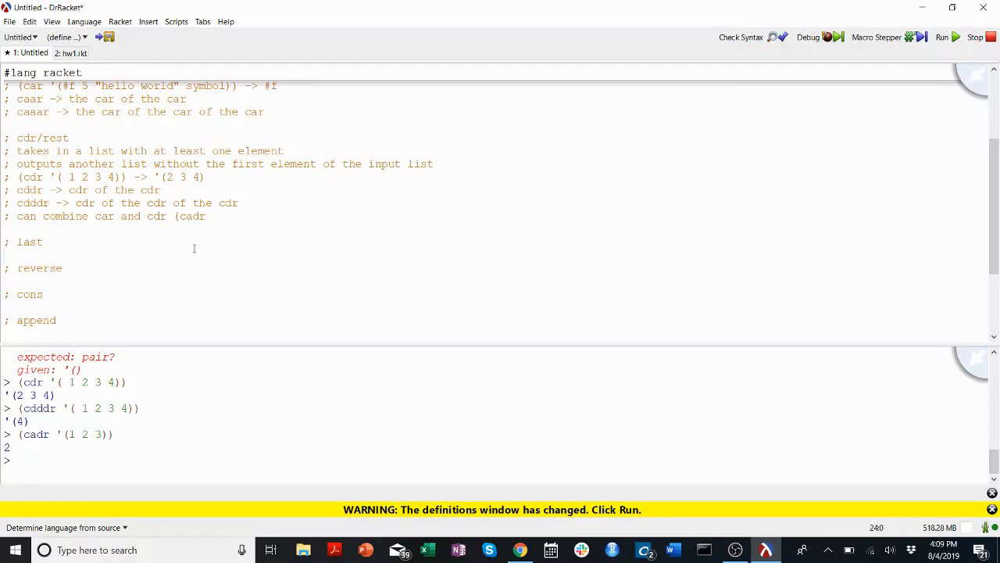
# Note that last takes a list and outputs the last element, with (last '(1 2 3)) -> 3.
pyautogui.write('takes in a list')
pyautogui.write('; outputs th')
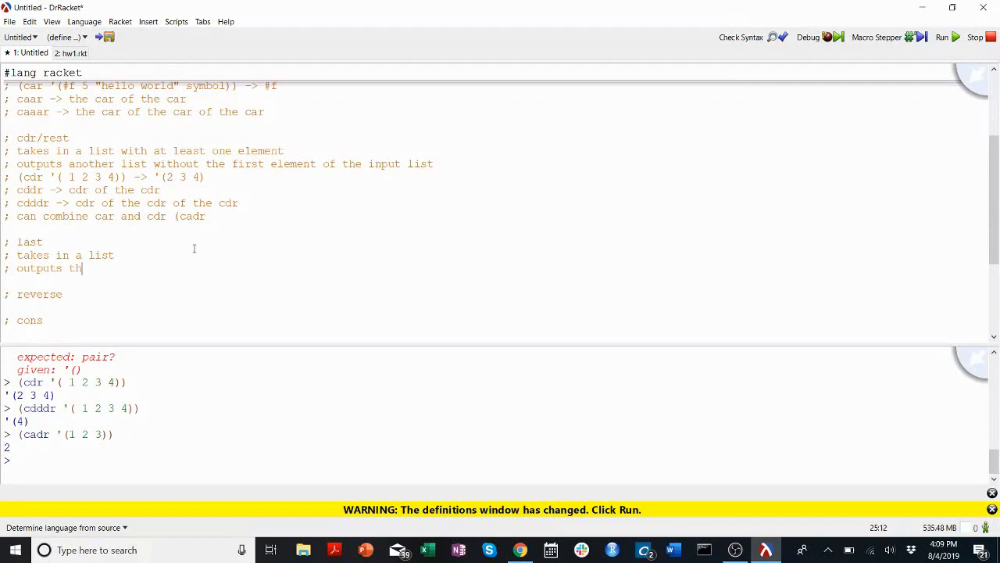
pyautogui.write('e last element')
pyautogui.click(493, 460)
pyautogui.write("(last '( 1 2 3")
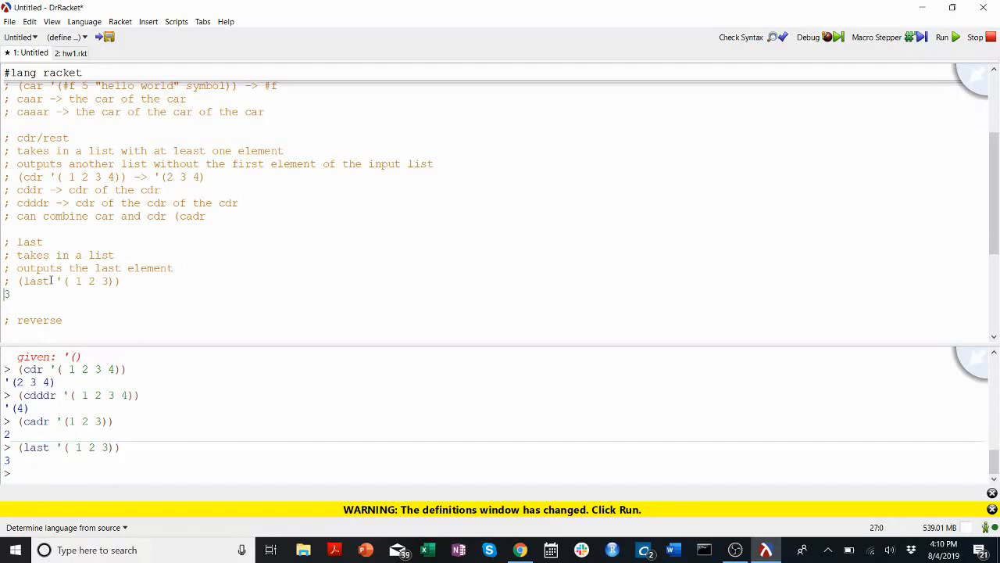
pyautogui.write('-> 3')
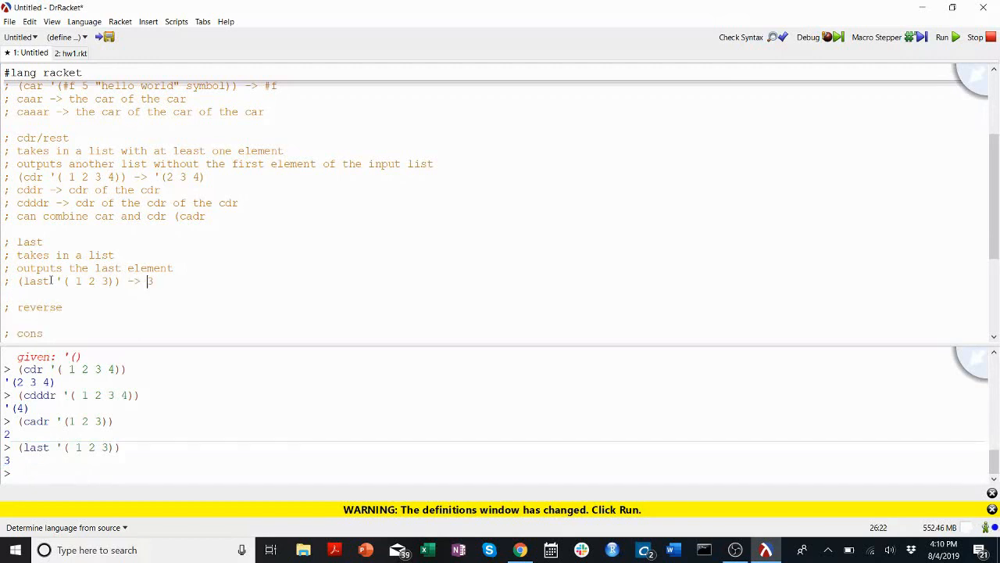
pyautogui.scroll(-3)
pyautogui.write('; takes in a list')
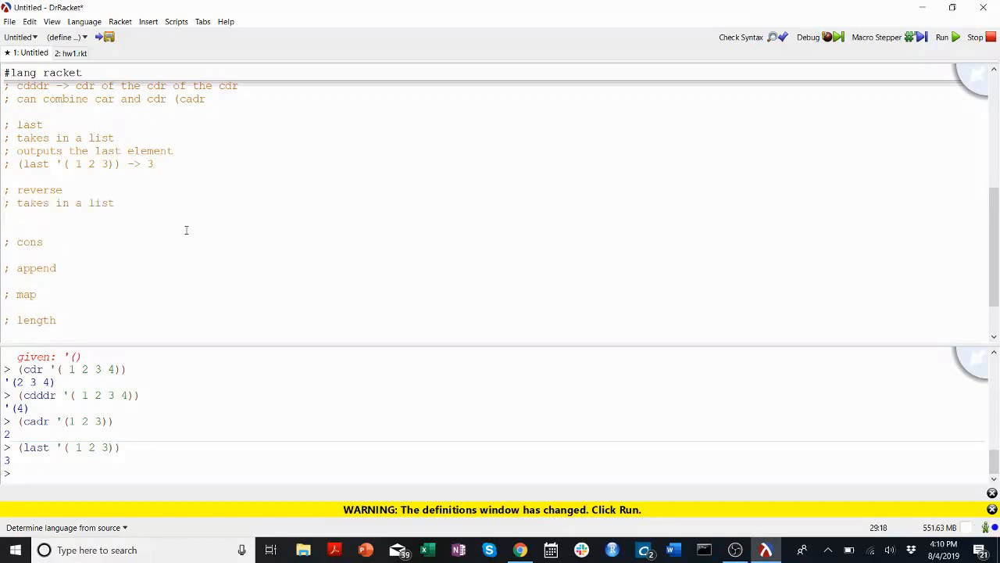
# Write that reverse outputs the elements in reverse order, and start testing reverse in the REPL.
pyautogui.write('outputs a list with the elements in the reverse order')
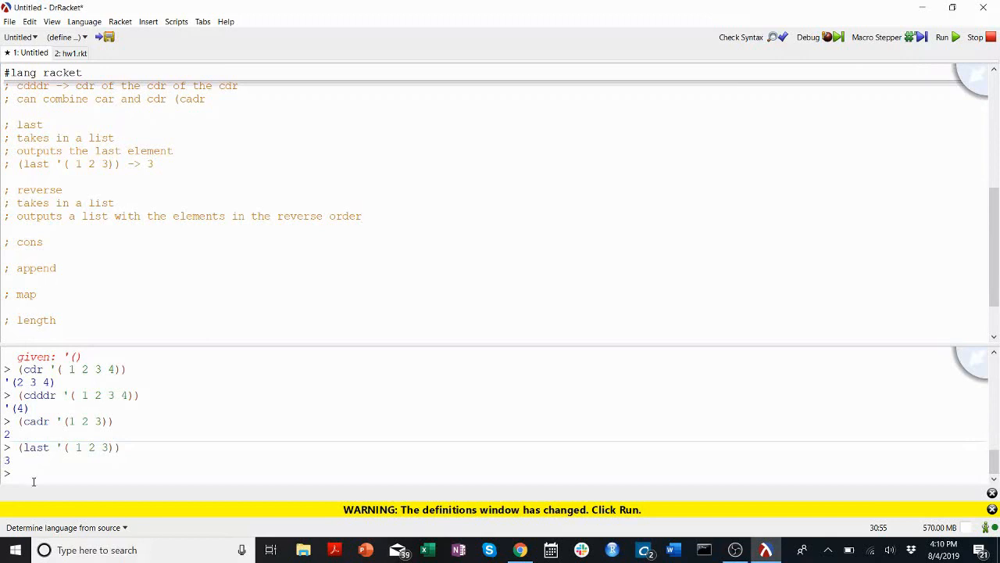
pyautogui.write('(las')
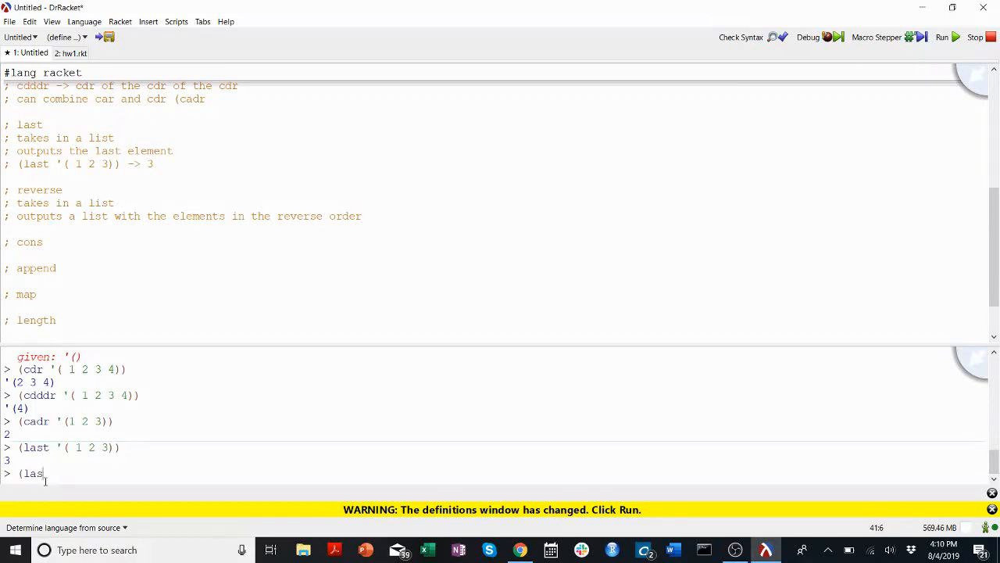
pyautogui.write("reverse '( 1 2 3")
pyautogui.write('; takes')
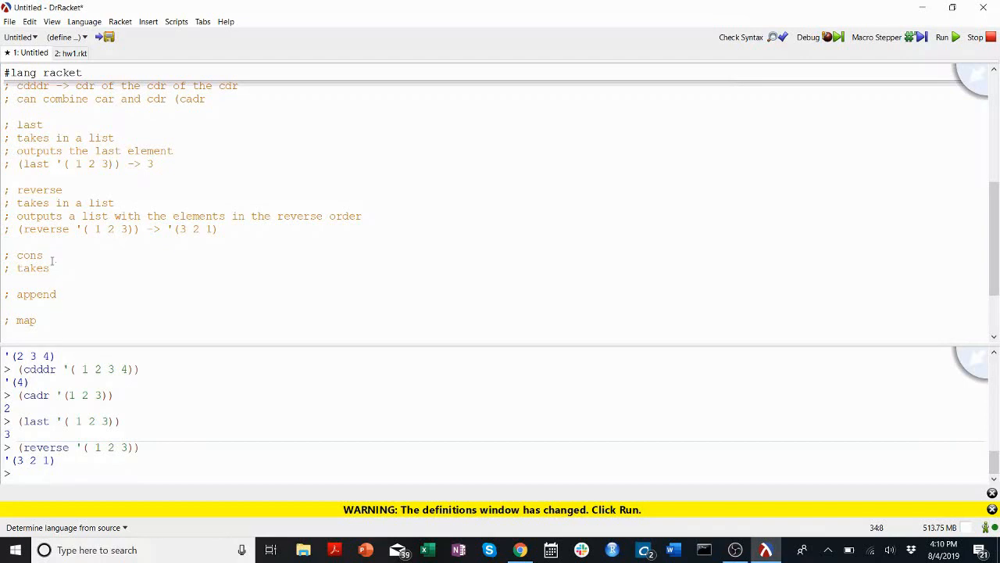
# Comment that cons takes two arguments, replacing the drafted 'a list' wording.
pyautogui.write('a list as its secon')
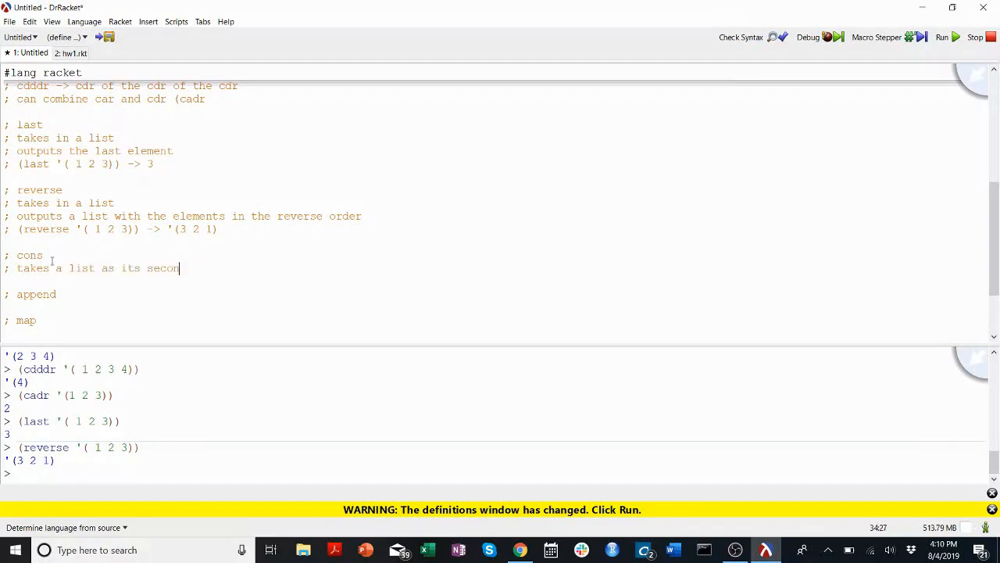
pyautogui.press('Backspace')
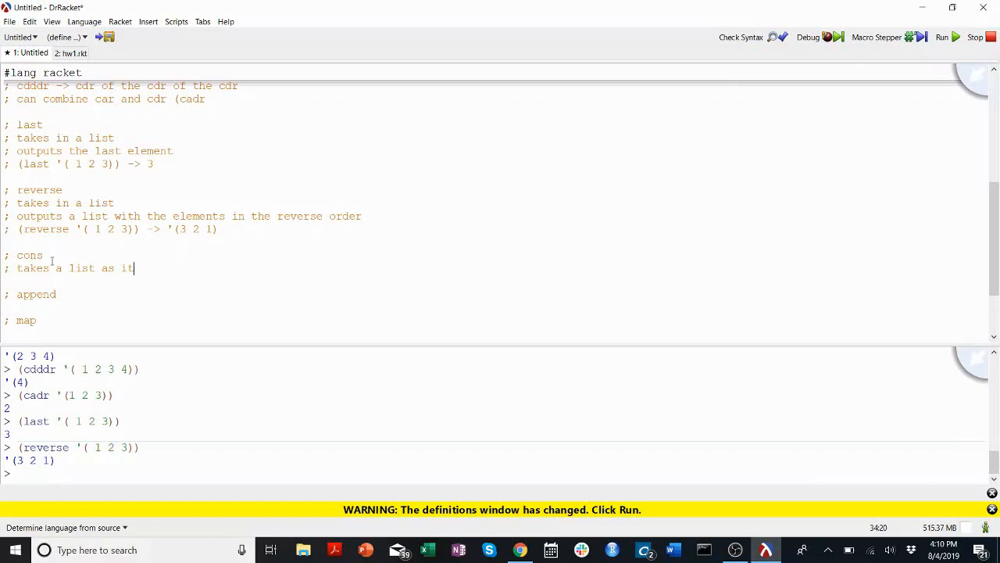
pyautogui.press('BackSpace')
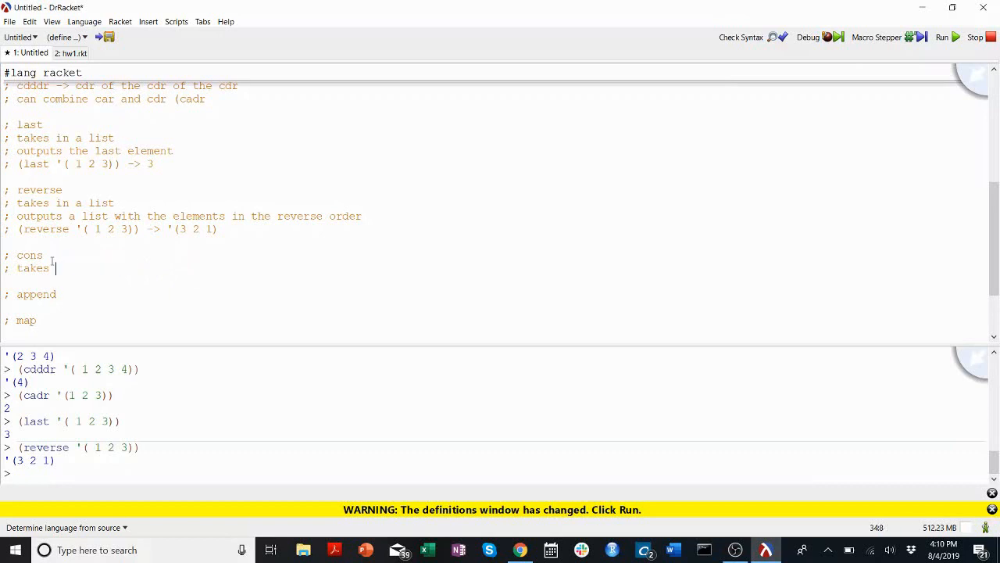
pyautogui.write('two arguments')
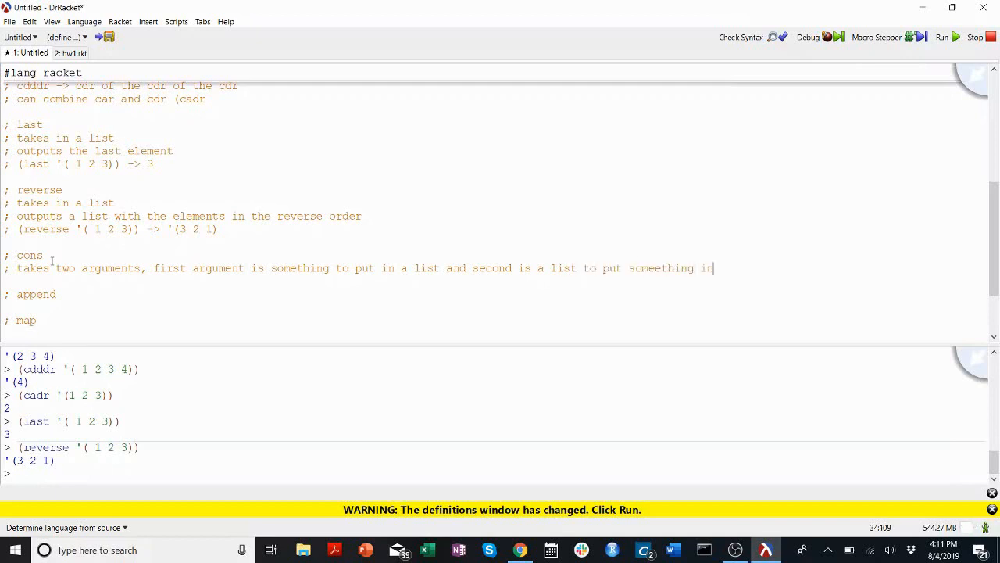
# Add that cons returns a list with the first argument in the second list.
pyautogui.write('s')
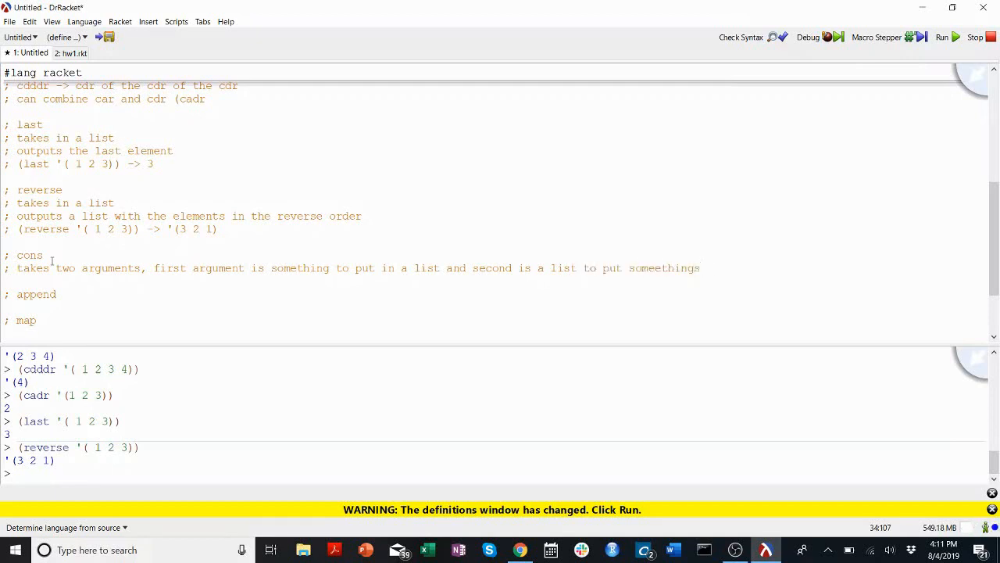
pyautogui.press('BackSpace')
pyautogui.write(' in')
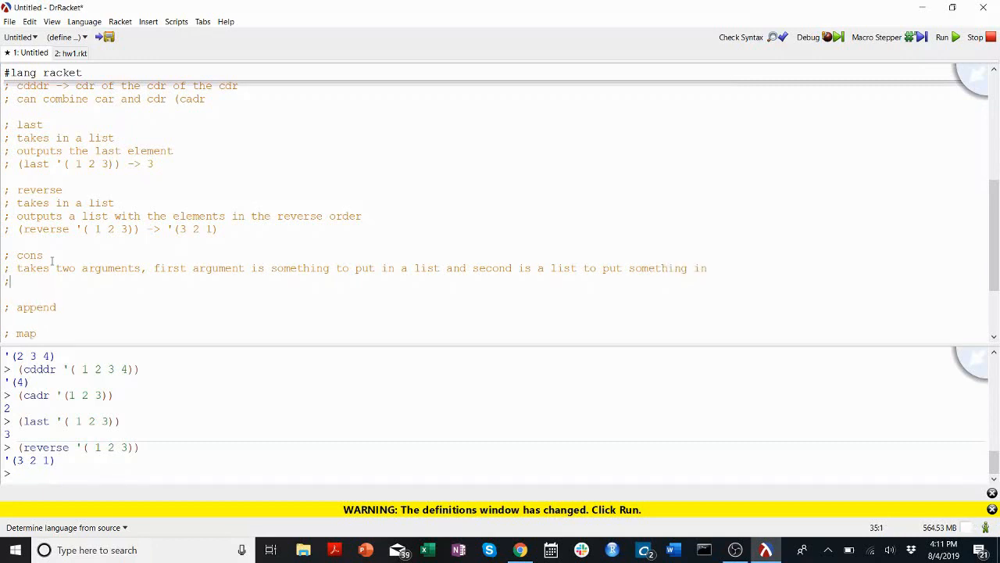
pyautogui.write('returns a list with')
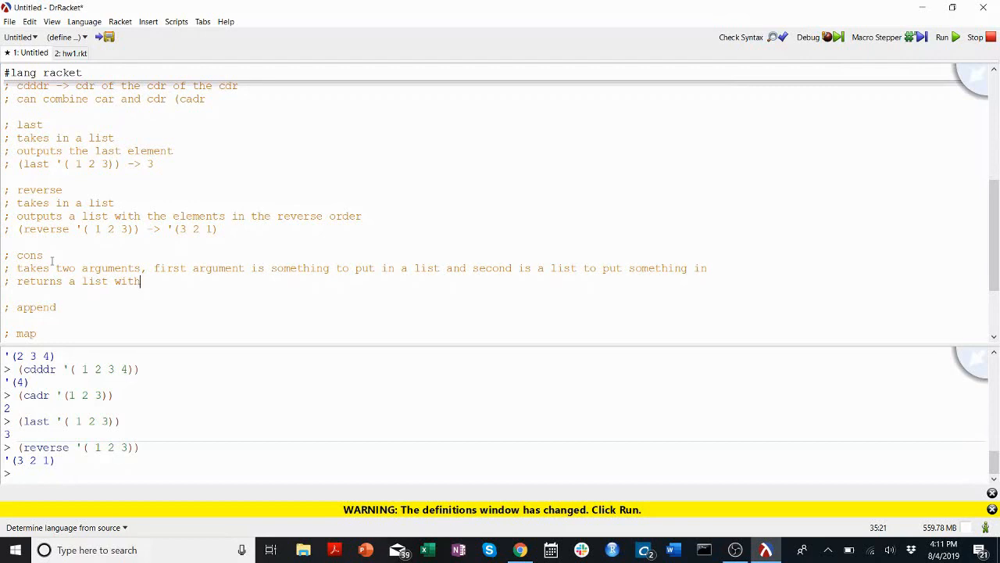
pyautogui.write('the first argument in the second a')
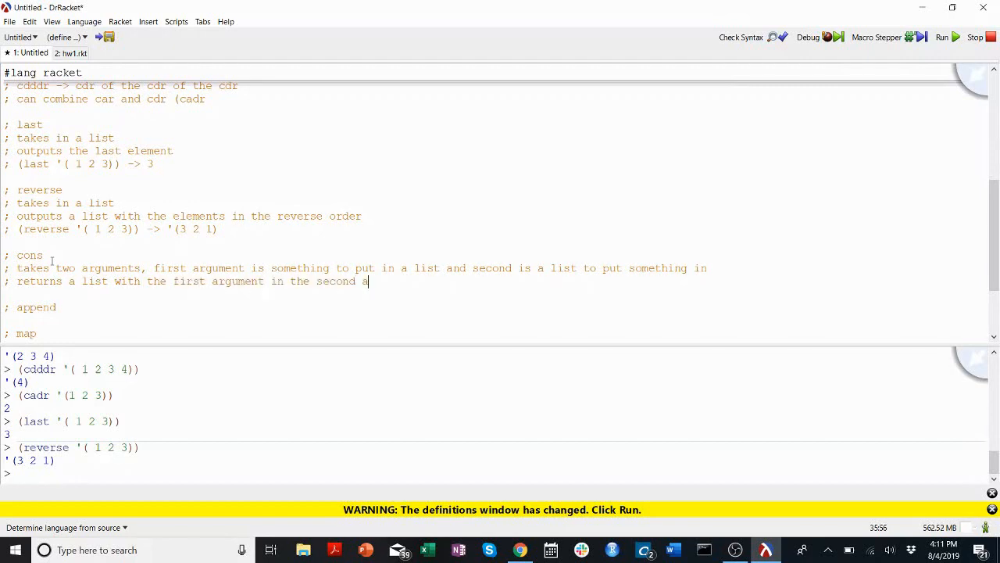
pyautogui.write('rgument (a ;list')
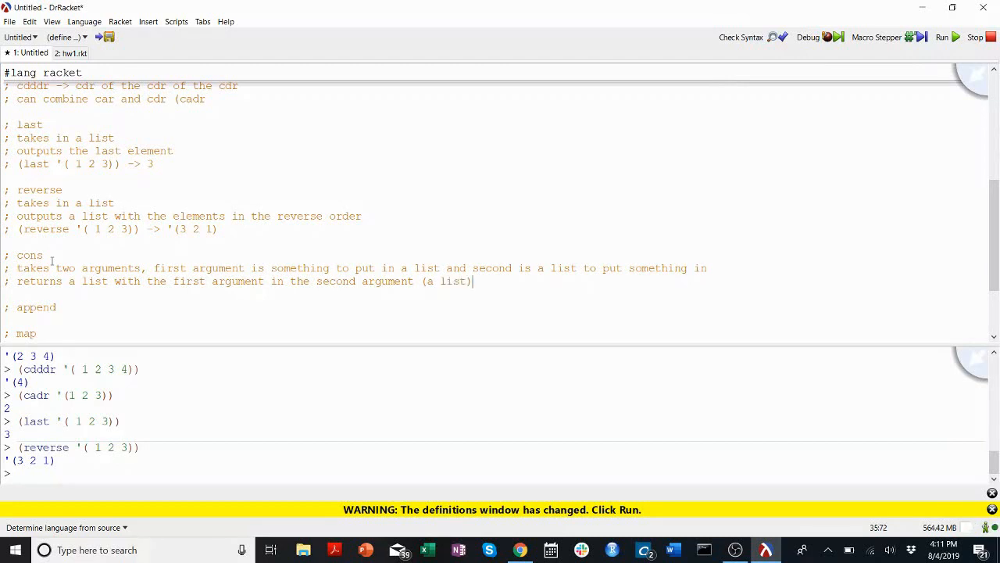
pyautogui.write('(')
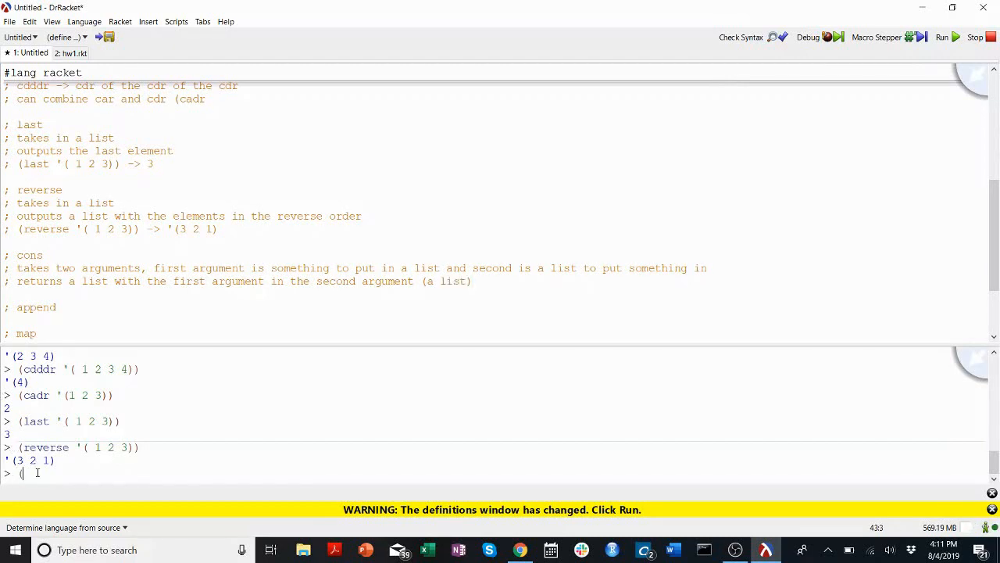
# Add the (cons 1 '(2 3)) -> '(1 2 3) example; test (cons '(1 2) '(3 4)) giving '((1 2) 3 4).
pyautogui.write("cons 1 '(2 3")
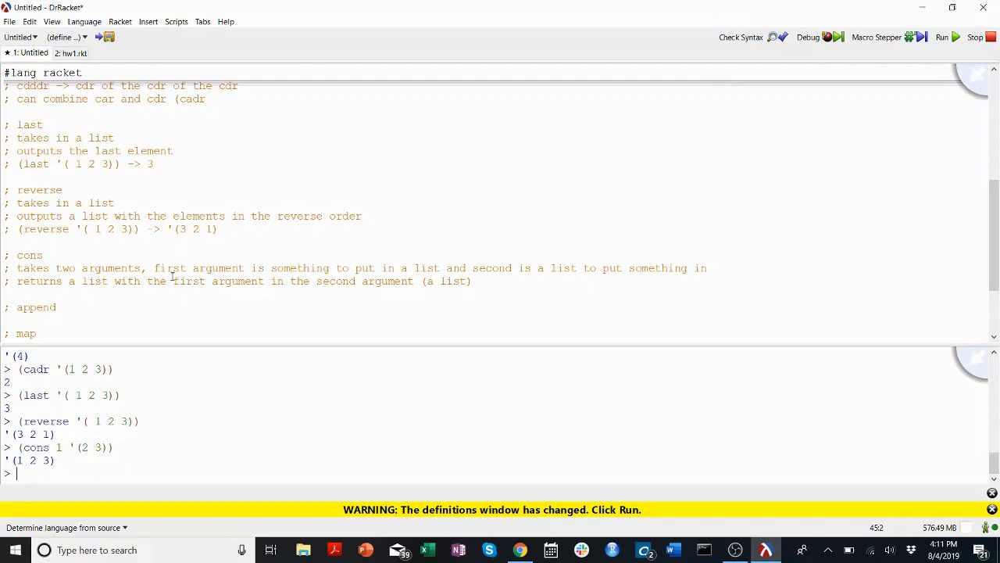
pyautogui.moveTo(16, 281); pyautogui.dragTo(331, 282)
pyautogui.write('as the first ')
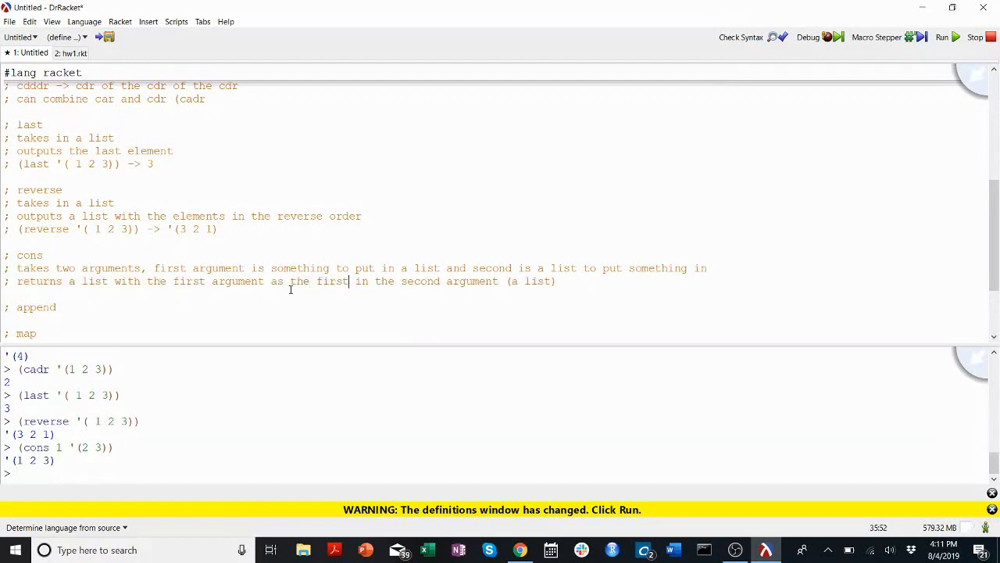
pyautogui.write('element')
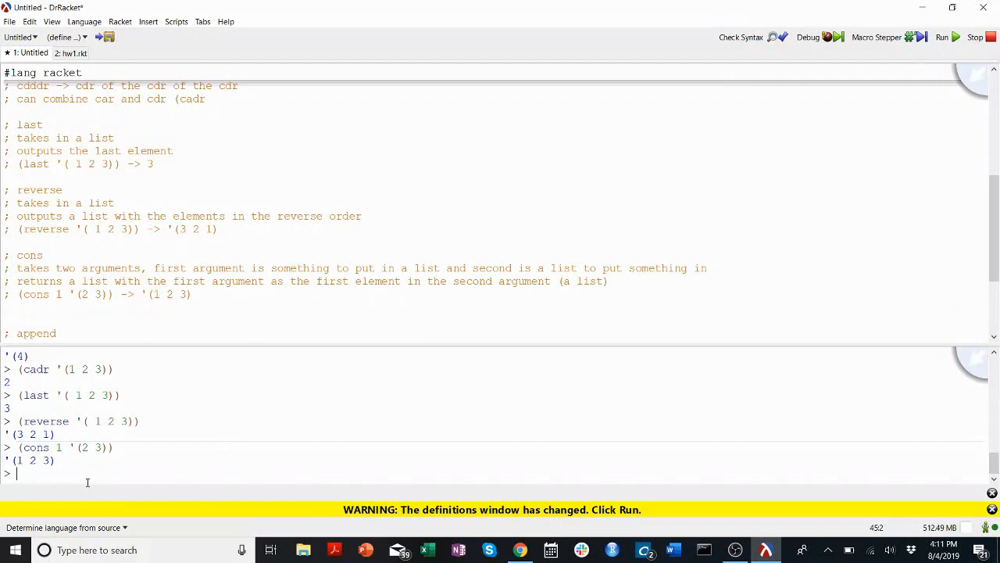
pyautogui.write("(cons '(")
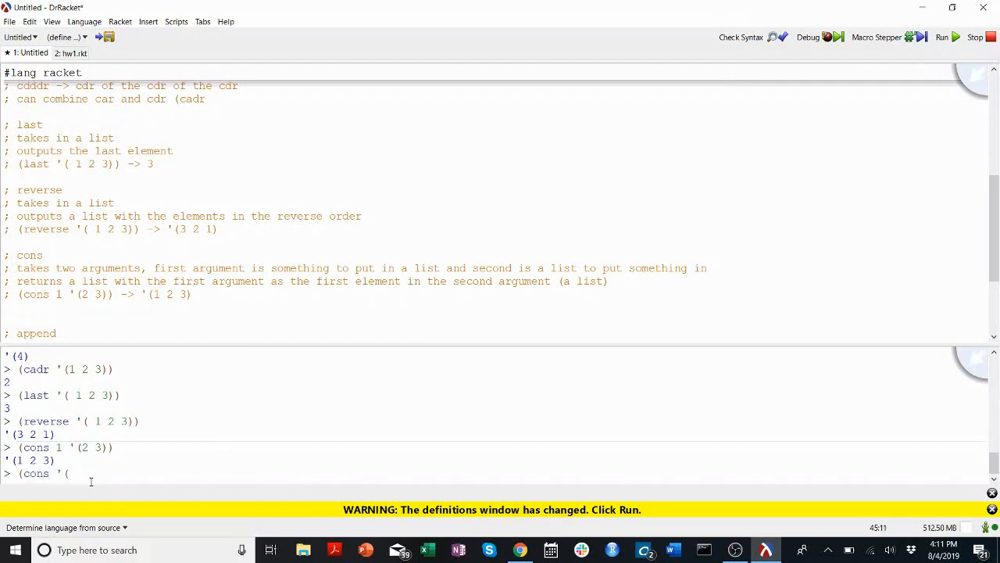
pyautogui.write('12')
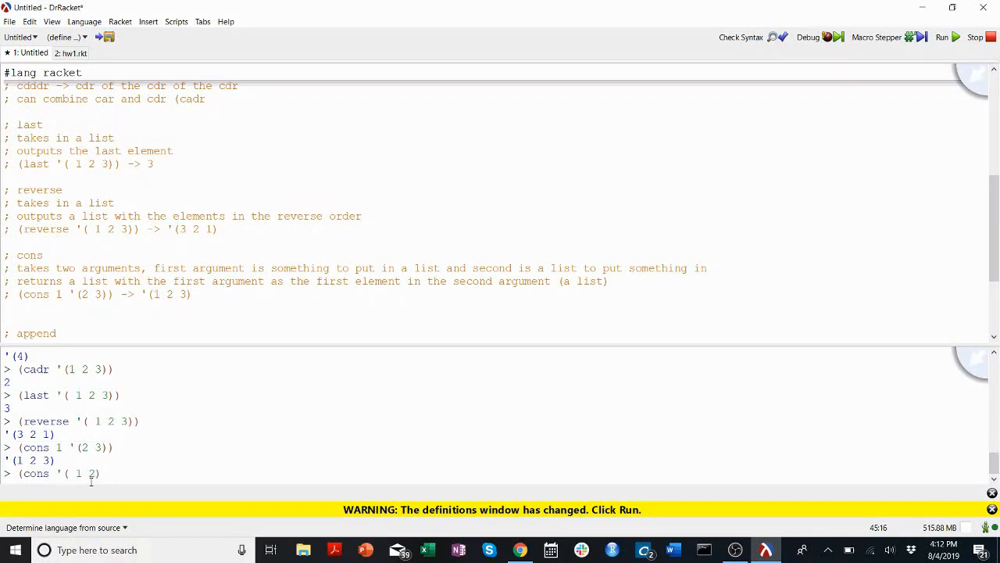
pyautogui.write("'( 3 4")
pyautogui.write(';')
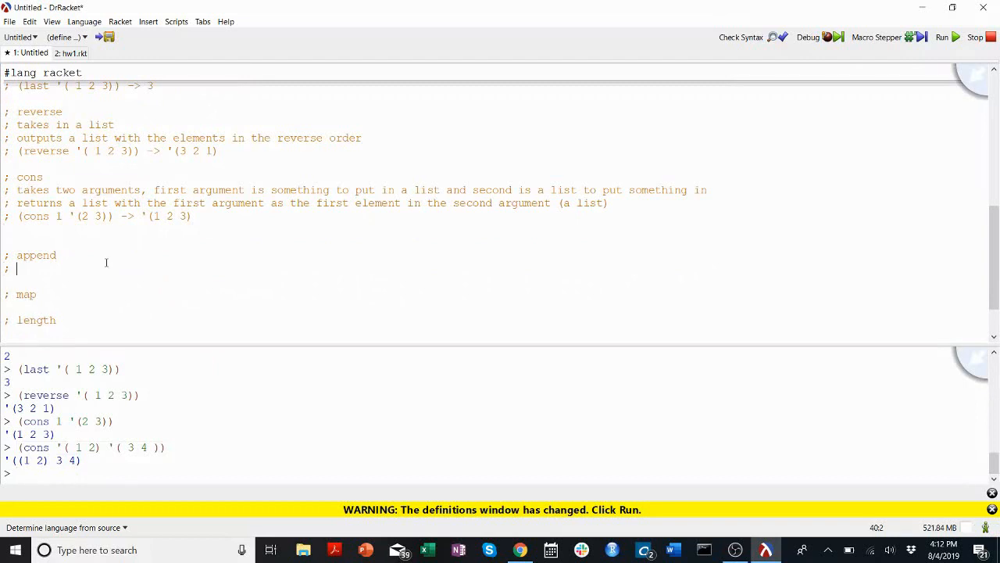
# Comment that append takes two lists and outputs them as one, in the same order.
pyautogui.write('takes two lists and mashes them together')
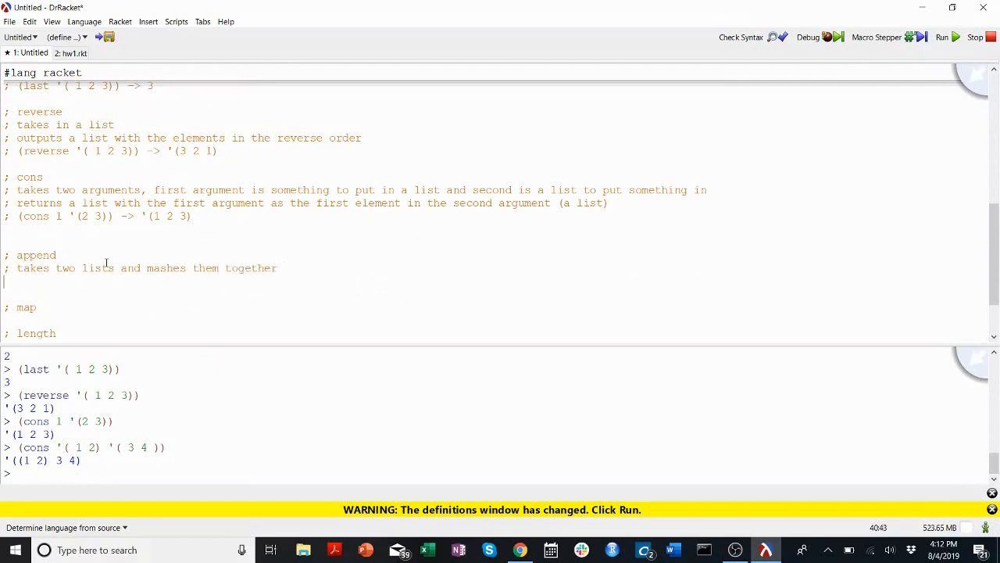
pyautogui.write('; outputs the')
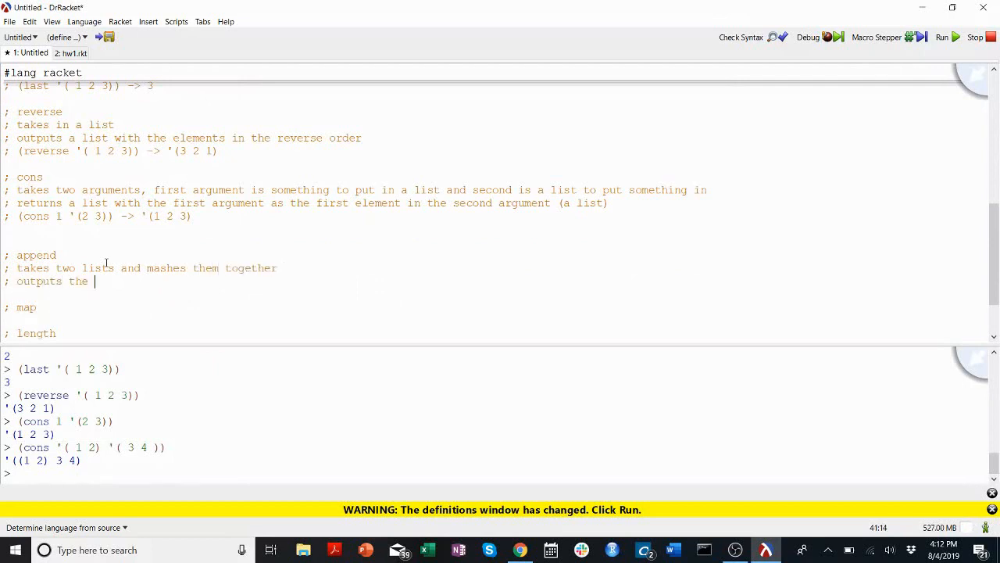
pyautogui.write('two lists')
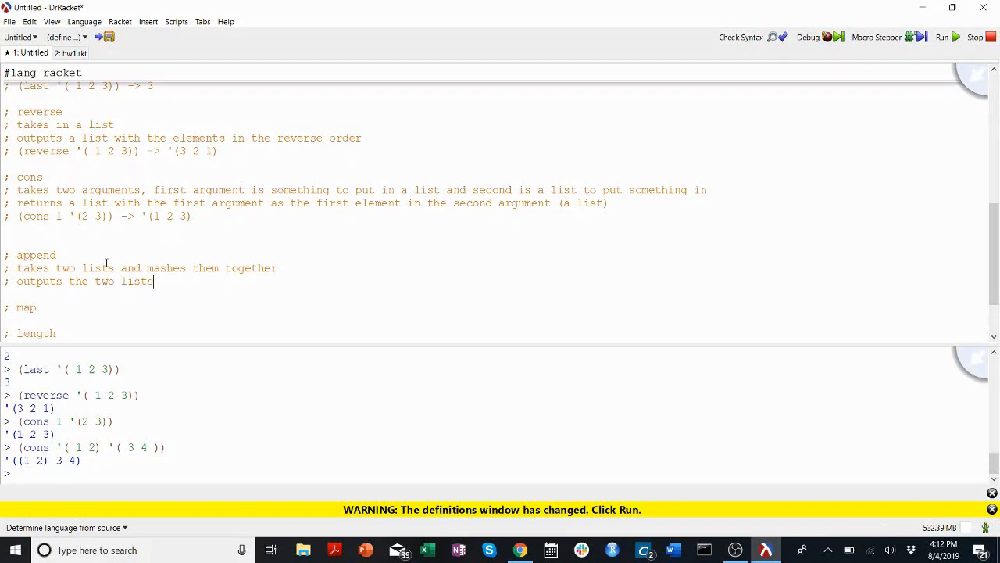
pyautogui.write('as one list with the elements in the sa')
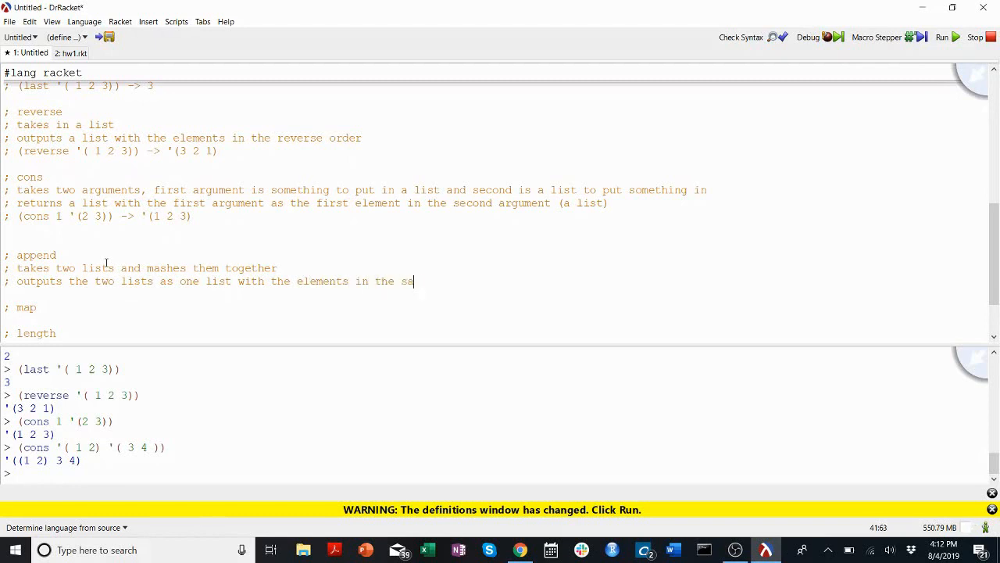
pyautogui.write("me order they're input in")
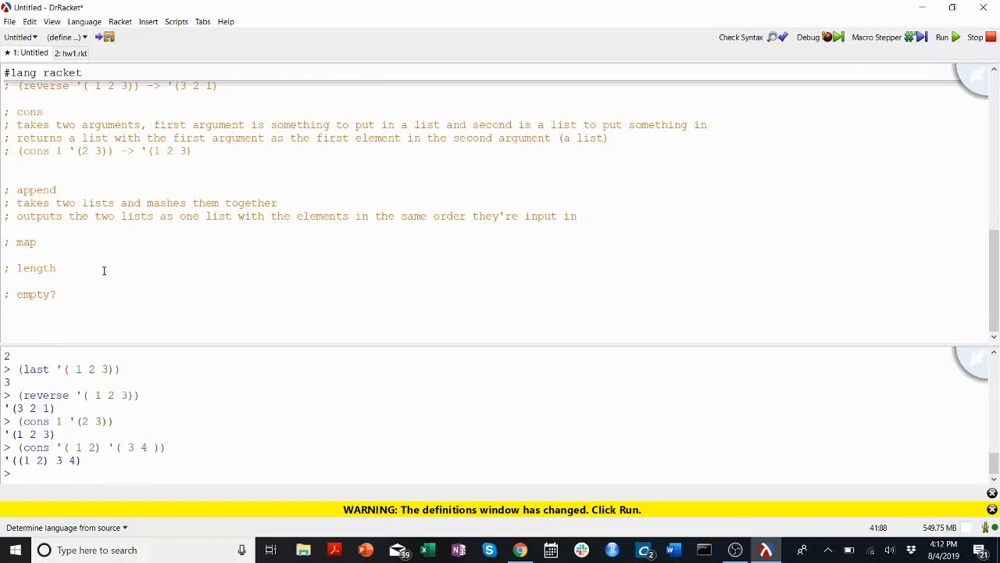
pyautogui.write(',')
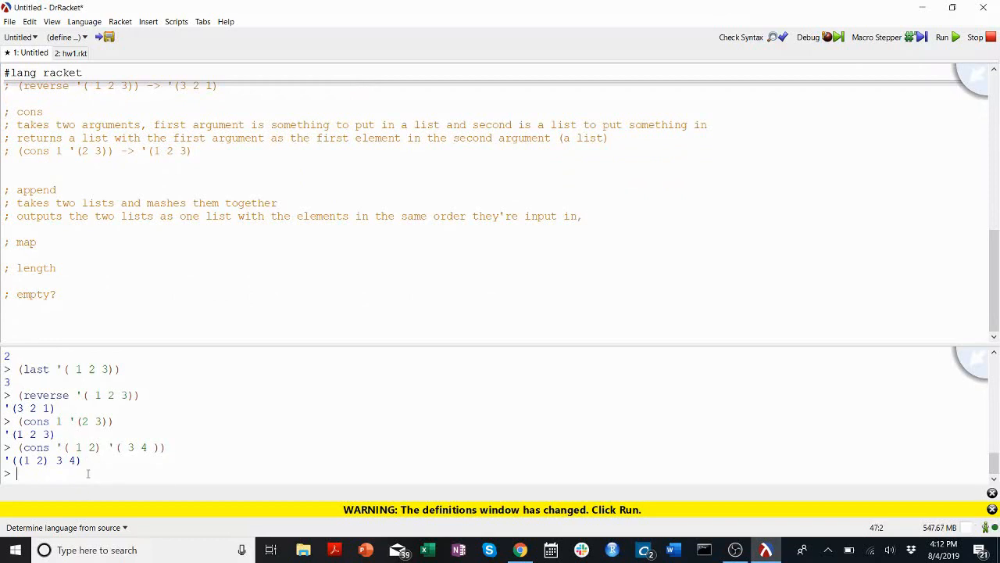
# Test (append '(1 2 3 4) '(5 6 7)) and record it under append as '(1 2 3 4 5 6 7).
pyautogui.write("(append '(")
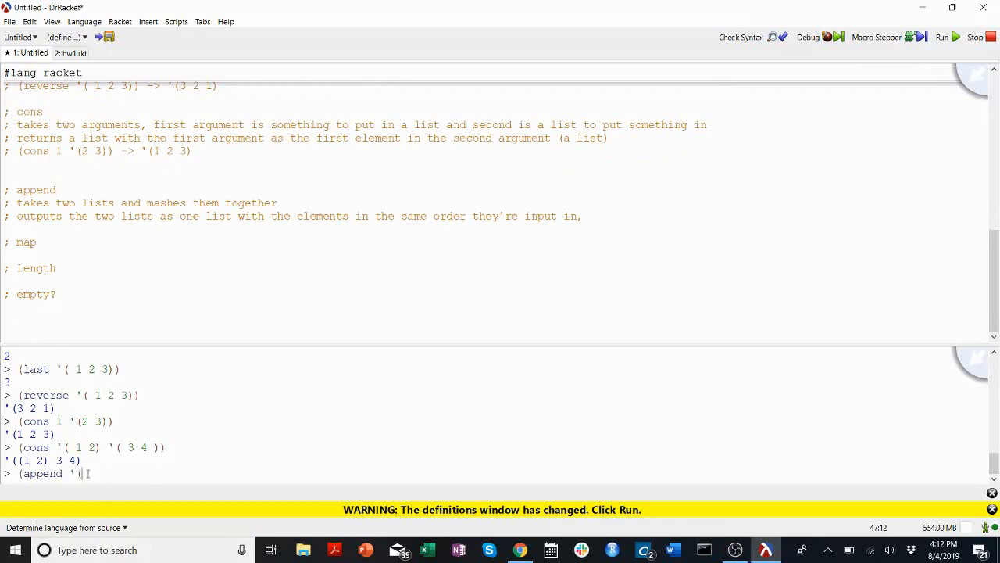
pyautogui.write("1 2 3 4) '( 5 6 7")
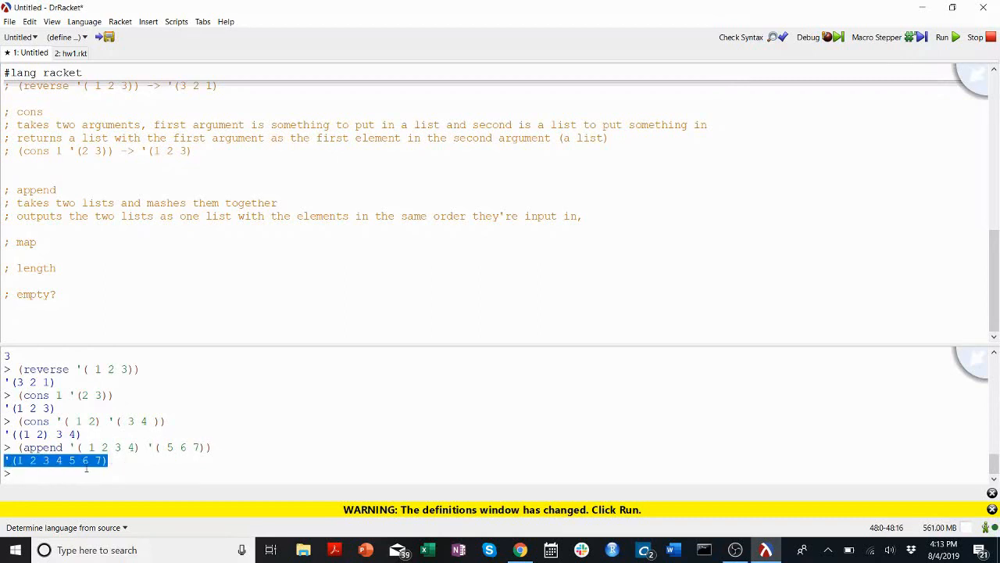
pyautogui.write("( '(")
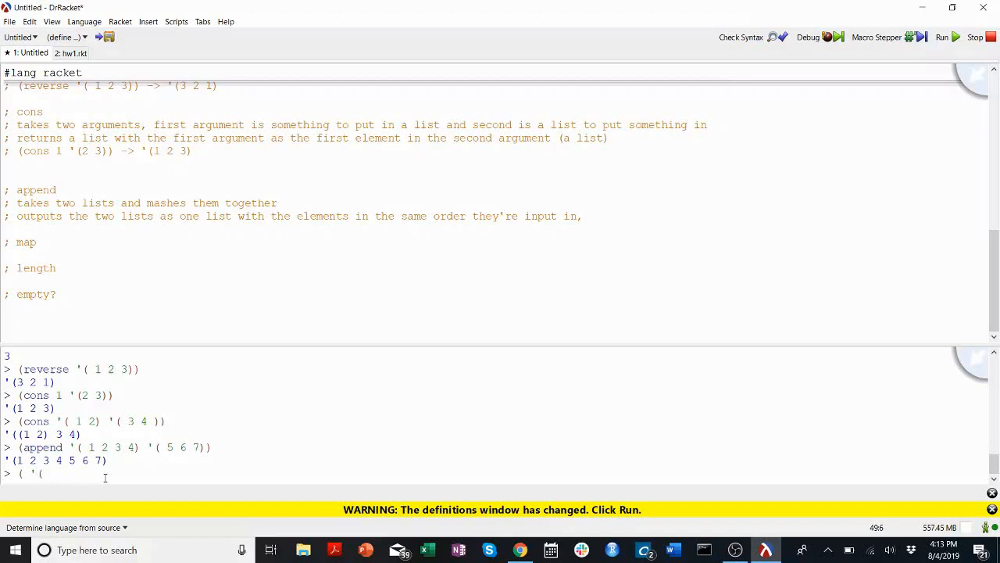
pyautogui.write('1 2 3 4(')
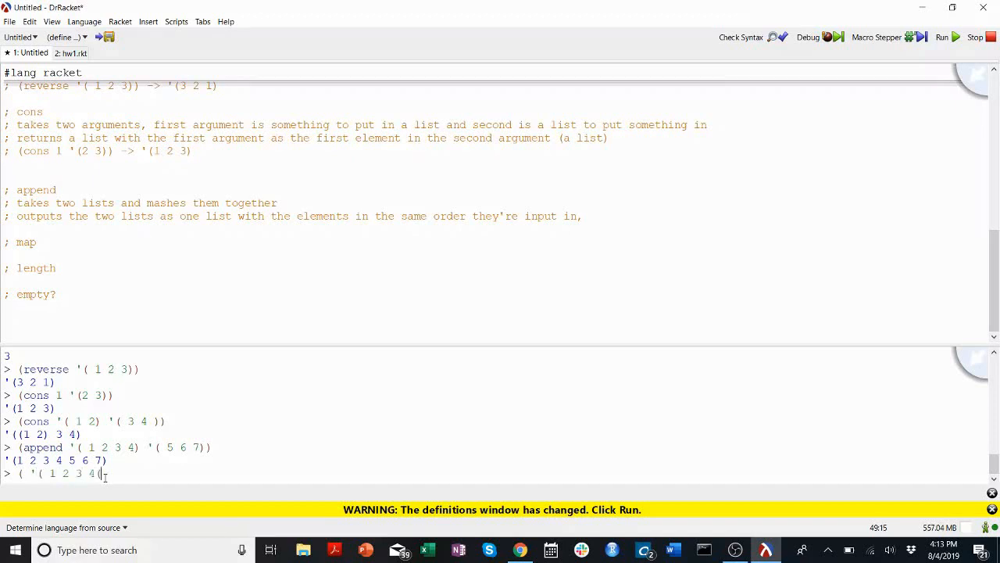
pyautogui.write("'( 5 6")
pyautogui.click(492, 229)
pyautogui.write(';')
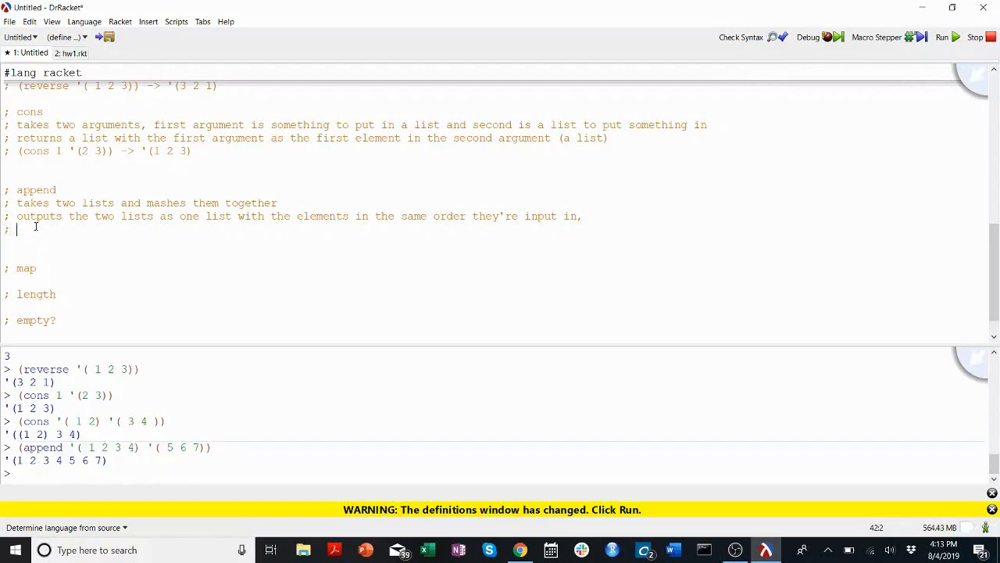
pyautogui.write("(append '( 1 2 3 4) '( 5 6 7)) -> '(1 2 3 4 5 6 7")
pyautogui.click(492, 280)
pyautogui.write(';')
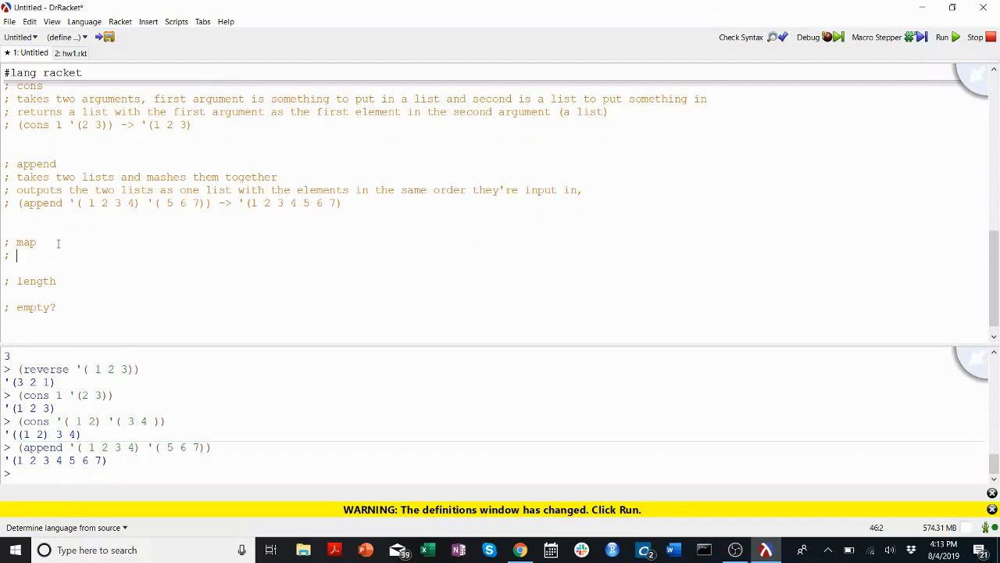
# Write map comments: takes a procedure and list, applies it to every element, outputs a list.
pyautogui.write('function and a list')
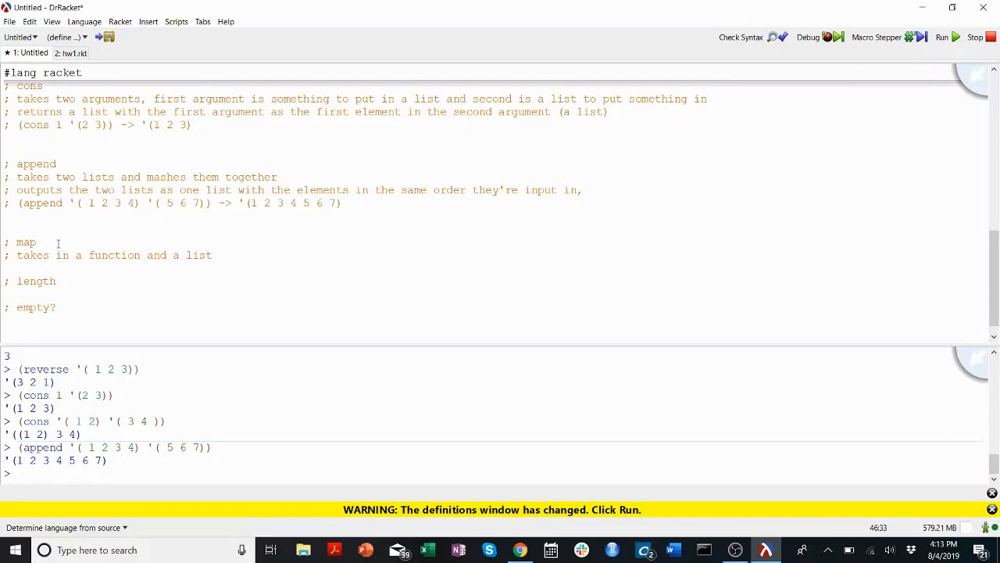
pyautogui.write('and applies taht func')
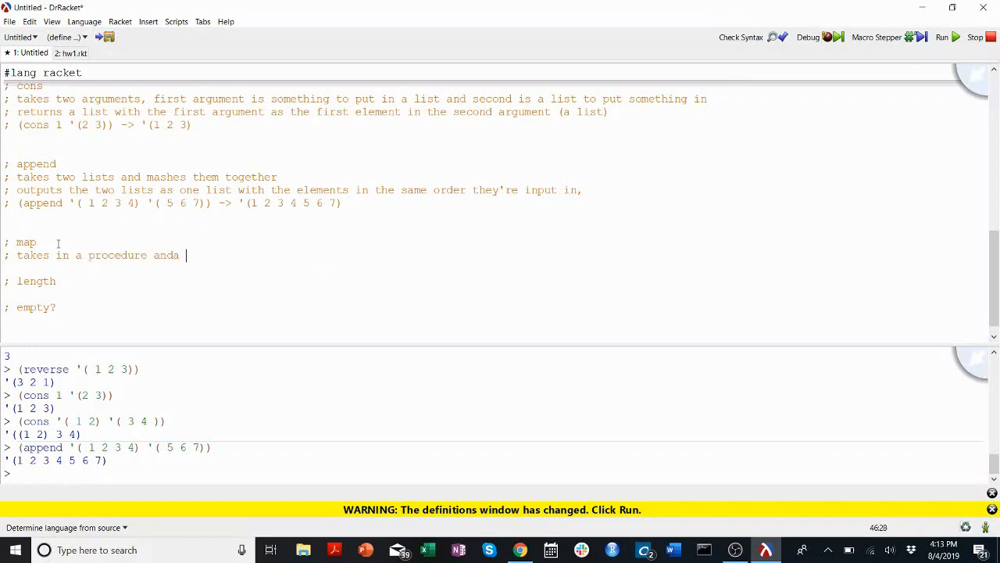
pyautogui.write('a list and applie')
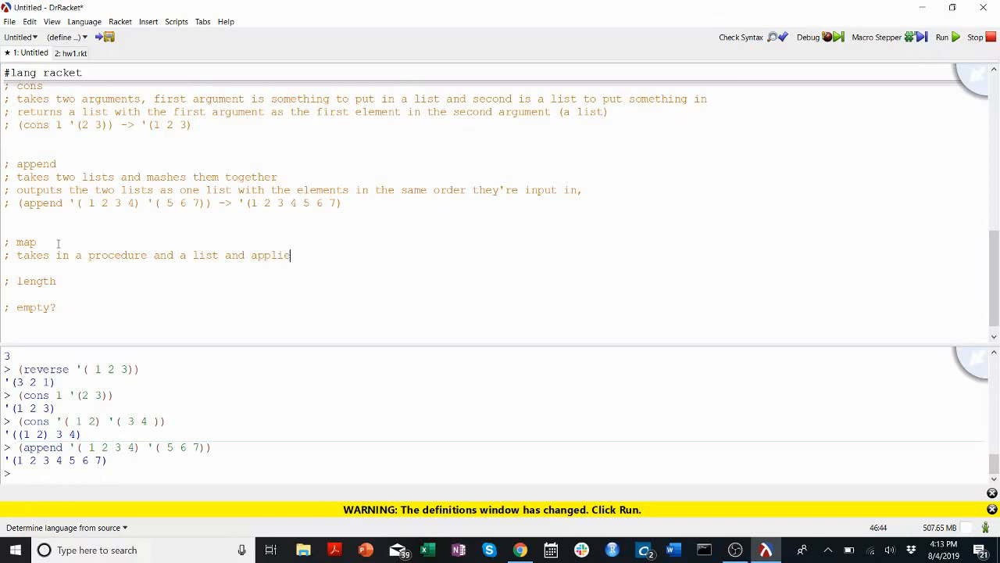
pyautogui.write('s that procedure to every')
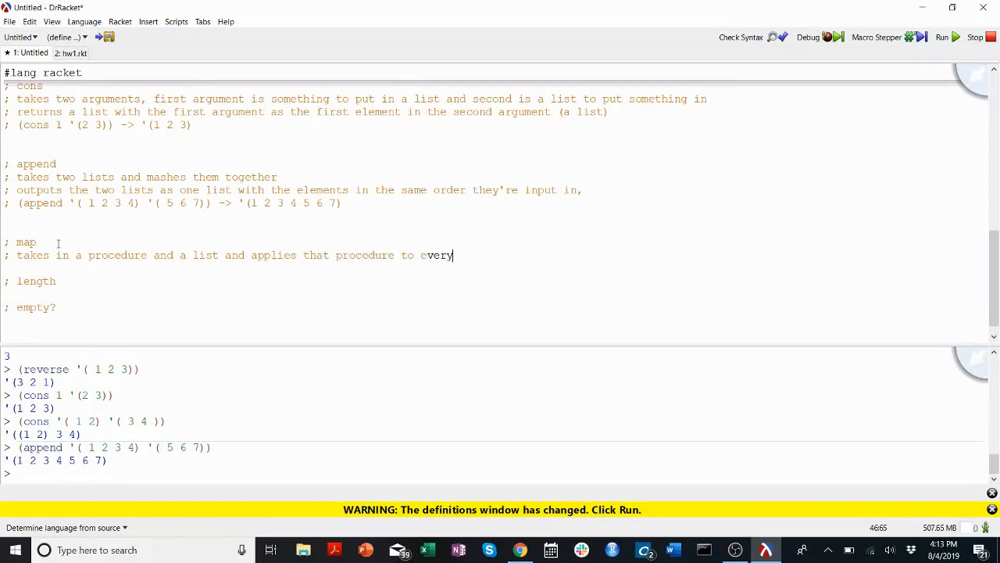
pyautogui.write('element of the s')
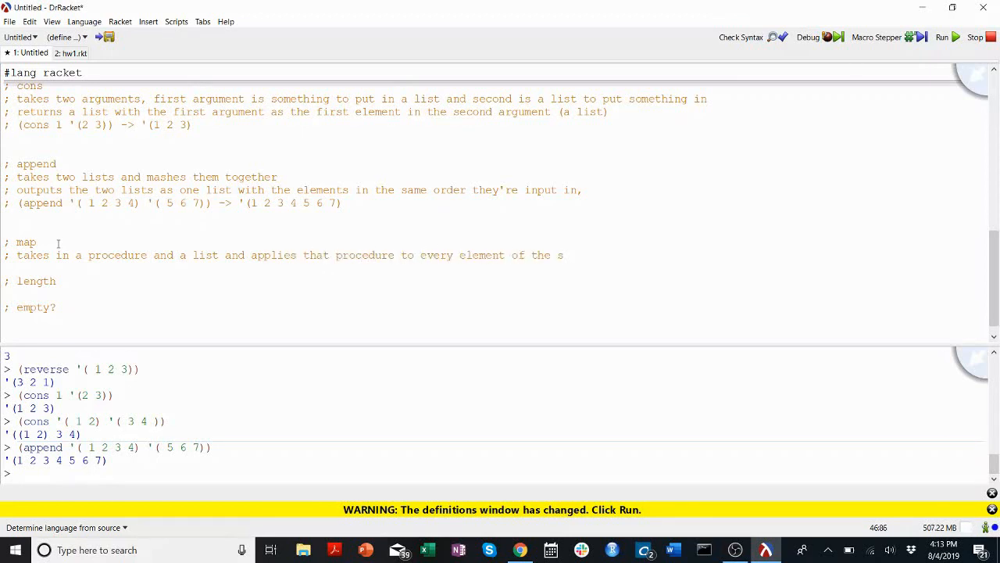
pyautogui.write('ist')
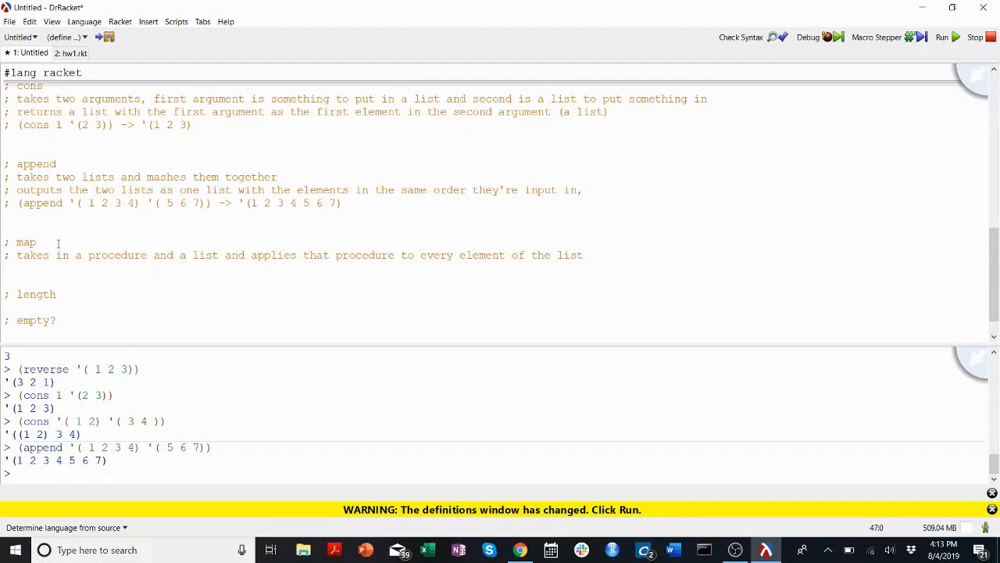
pyautogui.write('o')
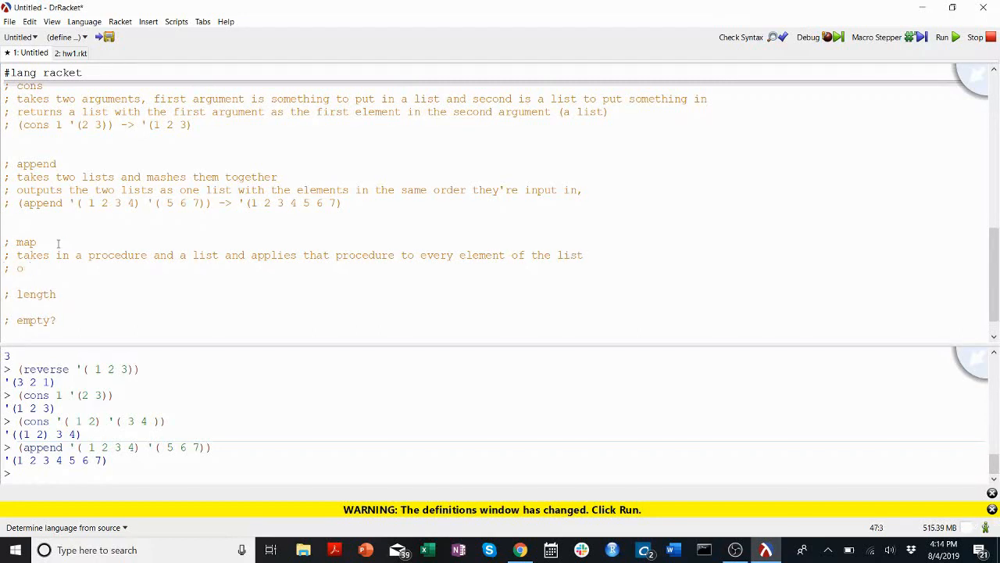
pyautogui.write('utput')
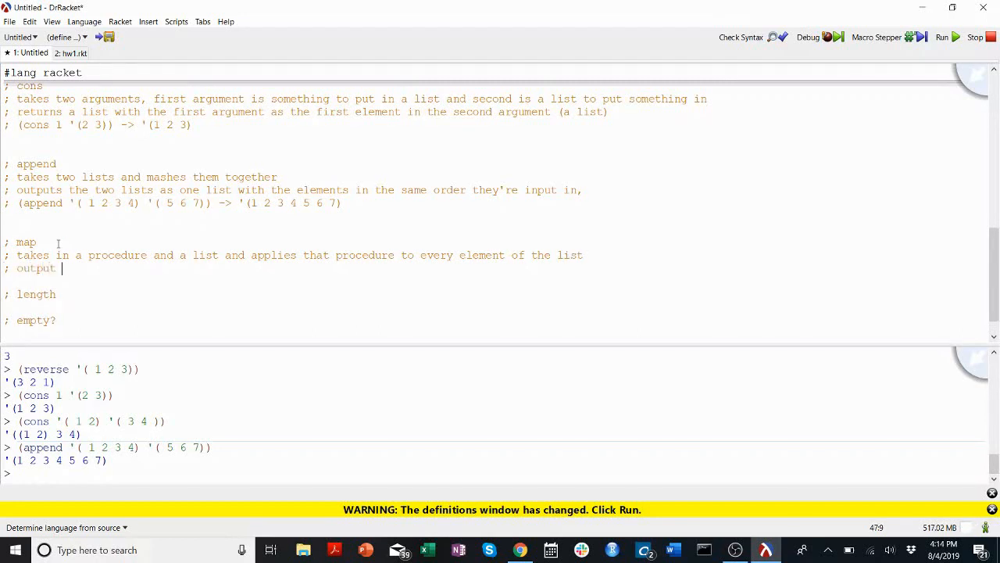
pyautogui.write('a list with the fu')
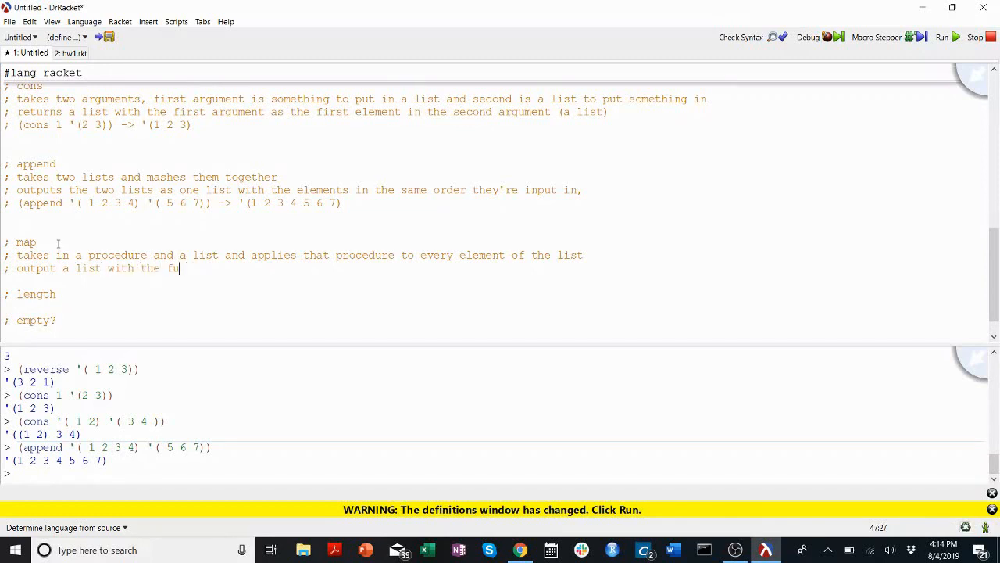
pyautogui.write('procedure applied to every')
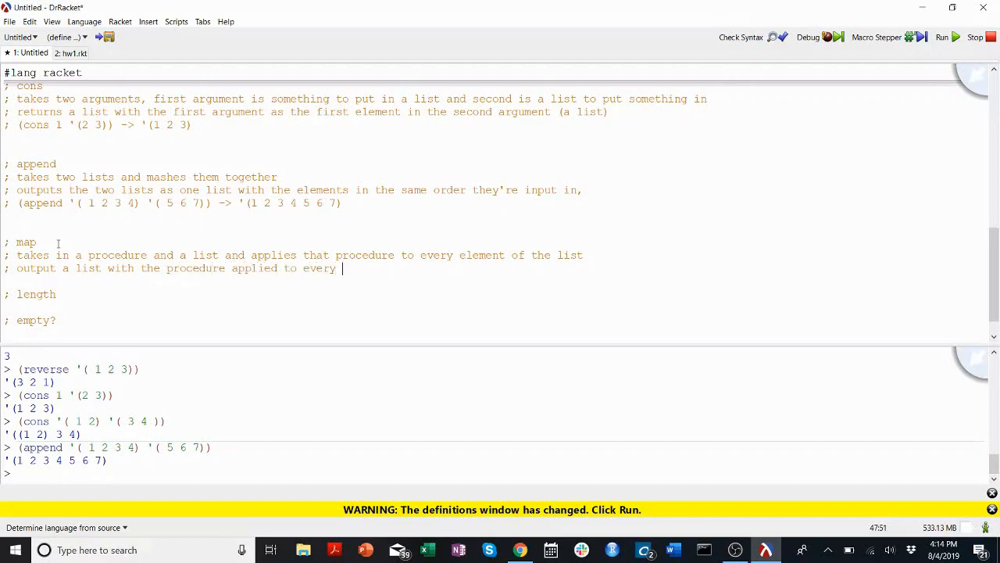
pyautogui.write('element of the list')
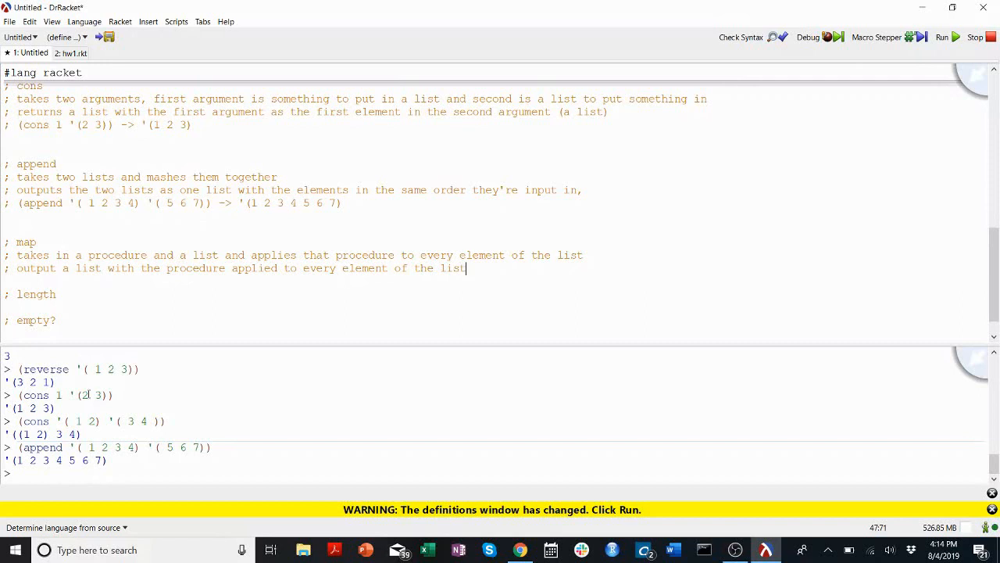
pyautogui.write('(')
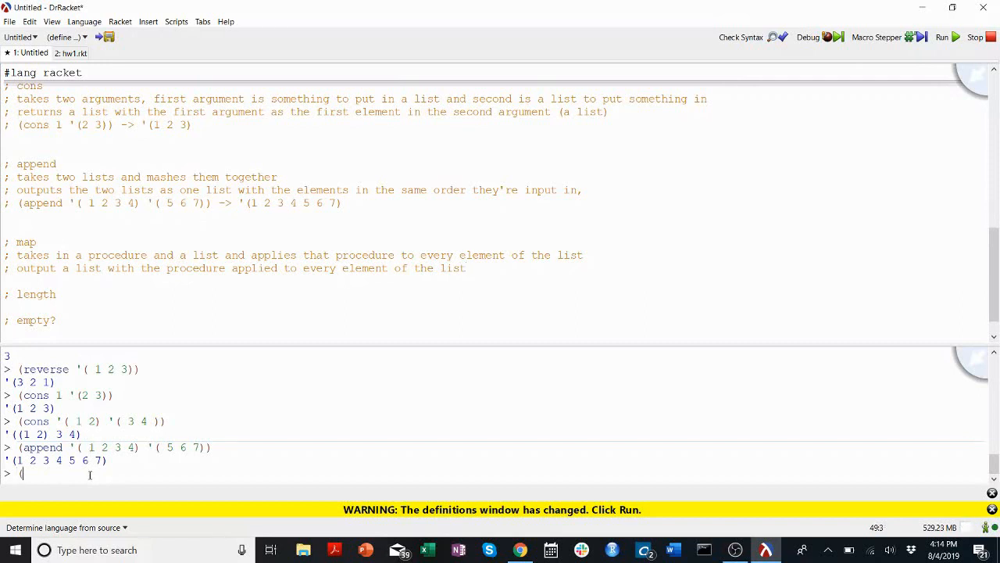
# Evaluate (map string? '(1 2 3 "hello" 4 5 "goodbye")) in the REPL, returning '(#f #f #f #t #f #f #t).
pyautogui.write('map')
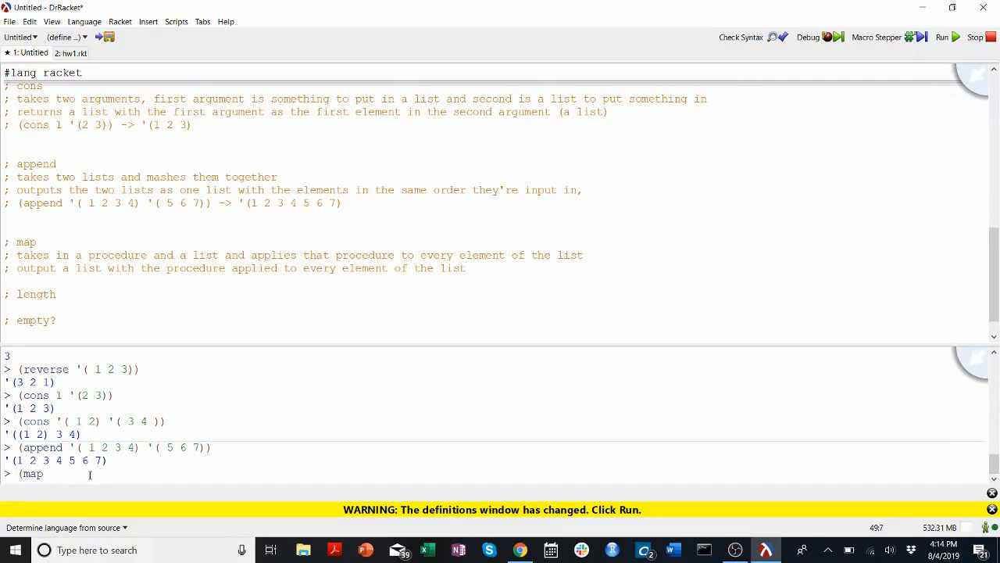
pyautogui.write('string?')
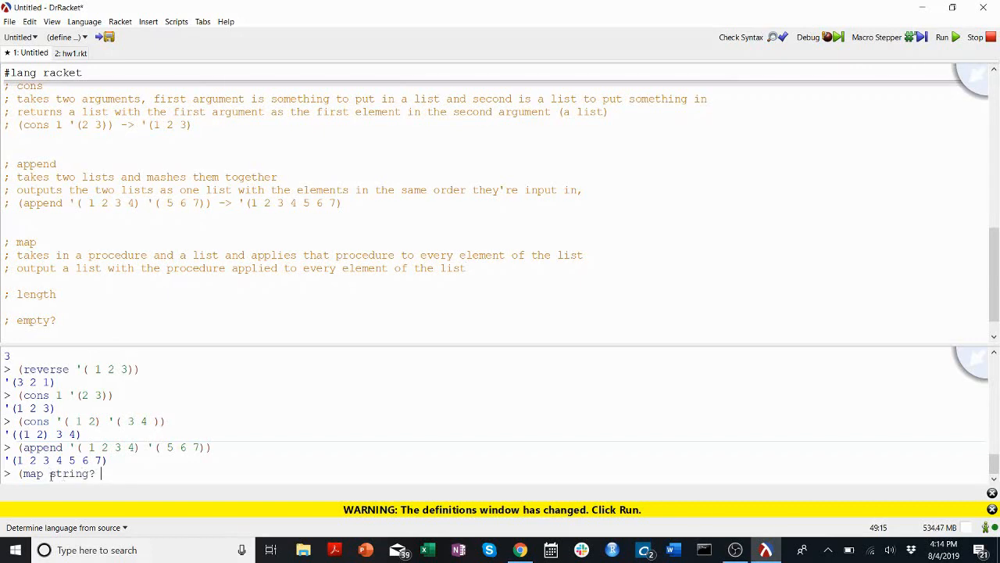
pyautogui.write("'( 1 2")
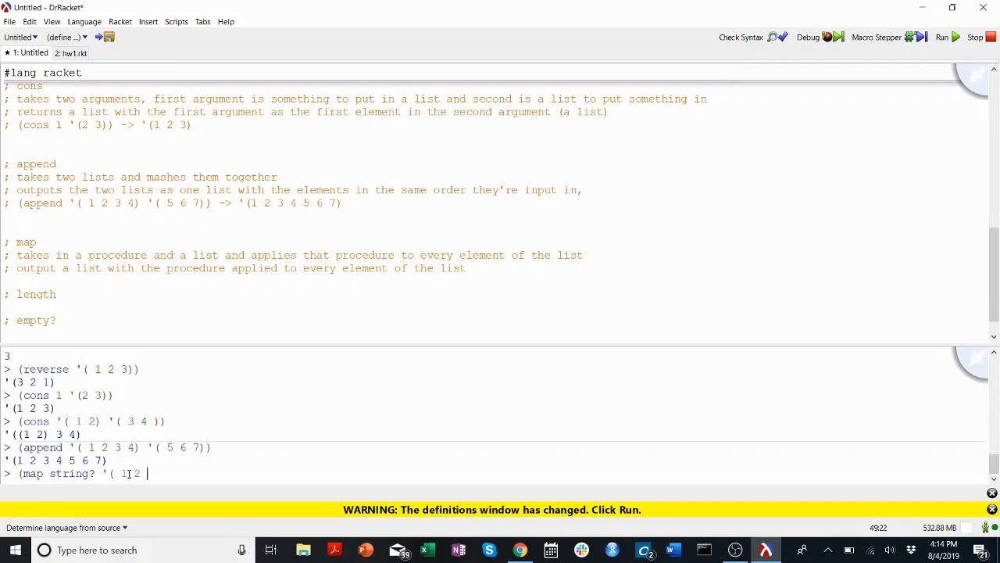
pyautogui.write('3 "hello"')
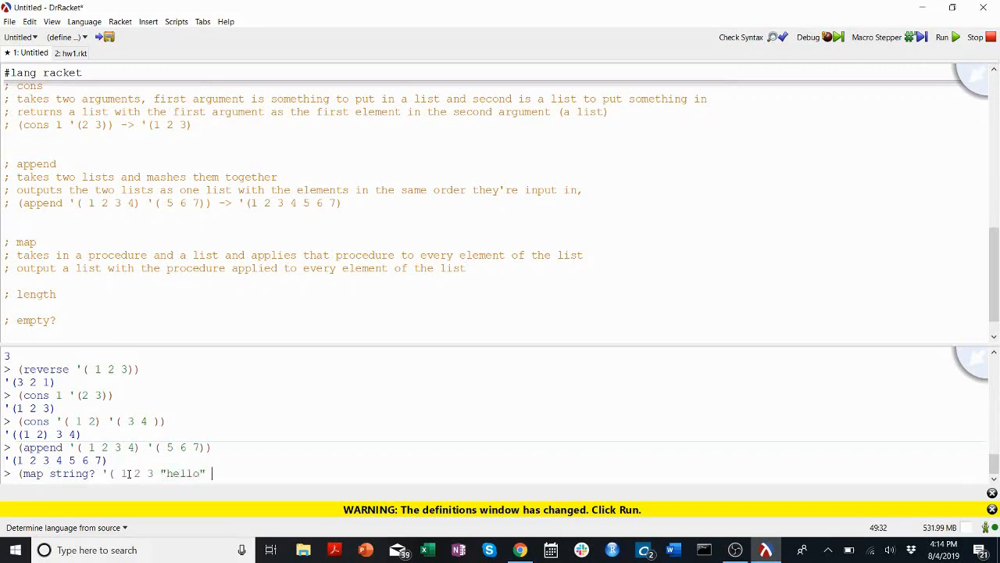
pyautogui.write('4 5 "goodh')
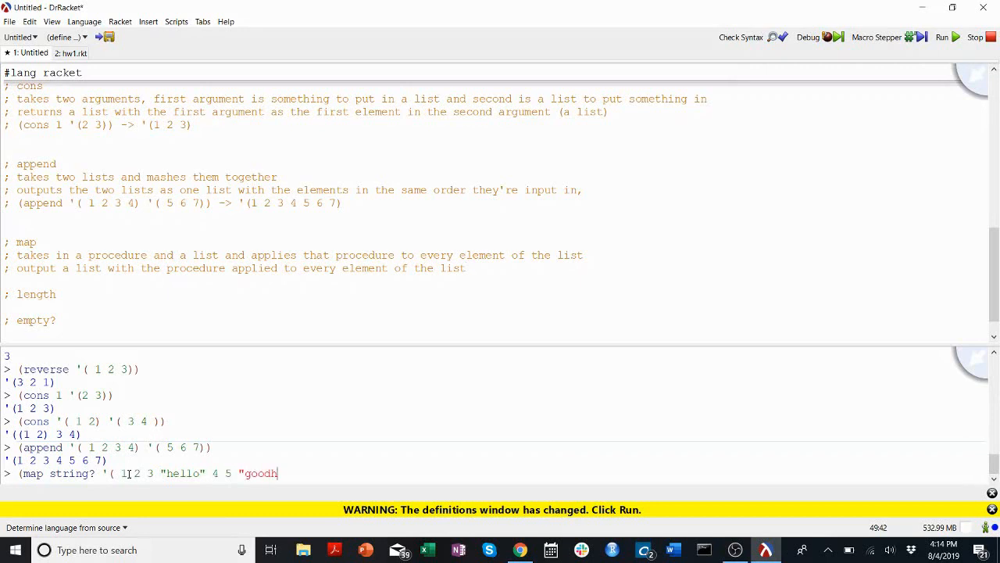
pyautogui.write('bye")')
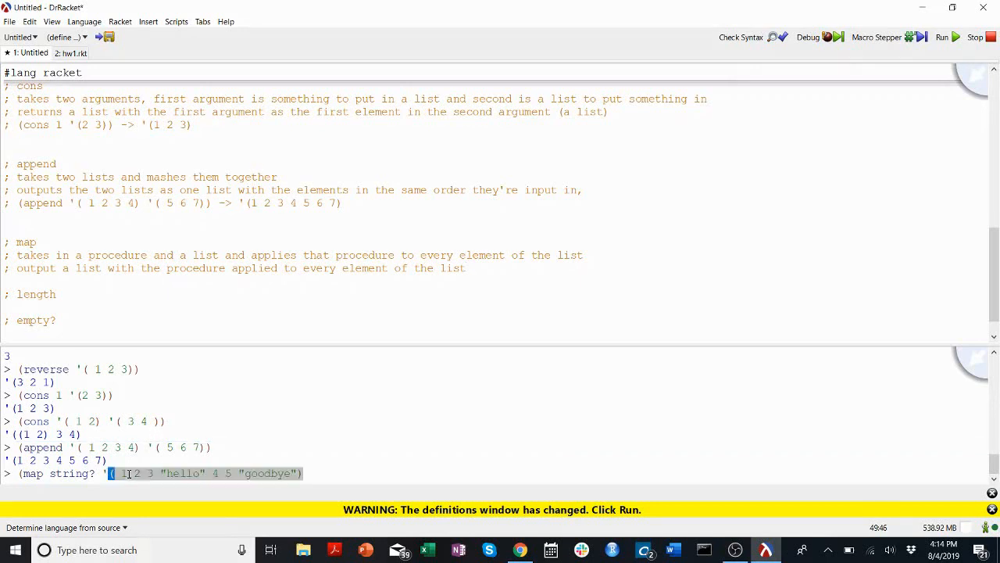
pyautogui.write(')')
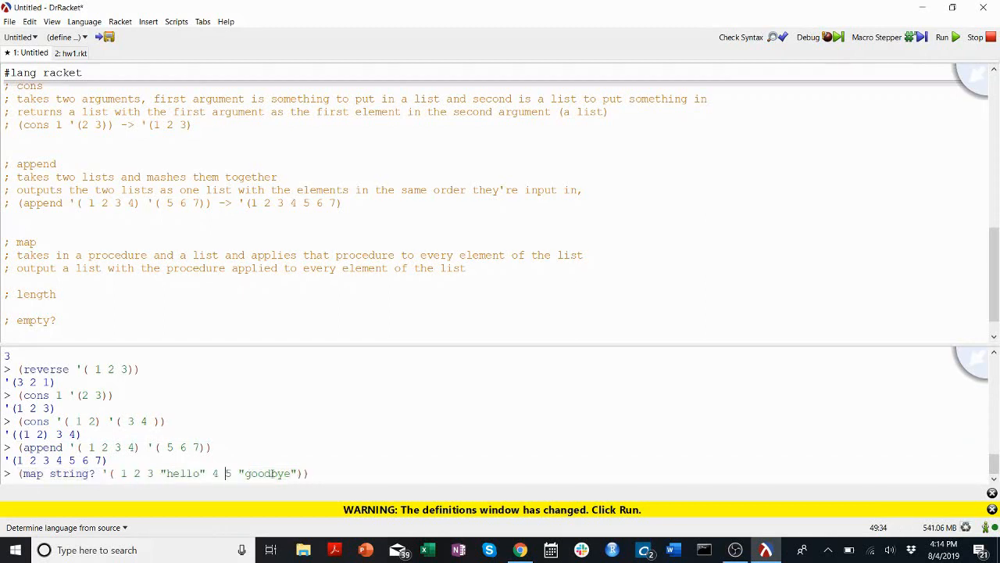
pyautogui.press('enter')
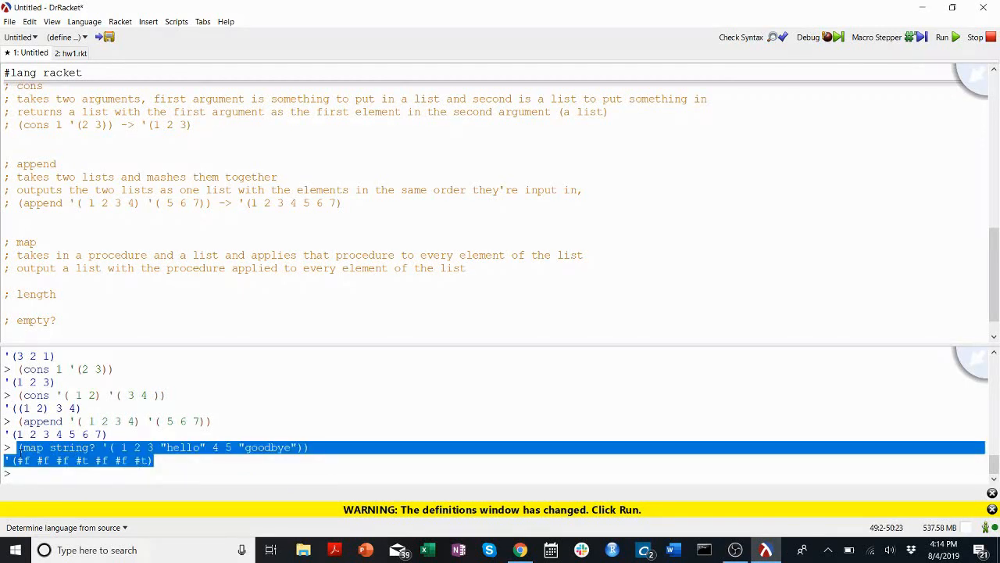
# Add the string? example and a note that two-argument functions need a lambda.
pyautogui.click(35, 287)
pyautogui.write('; if want to use a function')
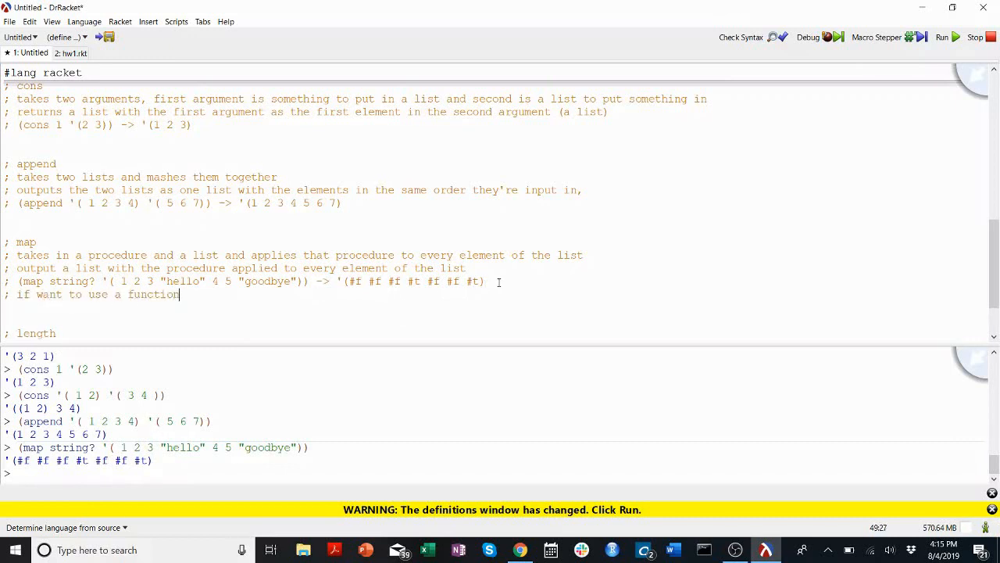
pyautogui.write('with two arguments, then need to use')
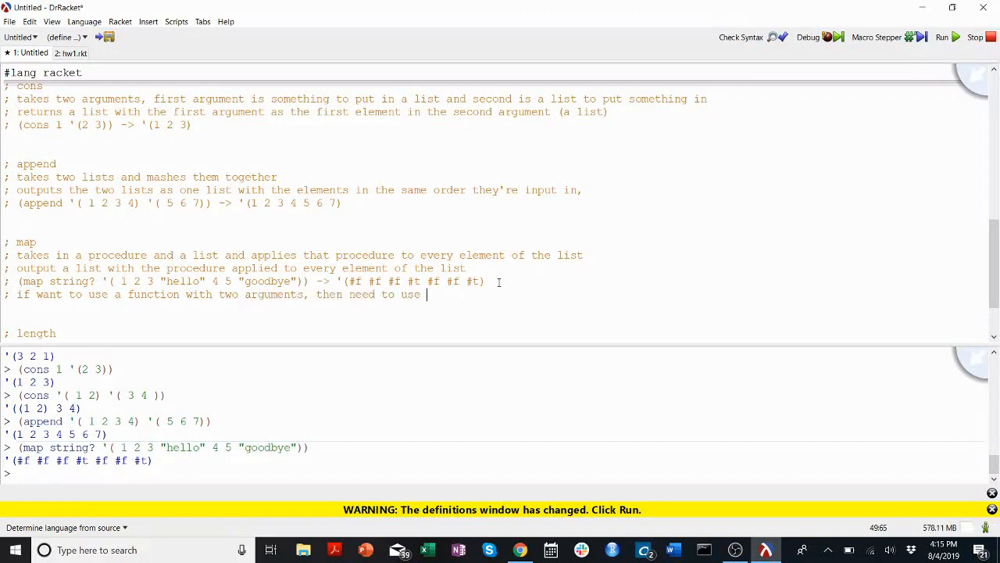
pyautogui.write('a lambda')
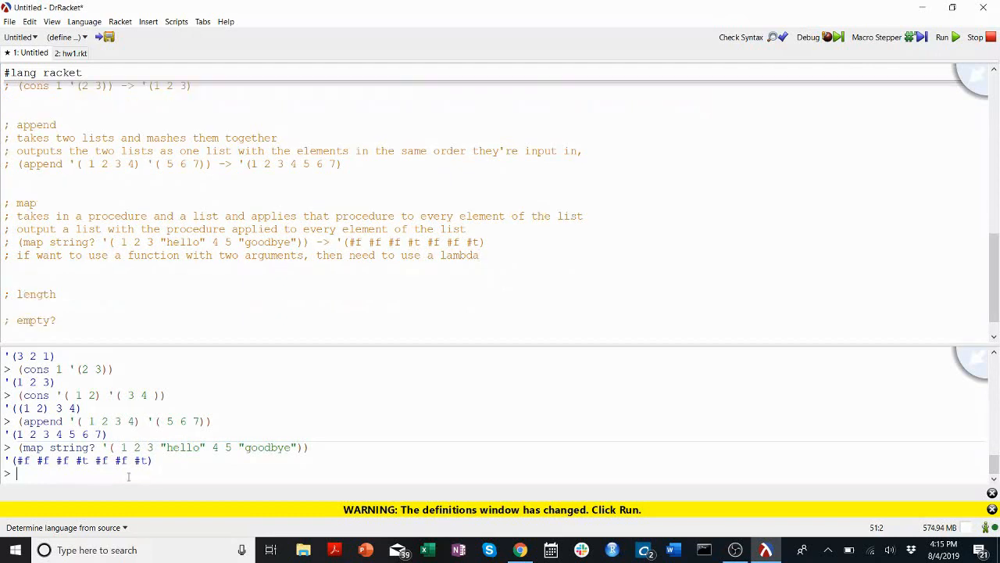
# Evaluate (map (lambda (x) (+ 1 x)) '(1 2 3)) in the REPL, getting '(2 3 4).
pyautogui.write('(map')
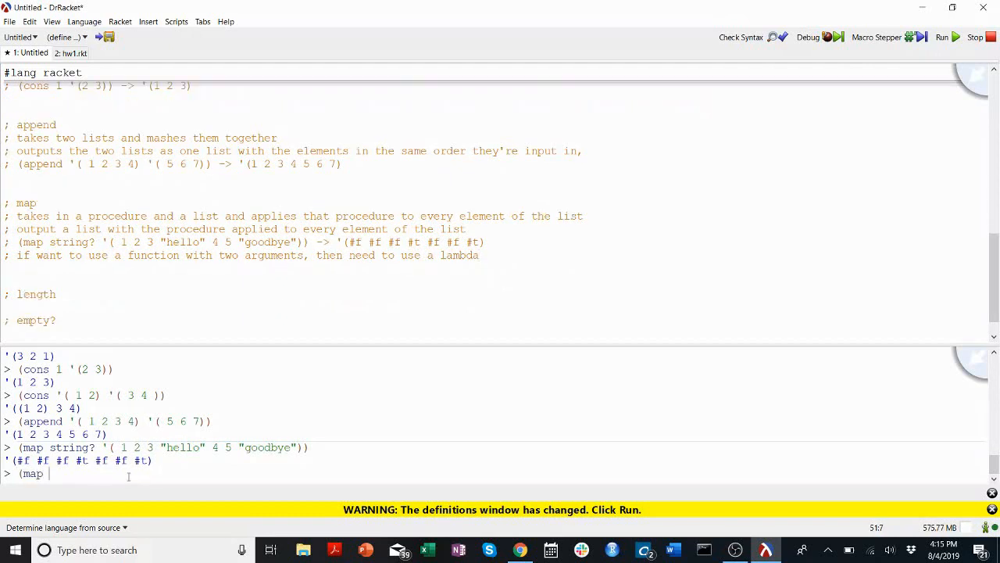
pyautogui.write('(lambda (x')
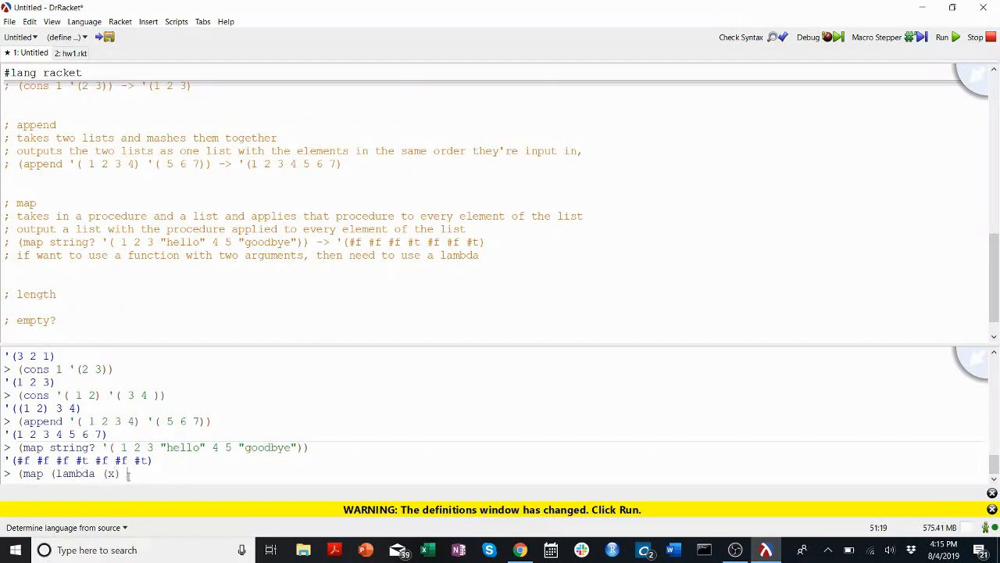
pyautogui.write('(+ 1 x')
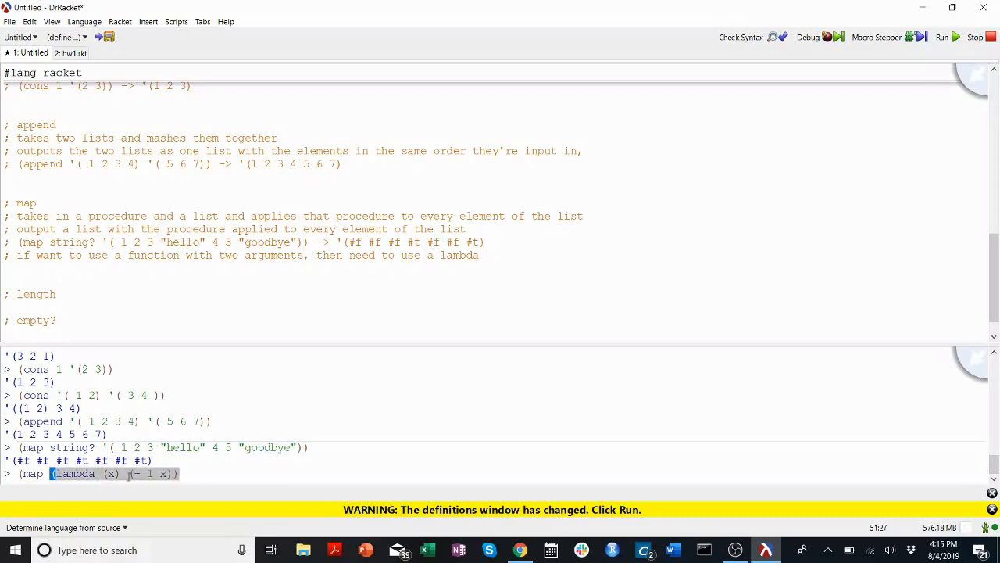
pyautogui.write("'( 1")
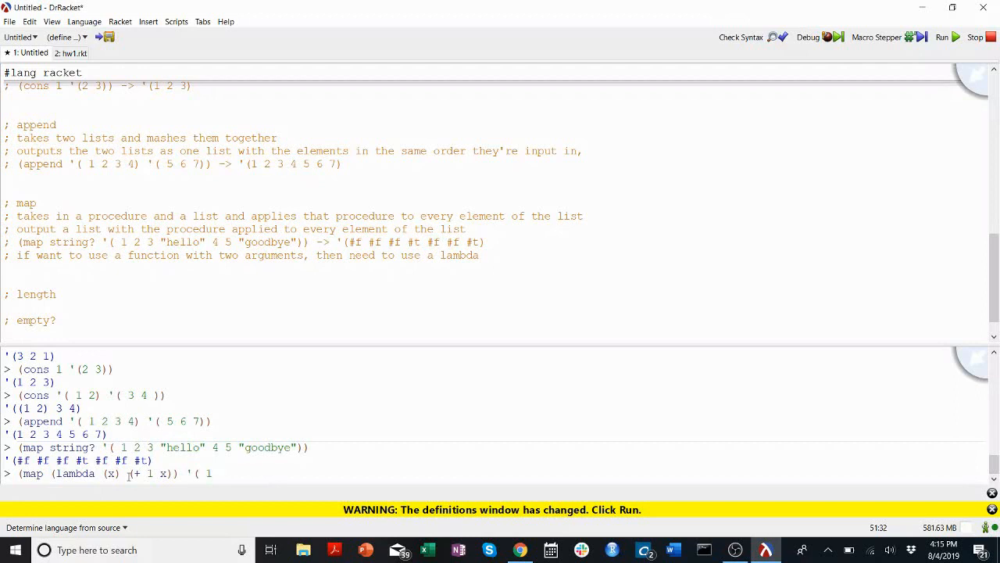
pyautogui.press('Return')
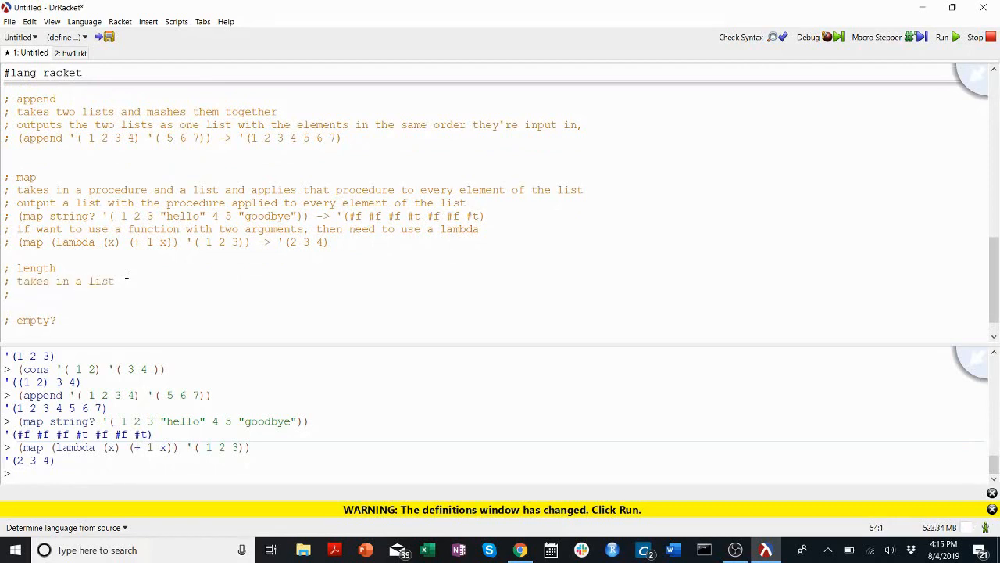
# Note that length outputs the number of elements, and test (length '(1 2 3)) -> 3.
pyautogui.write('out')
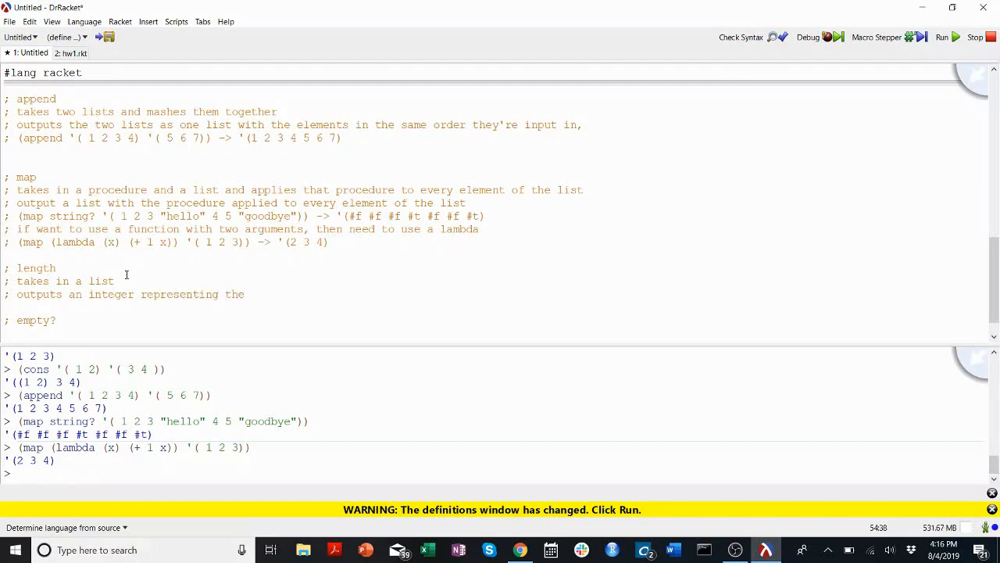
pyautogui.write('number of elements in your l')
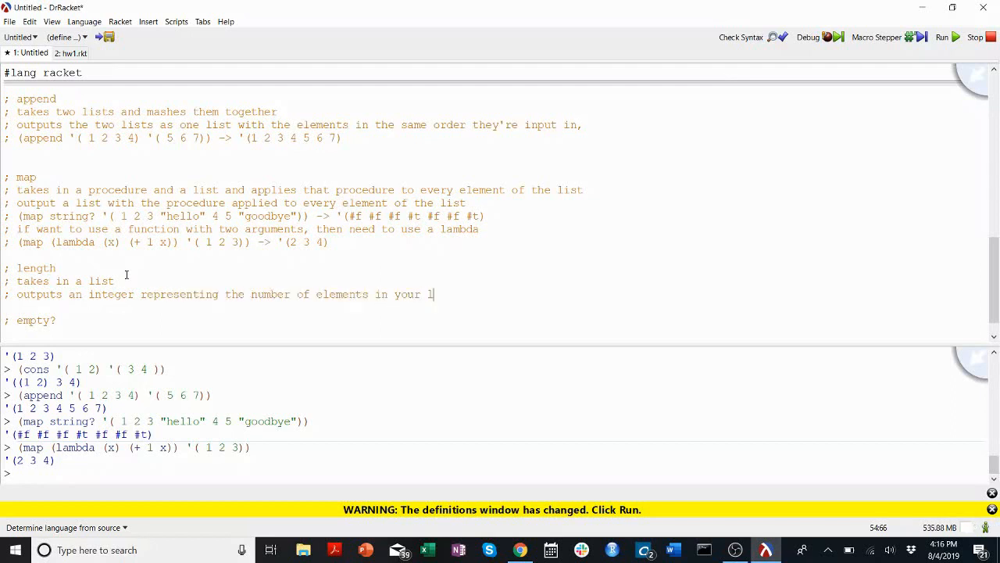
pyautogui.write('ist')
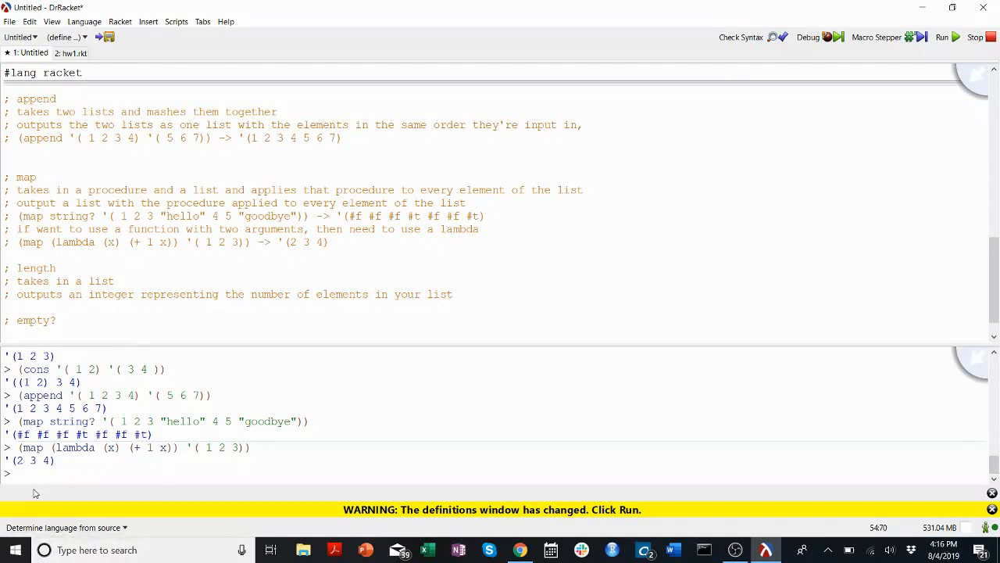
pyautogui.write("(length '( 1 2 3)) -> 3")
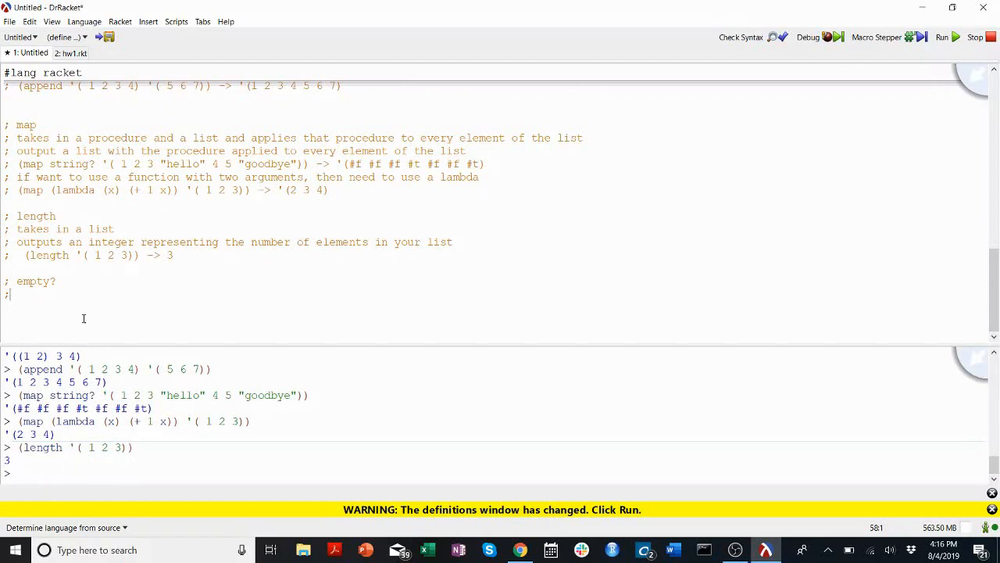
# Comment that empty? takes a list and returns #t if empty, #f if not.
pyautogui.doubleClick(35, 282)
pyautogui.write(' takes in a list')
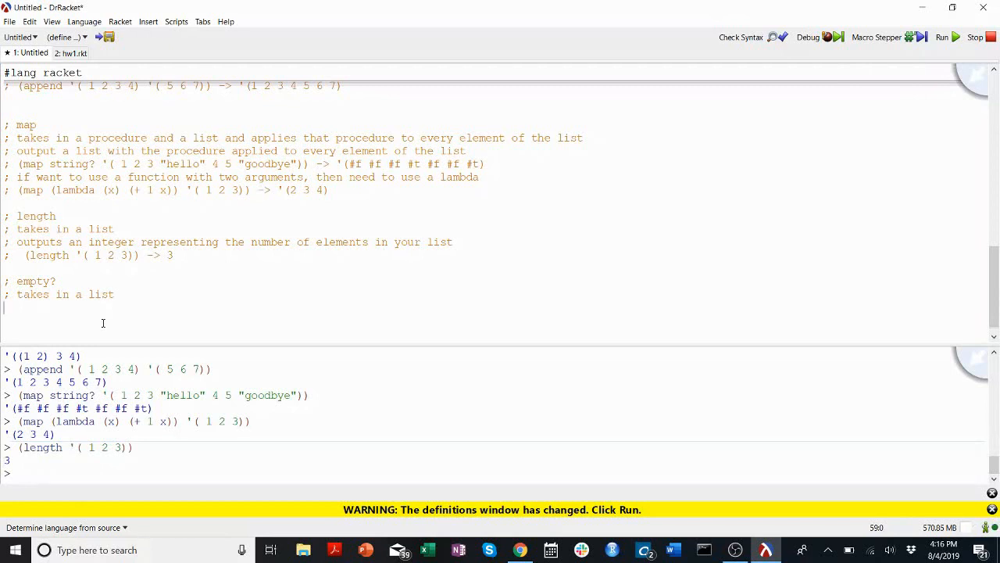
pyautogui.write('r')
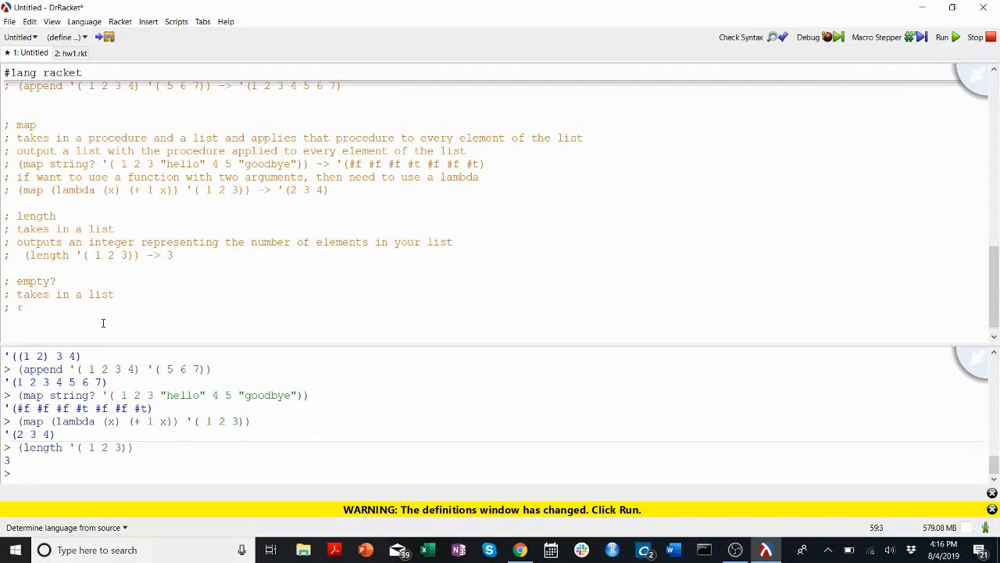
pyautogui.write('eturns #')
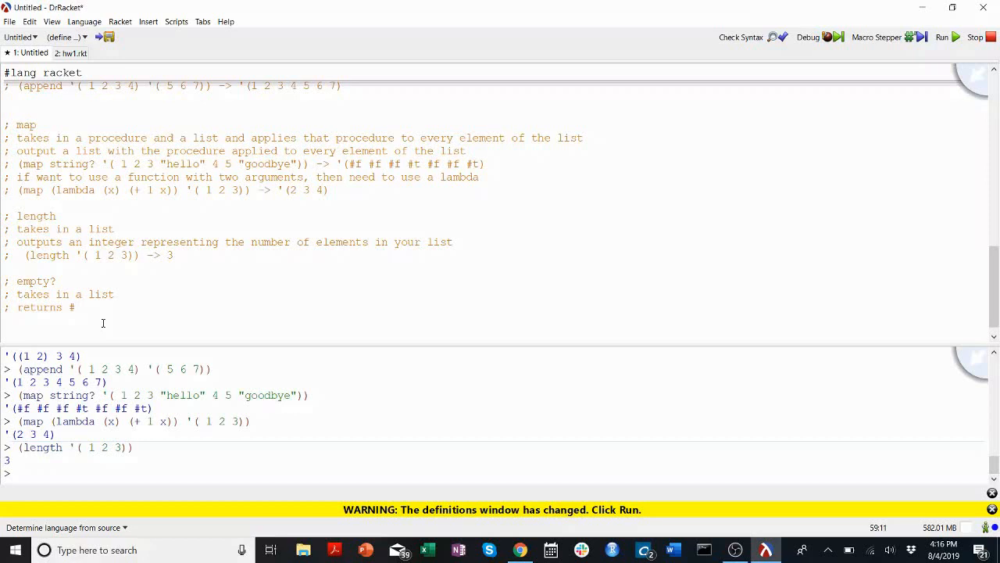
pyautogui.write('t if the list if empty')
pyautogui.write('; returns')
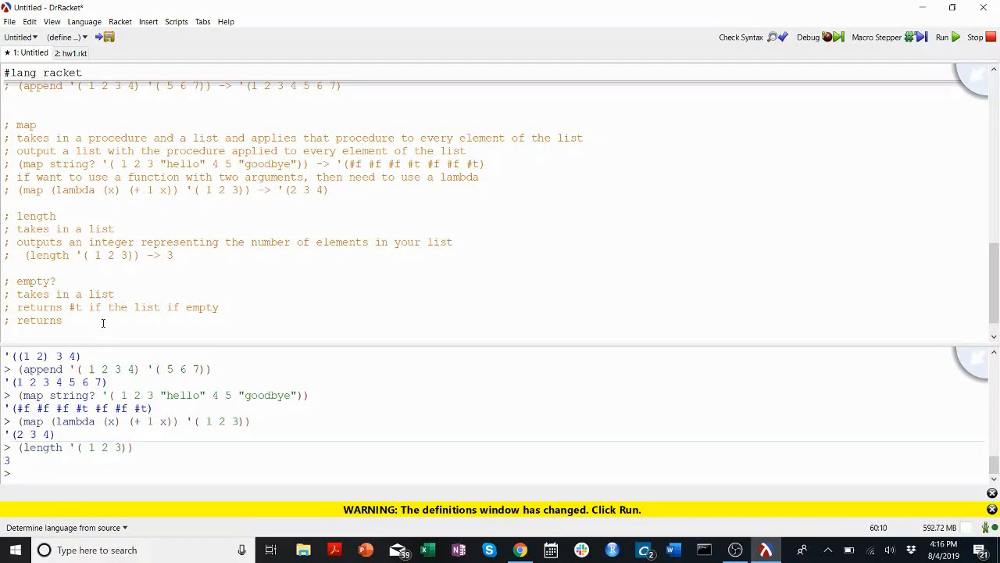
pyautogui.write('#f if the list is not empty')
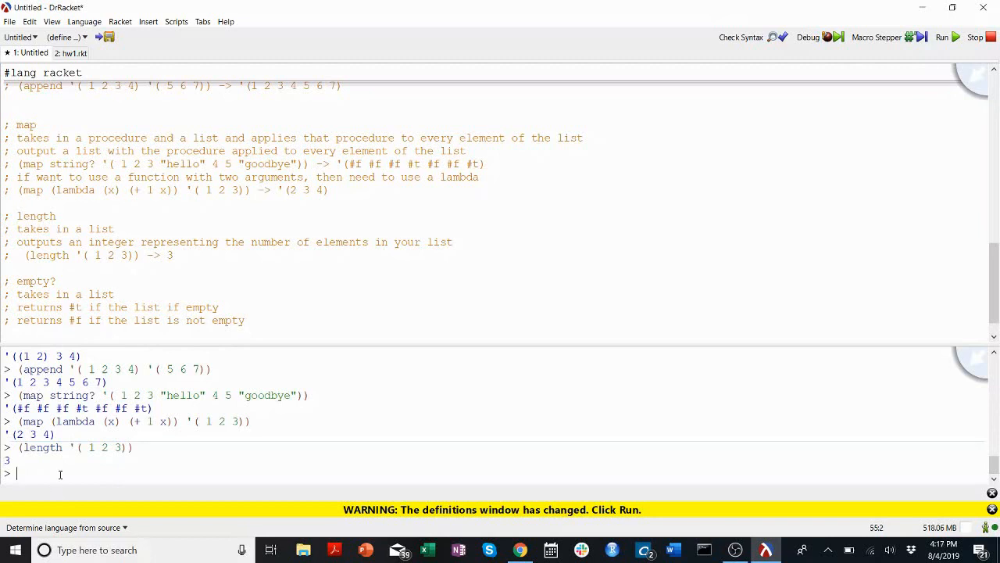
# Run (empty? '()), (empty? '(1 2 3)) and empty in the REPL: #t, #f and '().
pyautogui.write("(empty '())")
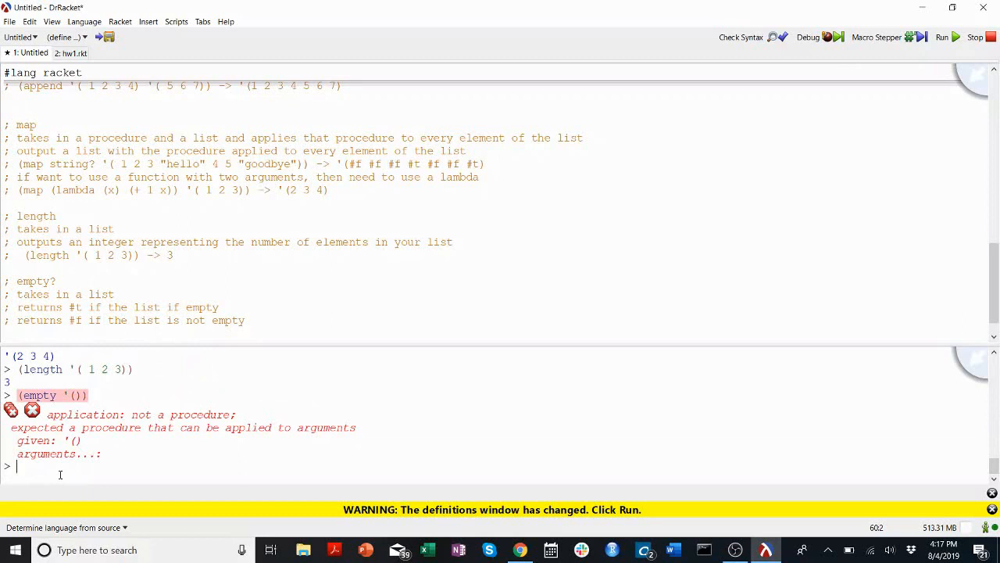
pyautogui.write('(e')
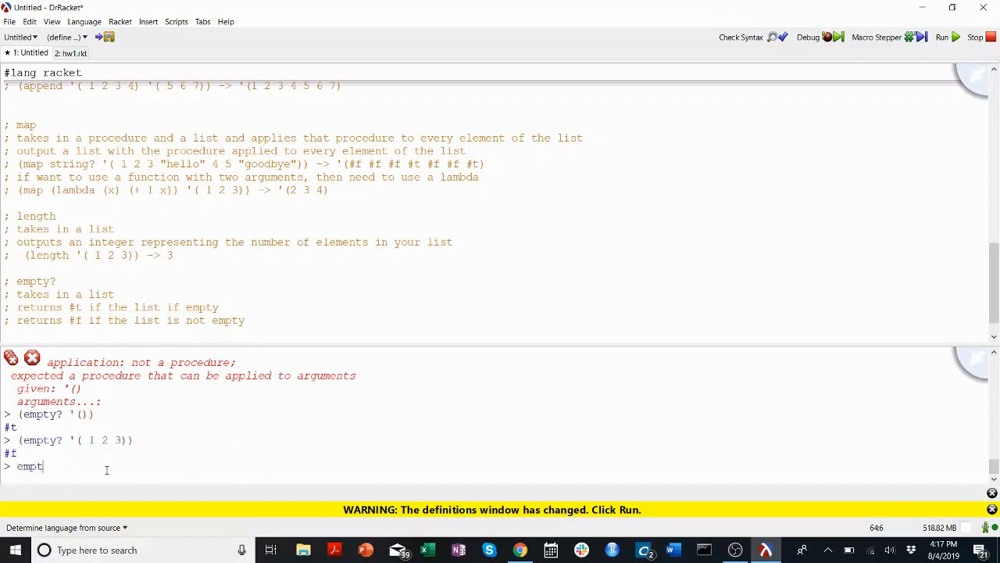
pyautogui.press('Return')
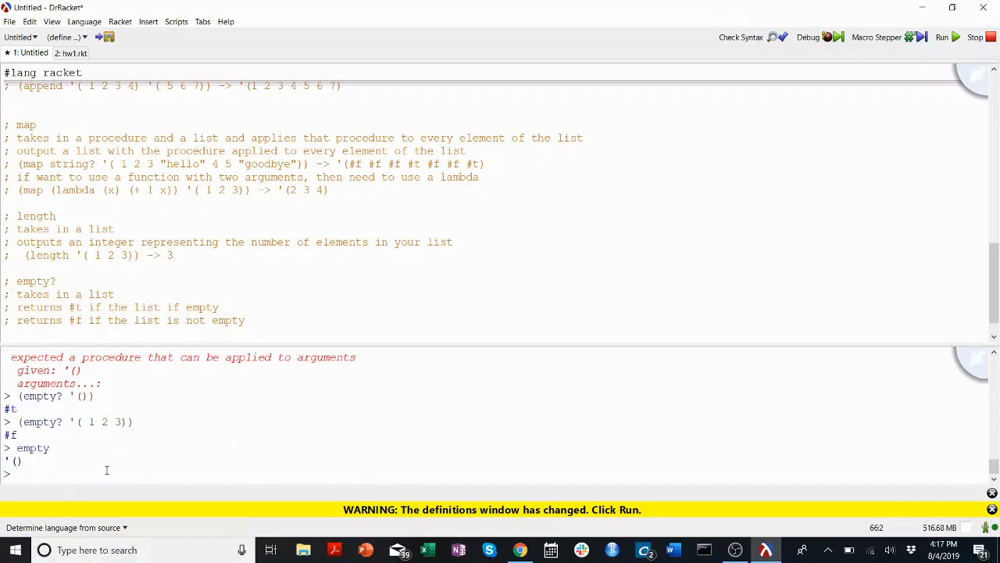
pyautogui.write('(empty')
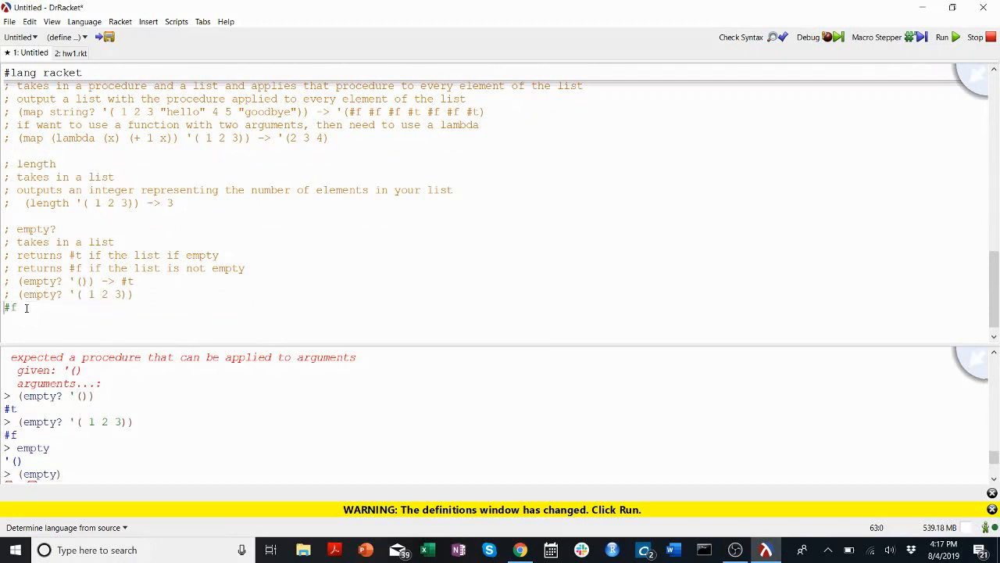
# Record the empty? examples '() -> #t and '(1 2 3) -> #f in the comments.
pyautogui.write('-> #f')
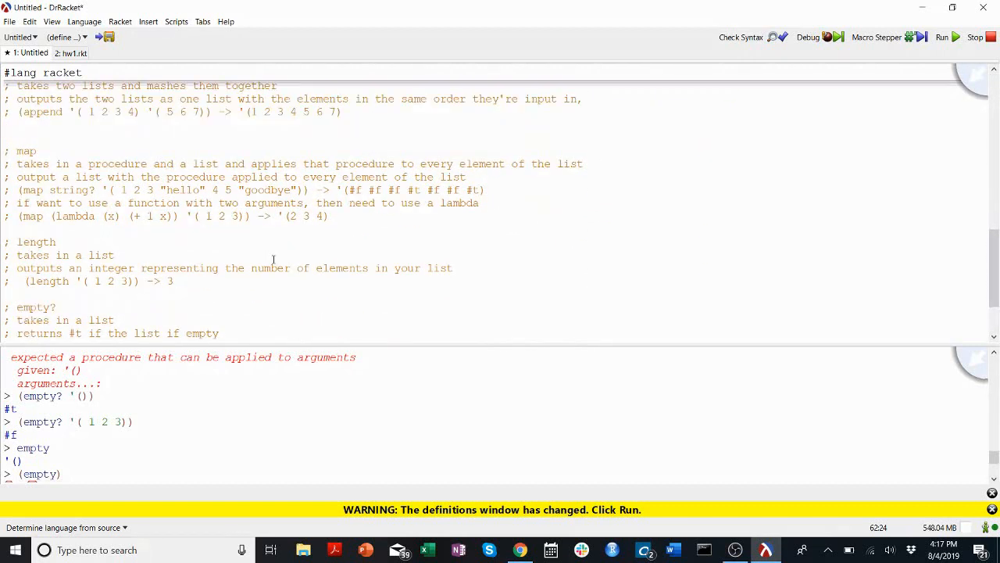
pyautogui.scroll(-3)
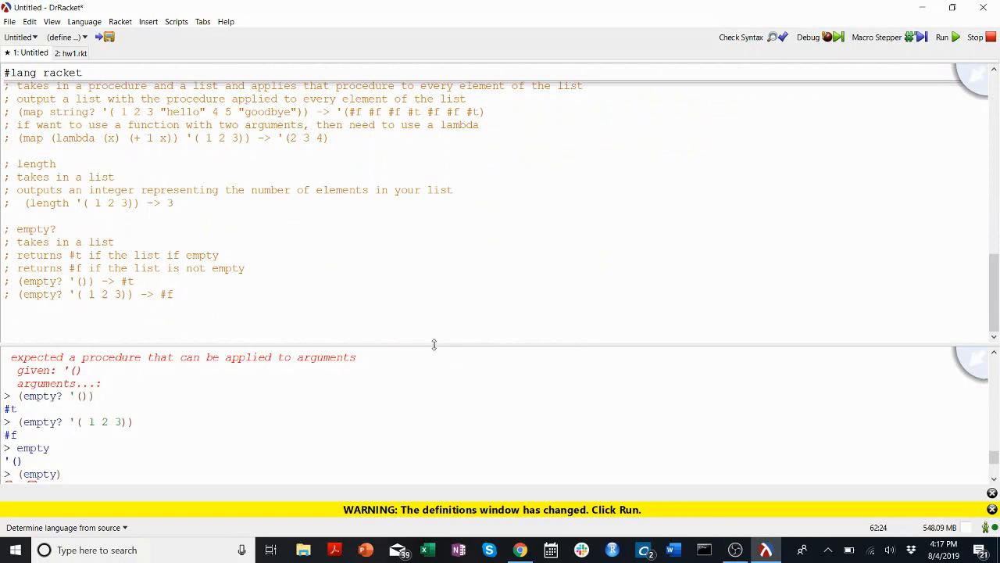